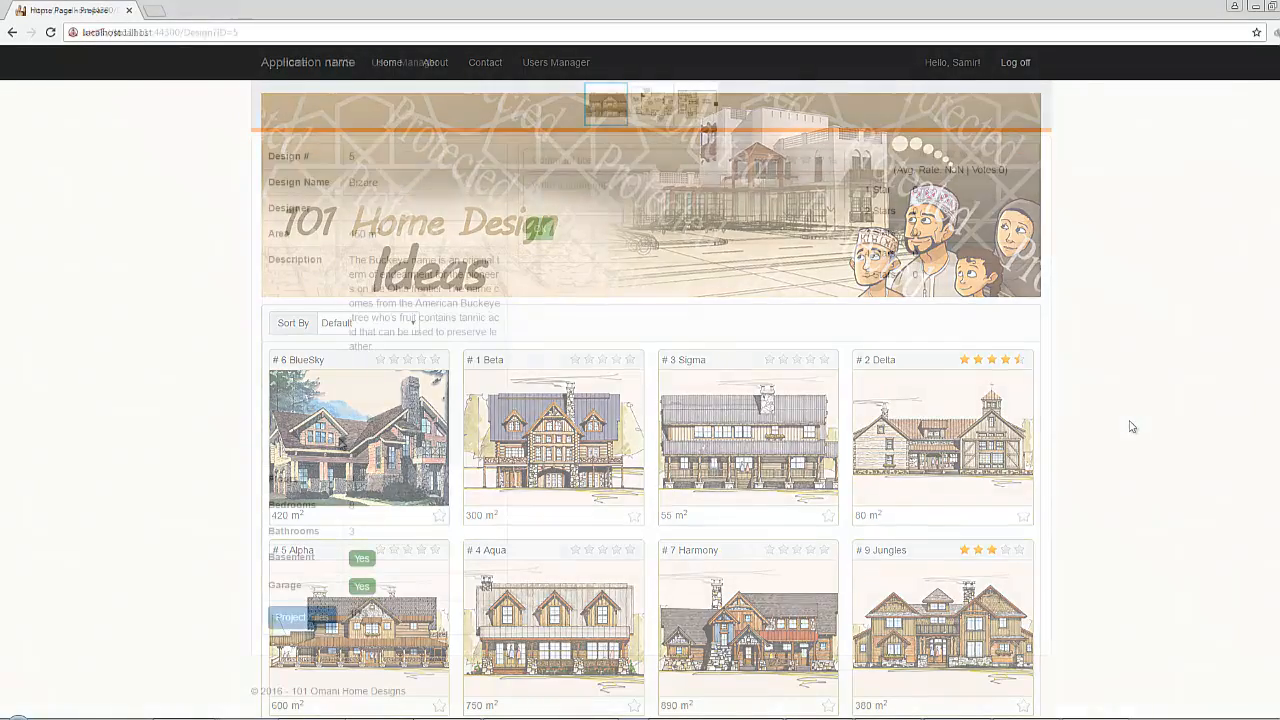
# Step: Open the Sigma design's details and change its Area to 155
pyautogui.click(308, 616)
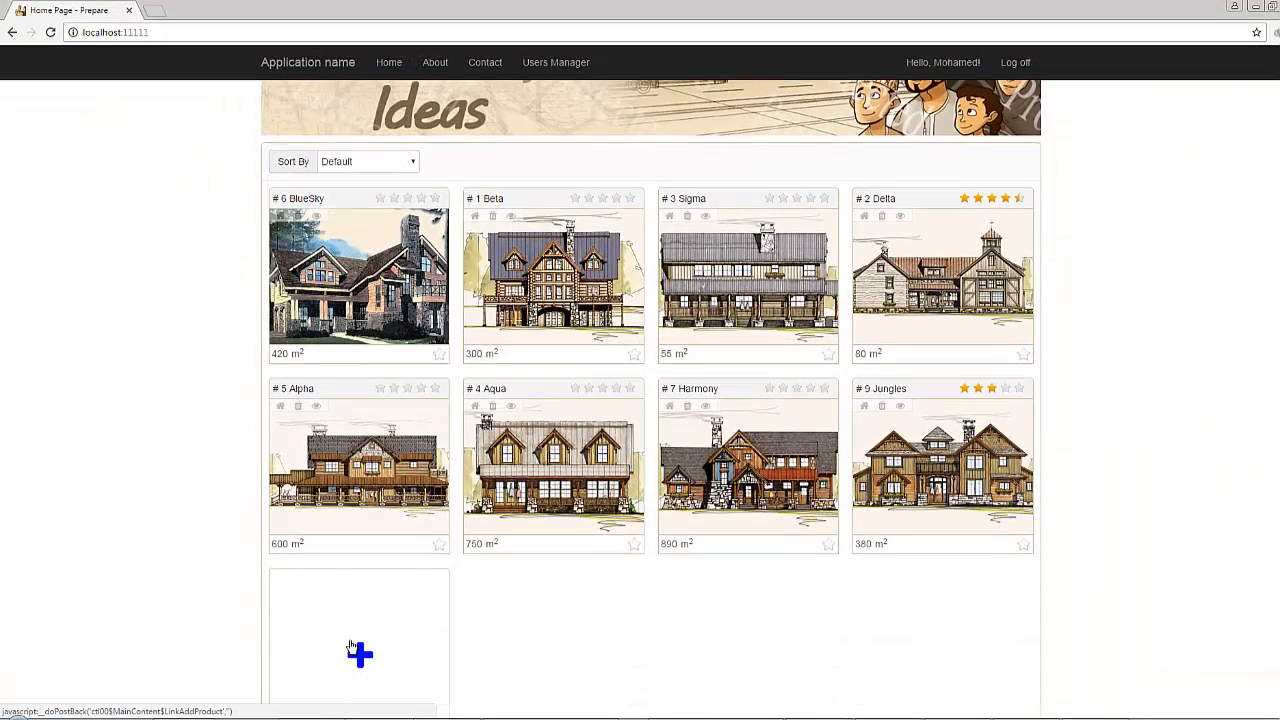
pyautogui.click(748, 280)
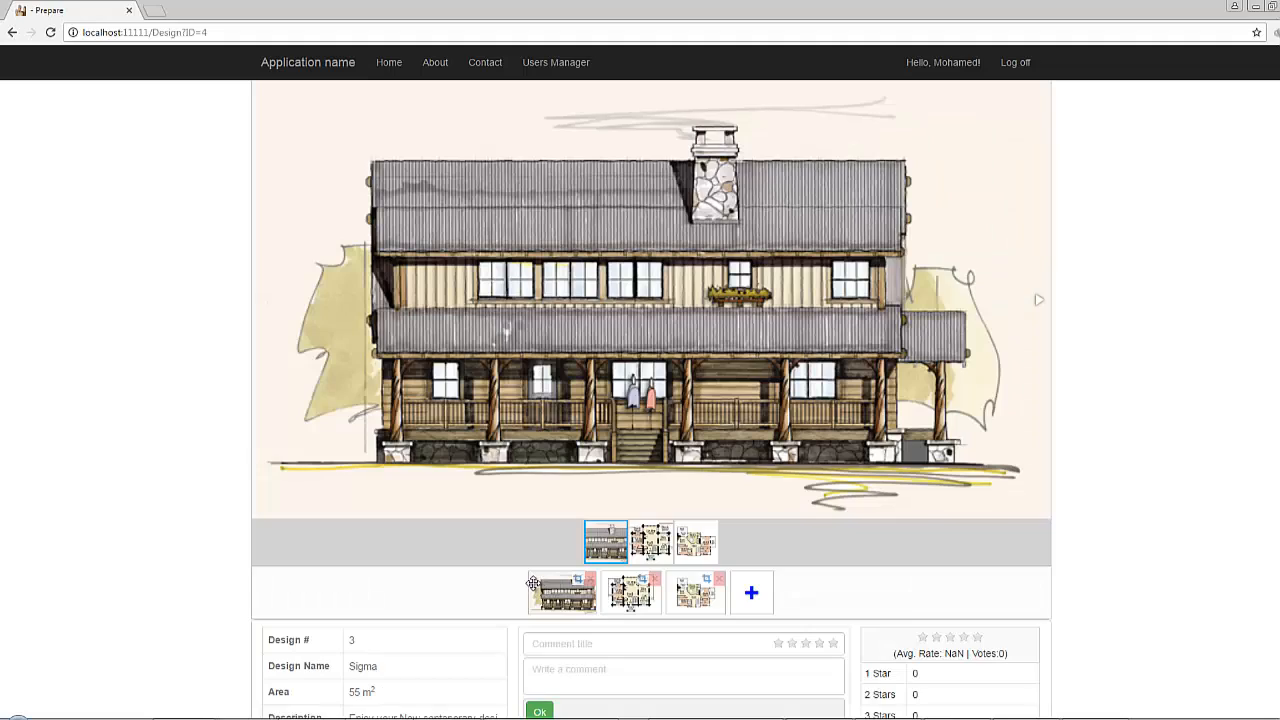
pyautogui.scroll(-3)
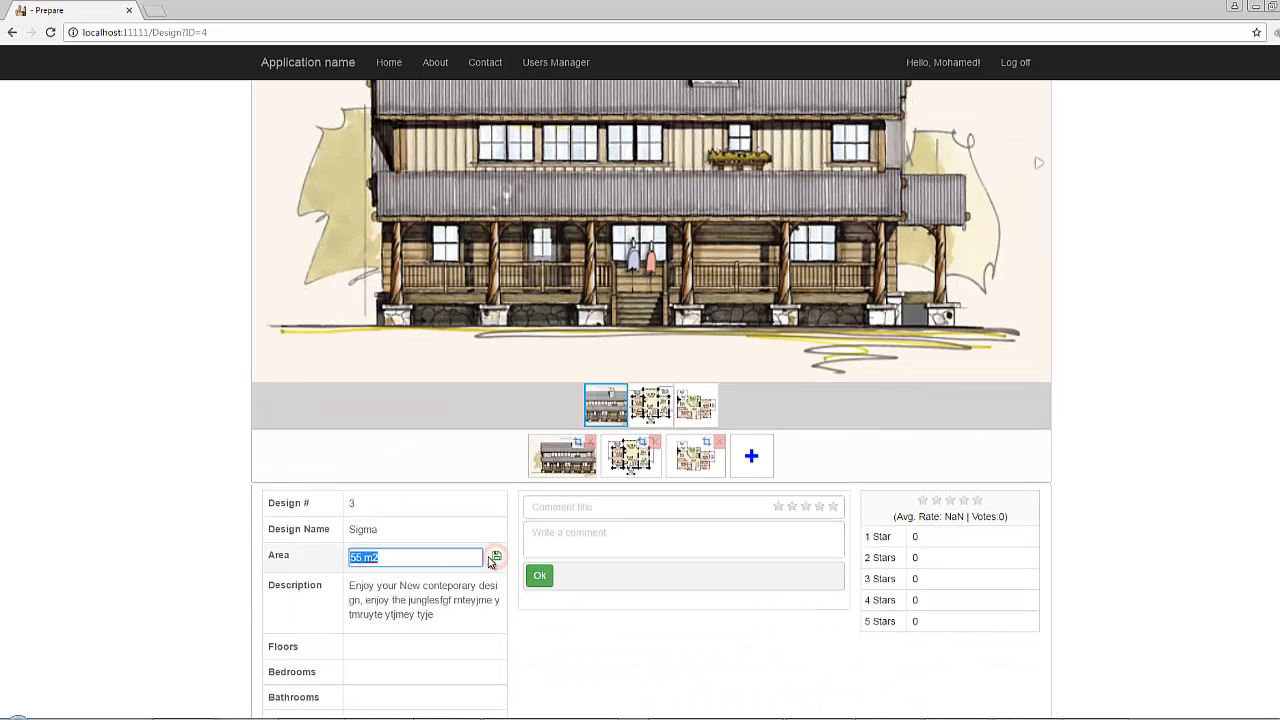
pyautogui.write('155')
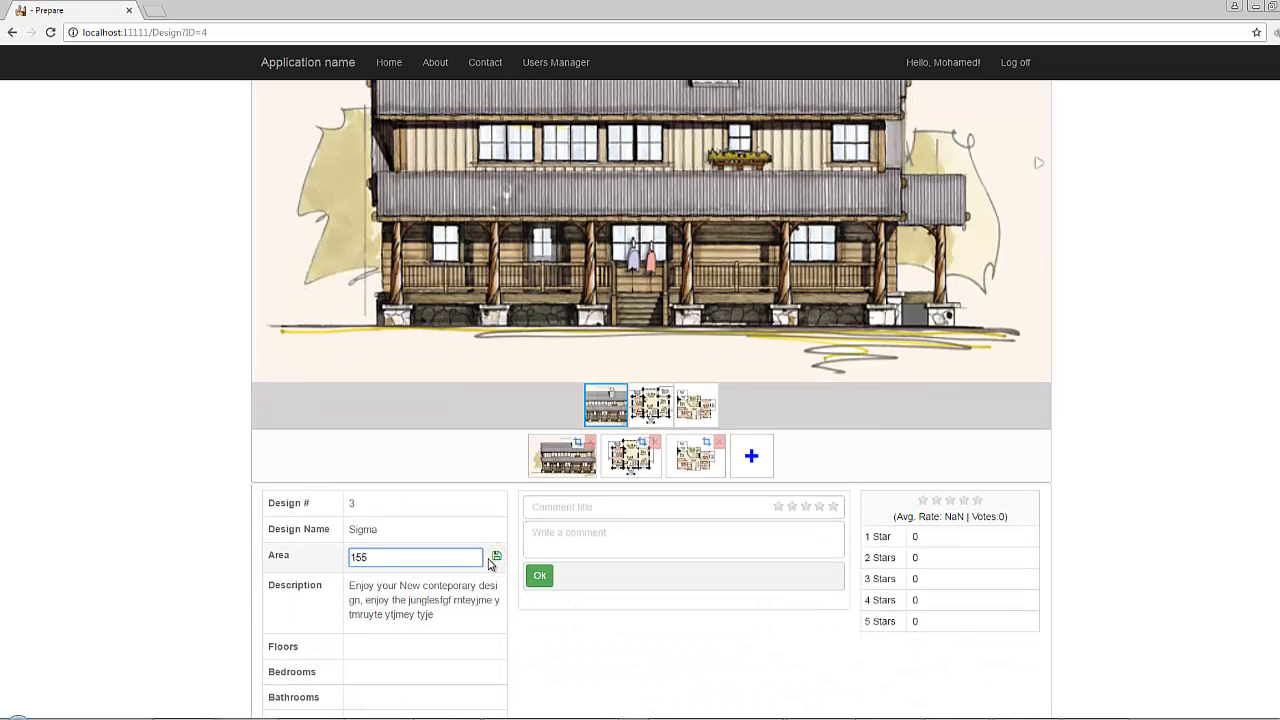
# Step: Change the Sigma design's last detail value to 10 and save it
pyautogui.scroll(-3)
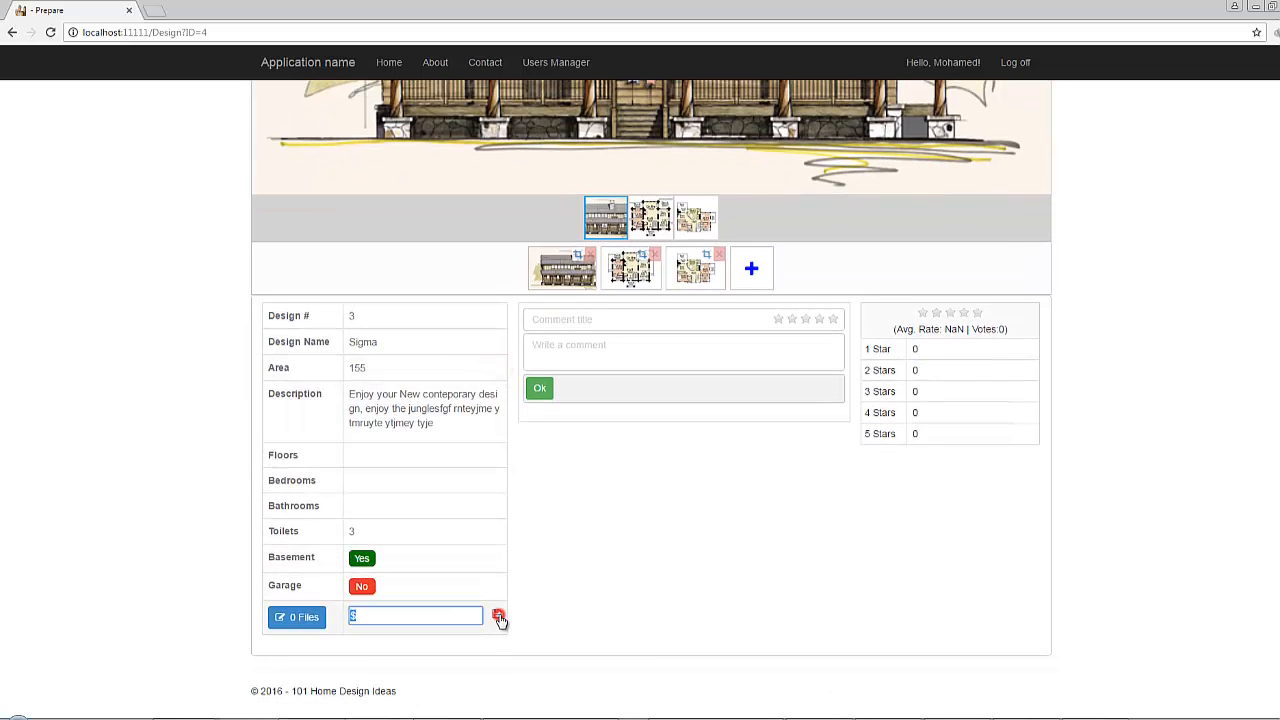
pyautogui.write('10')
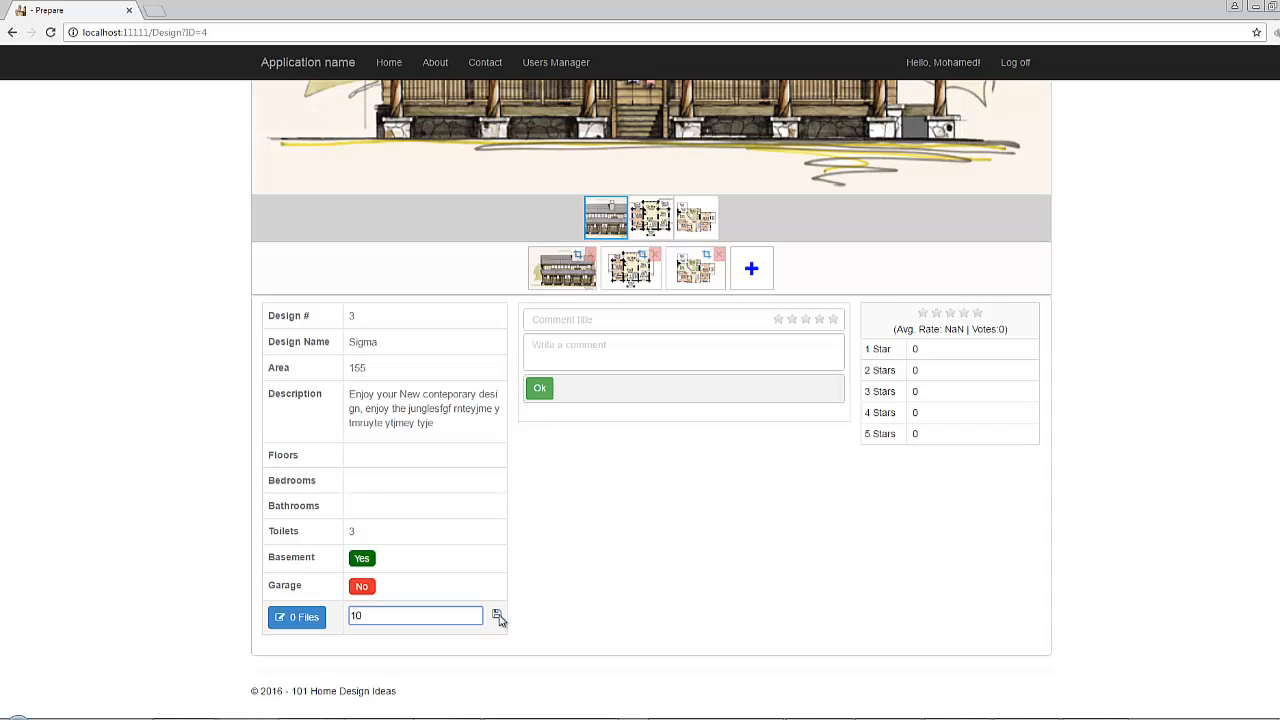
pyautogui.click(496, 612)
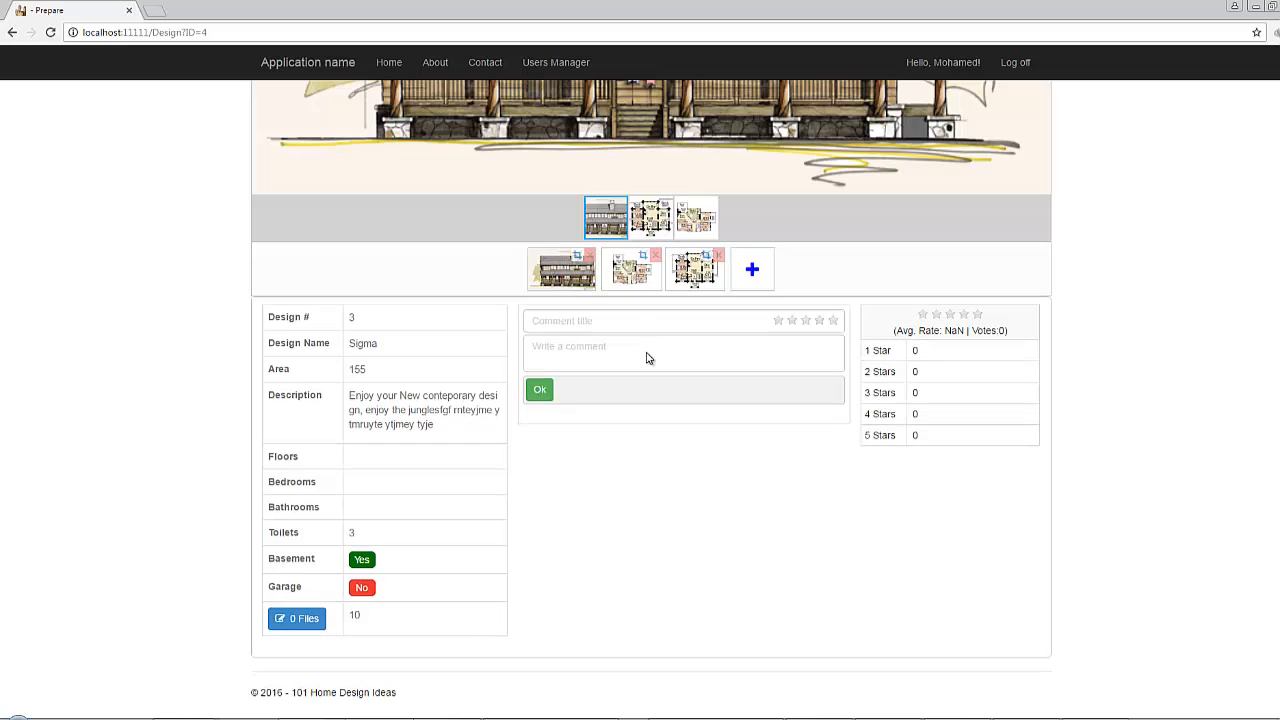
pyautogui.click(14, 32)
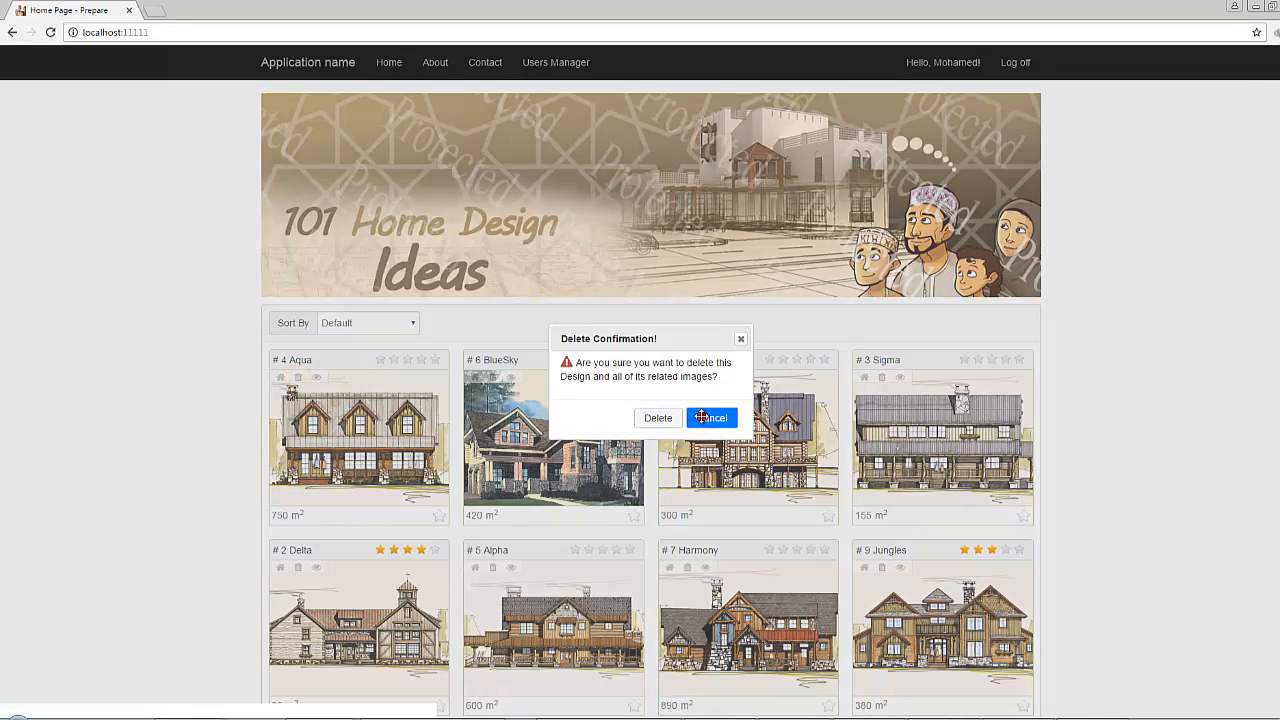
# Step: Cancel the deletion, then post a four-star Very Good comment on the Delta design and like it
pyautogui.click(712, 418)
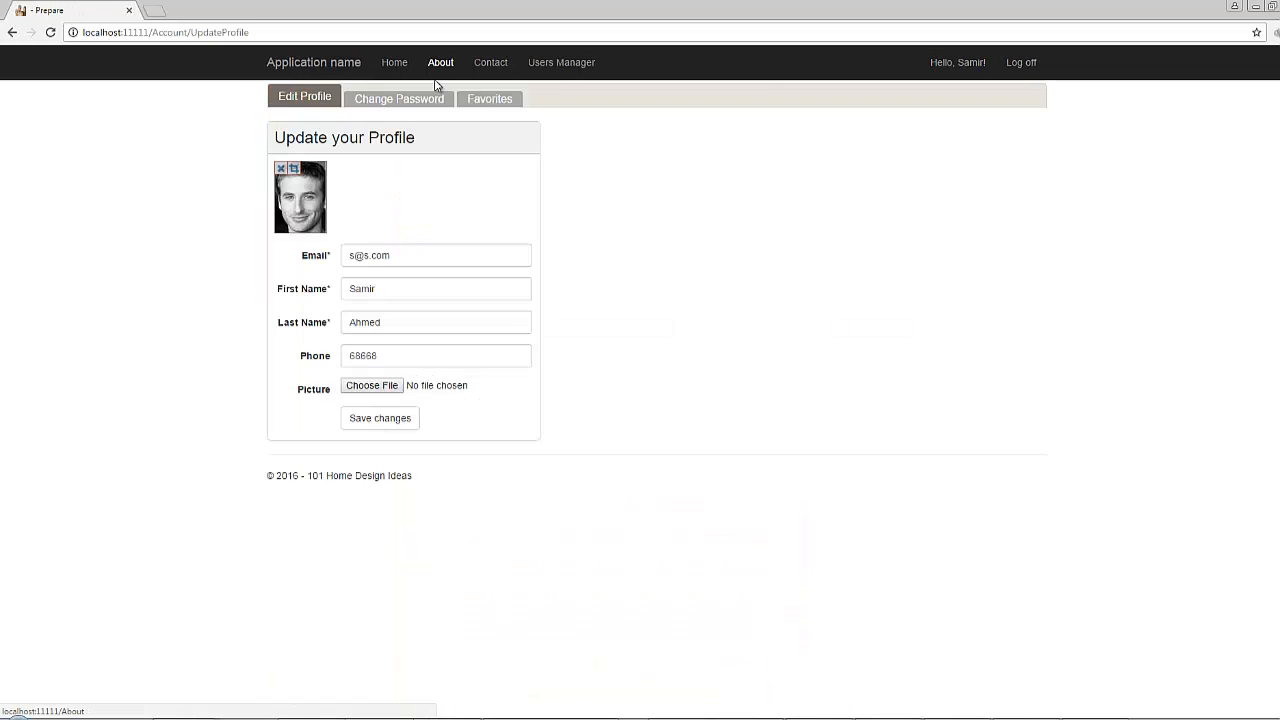
pyautogui.click(488, 98)
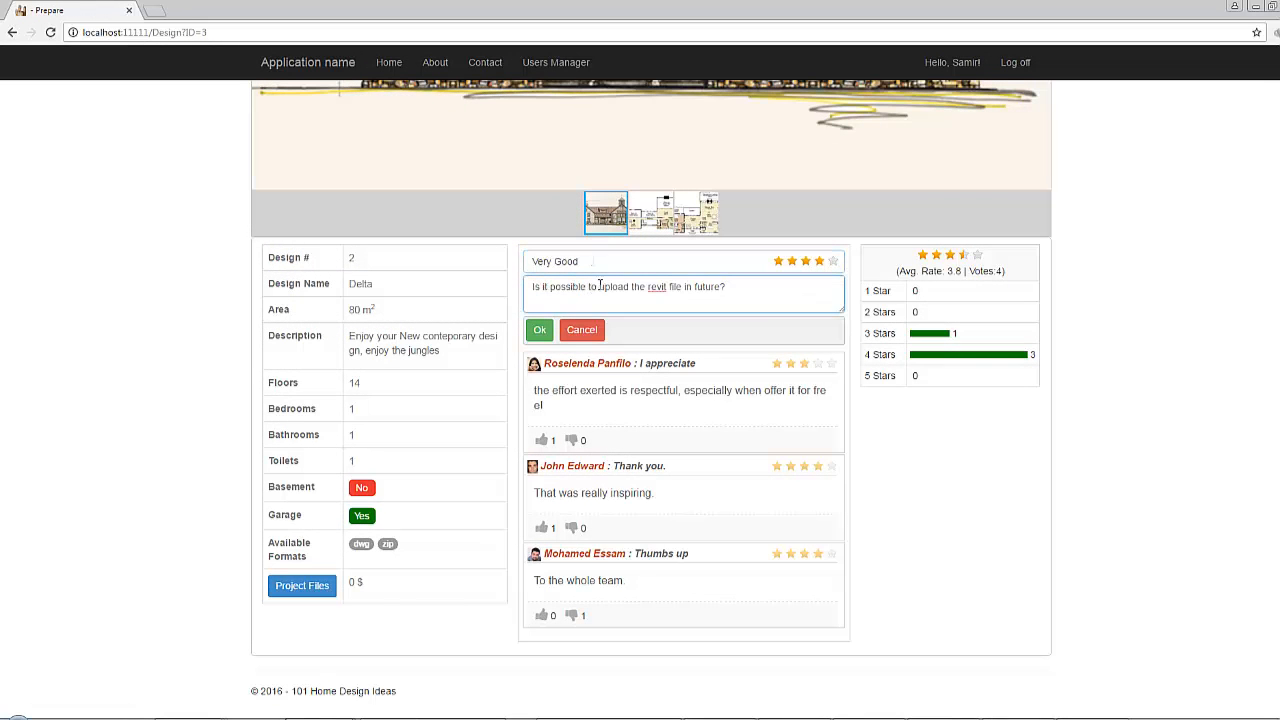
pyautogui.click(540, 330)
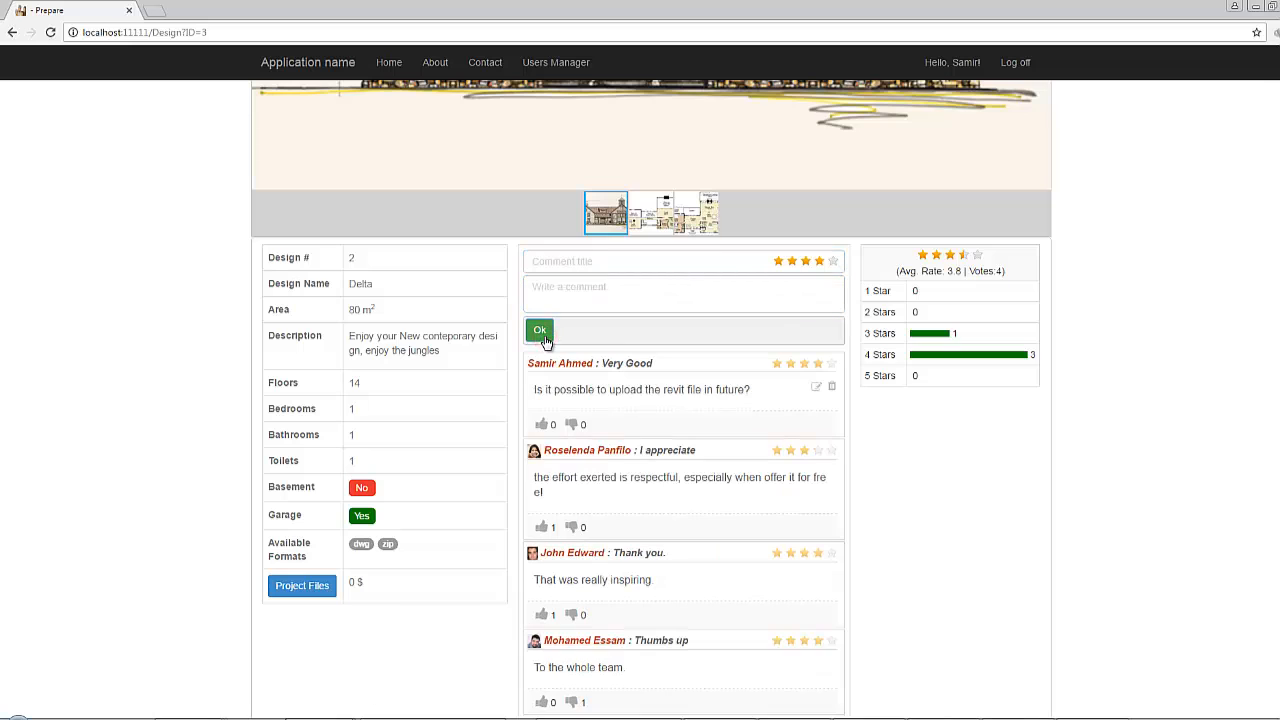
pyautogui.click(544, 424)
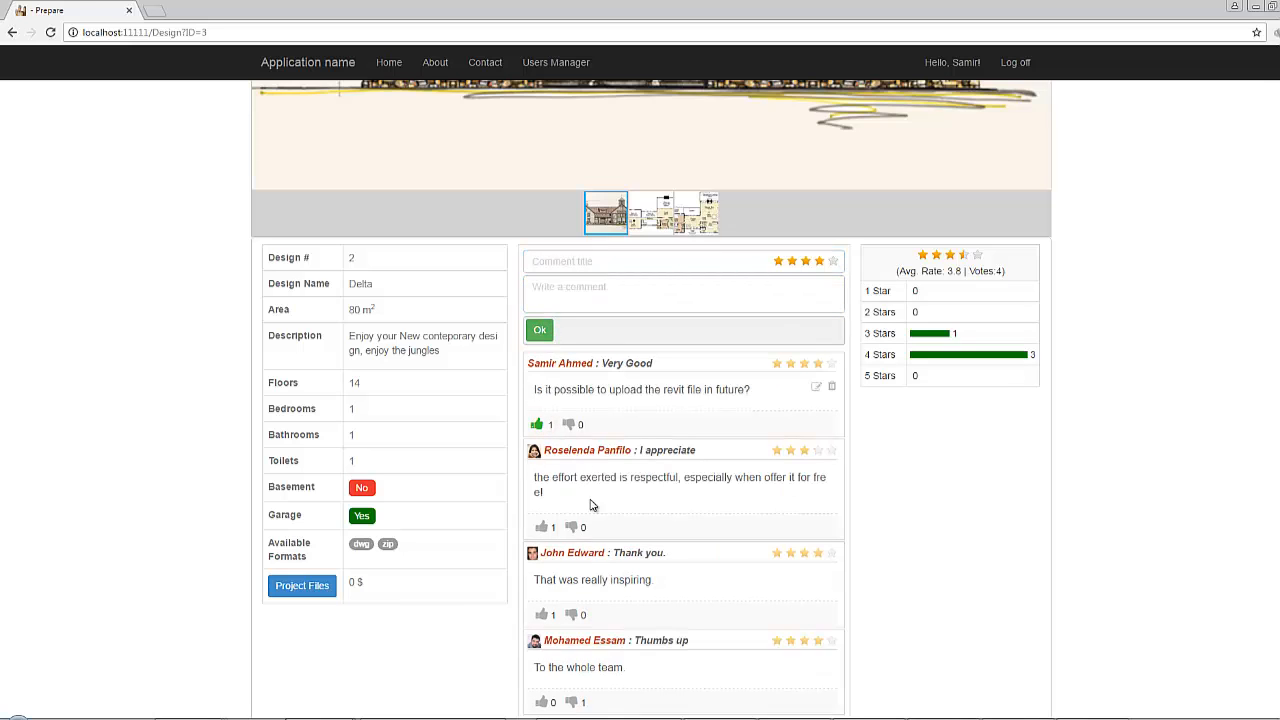
pyautogui.click(570, 528)
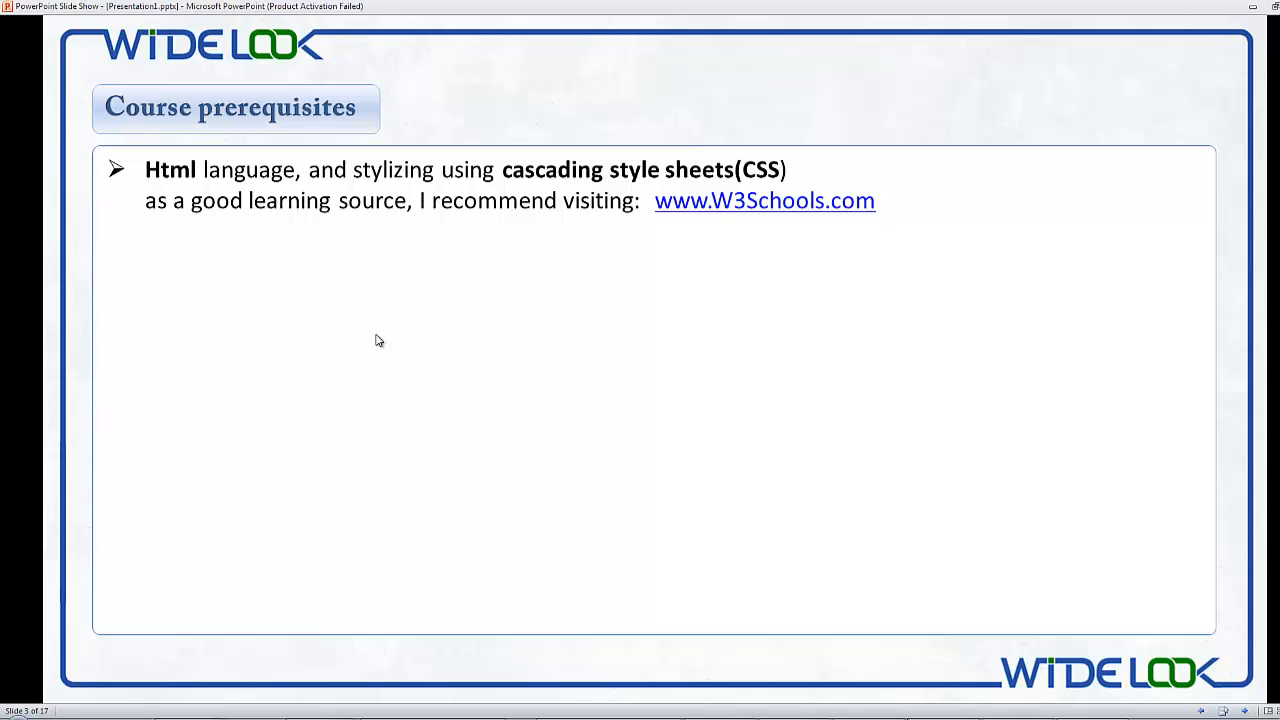
pyautogui.moveTo(710, 204)
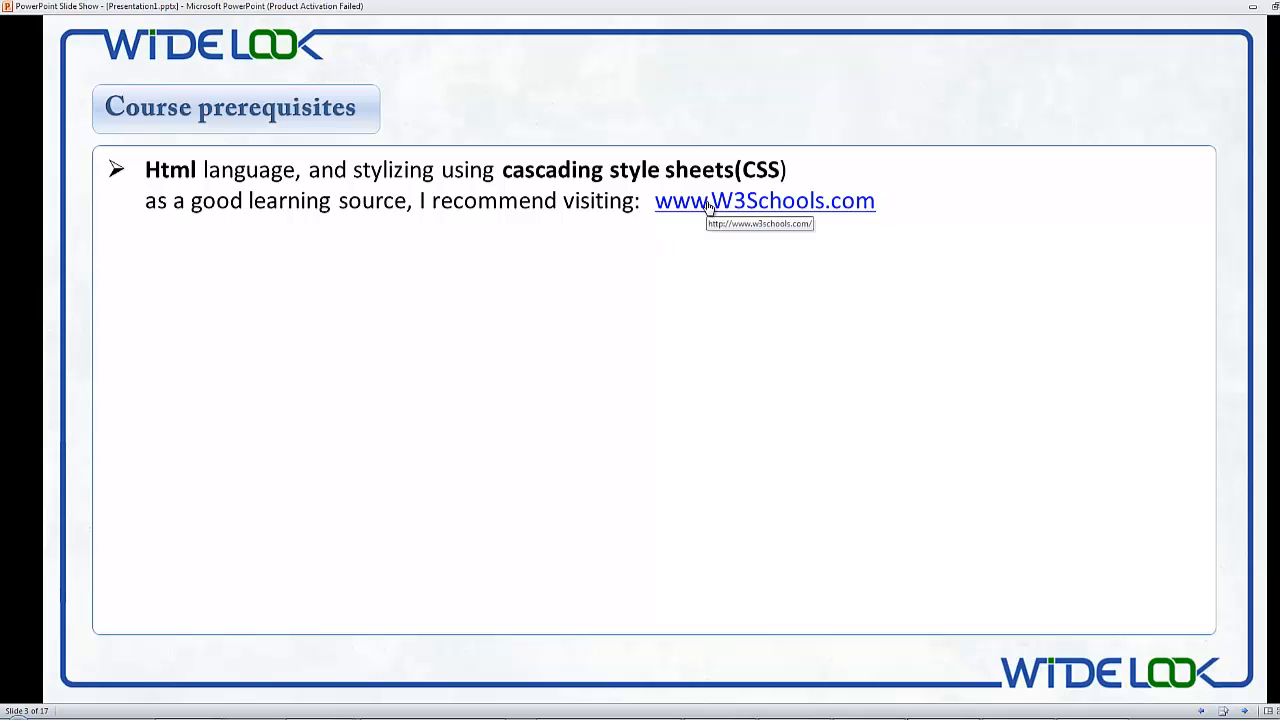
pyautogui.click(764, 200)
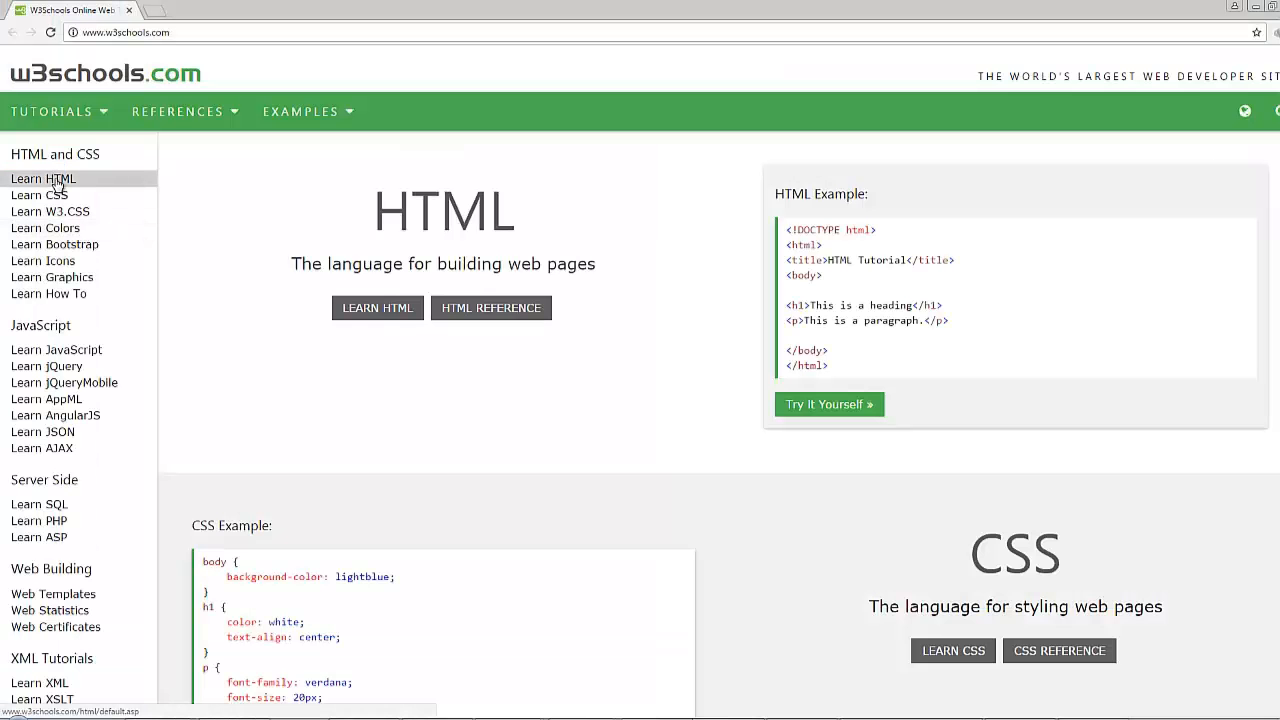
# Step: Open the W3Schools HTML5 Tutorial and try its first code example in the online editor
pyautogui.click(42, 178)
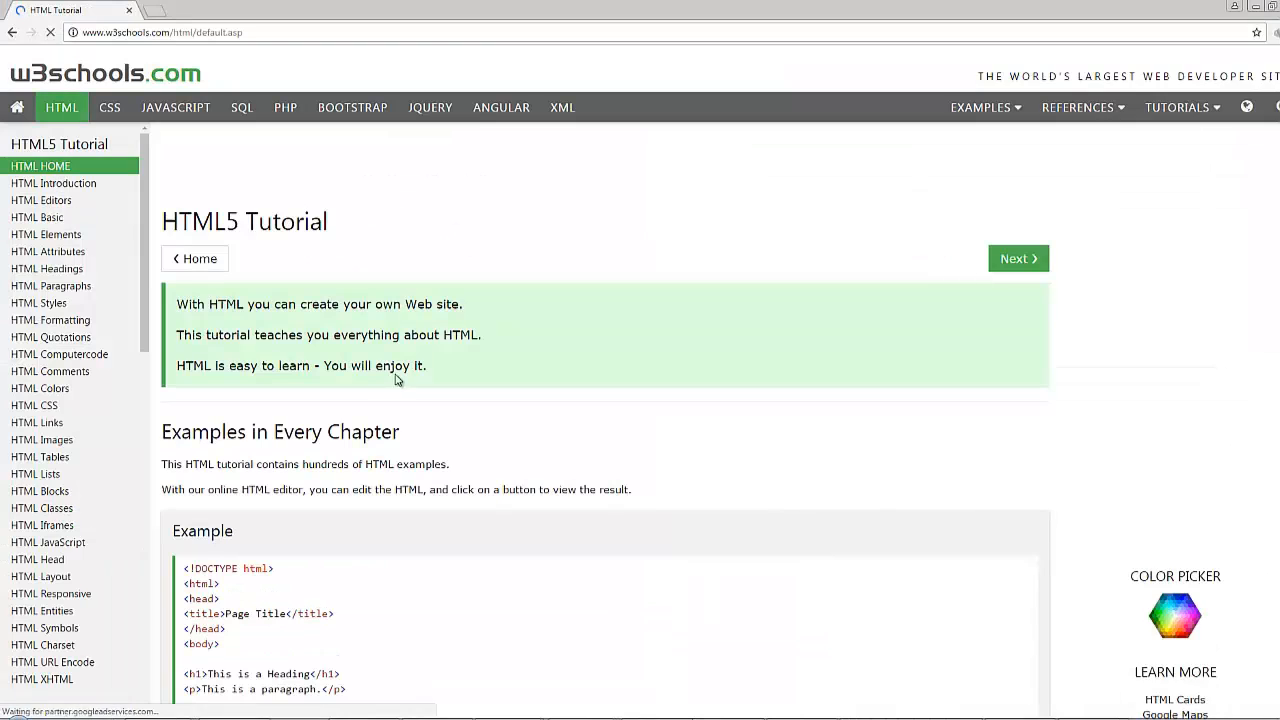
pyautogui.scroll(-3)
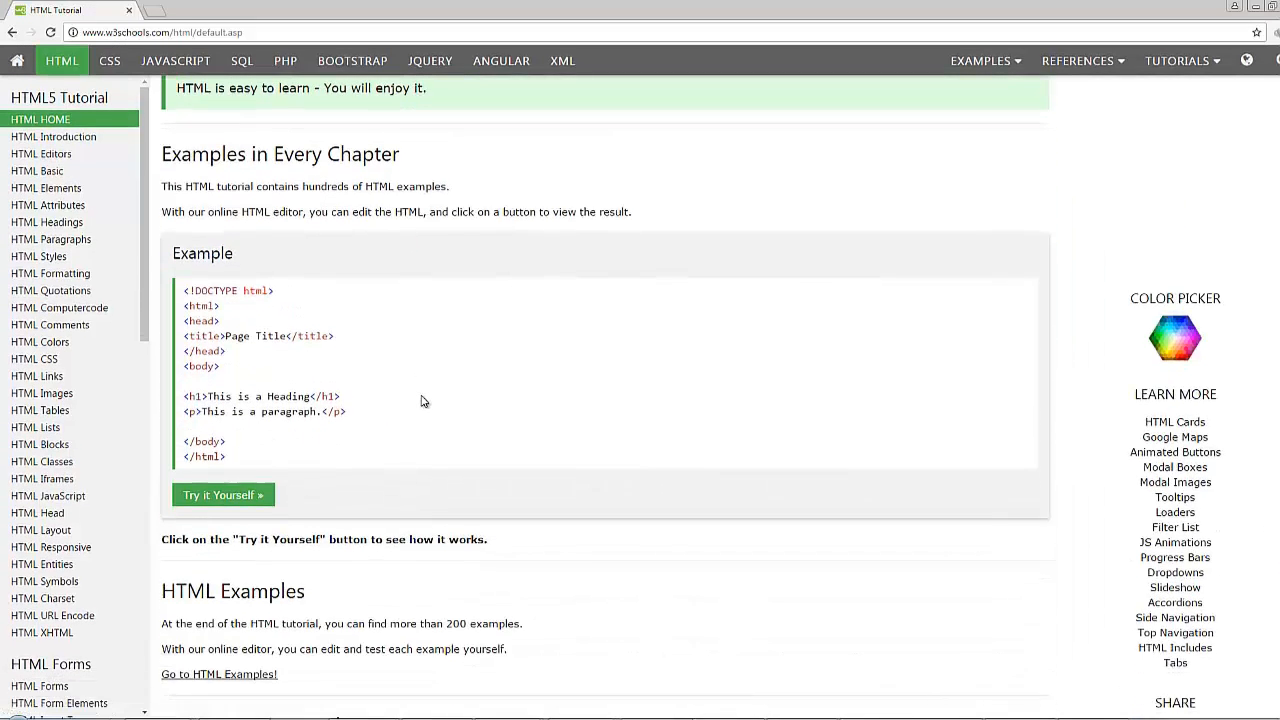
pyautogui.scroll(-3)
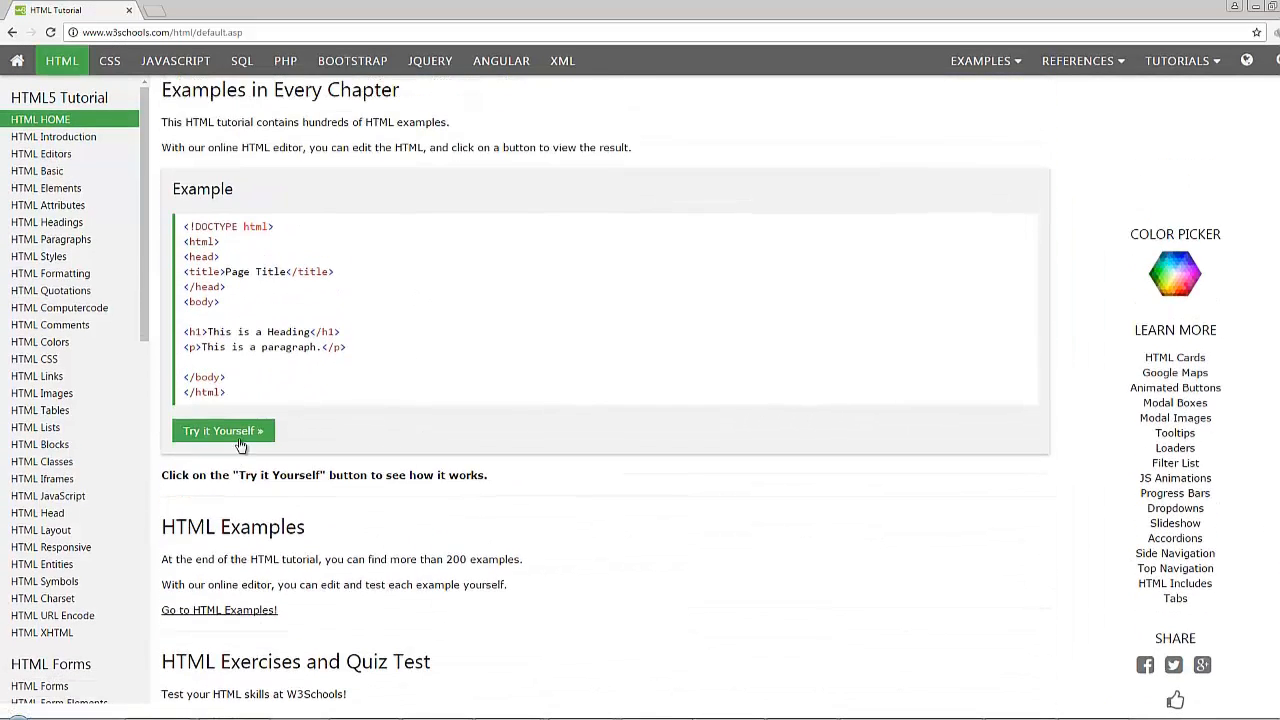
pyautogui.click(222, 430)
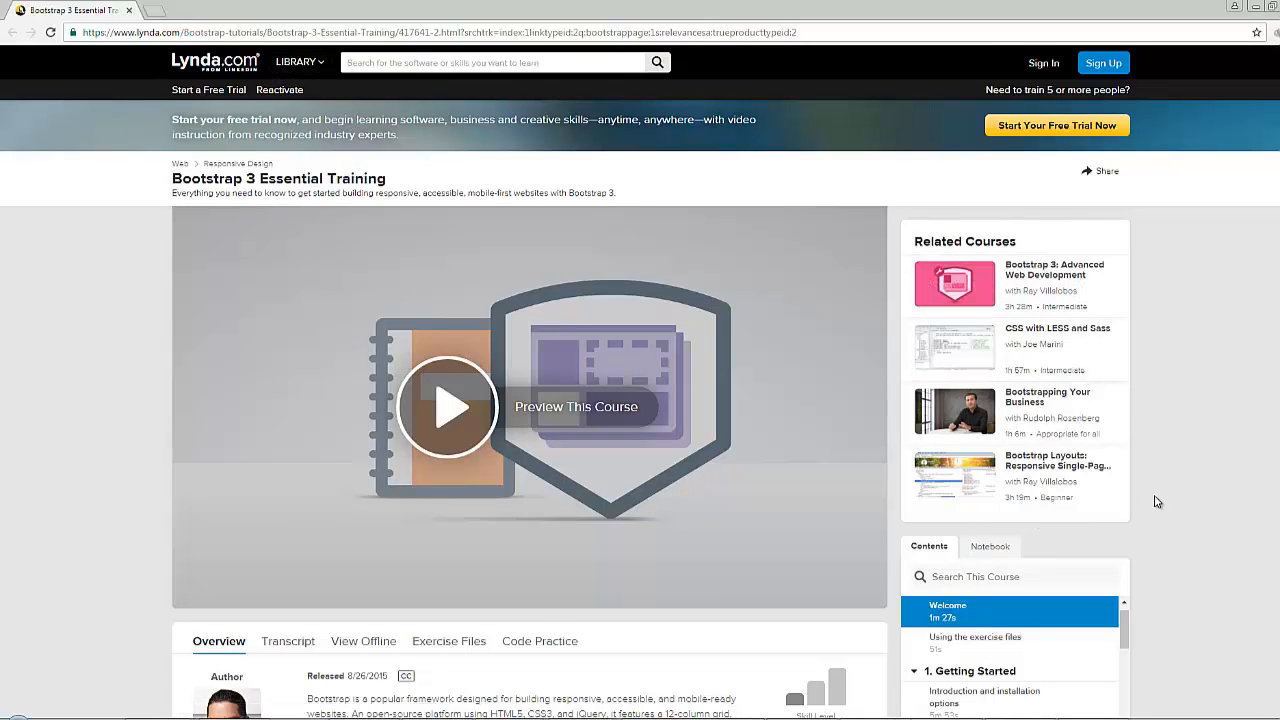
pyautogui.scroll(-3)
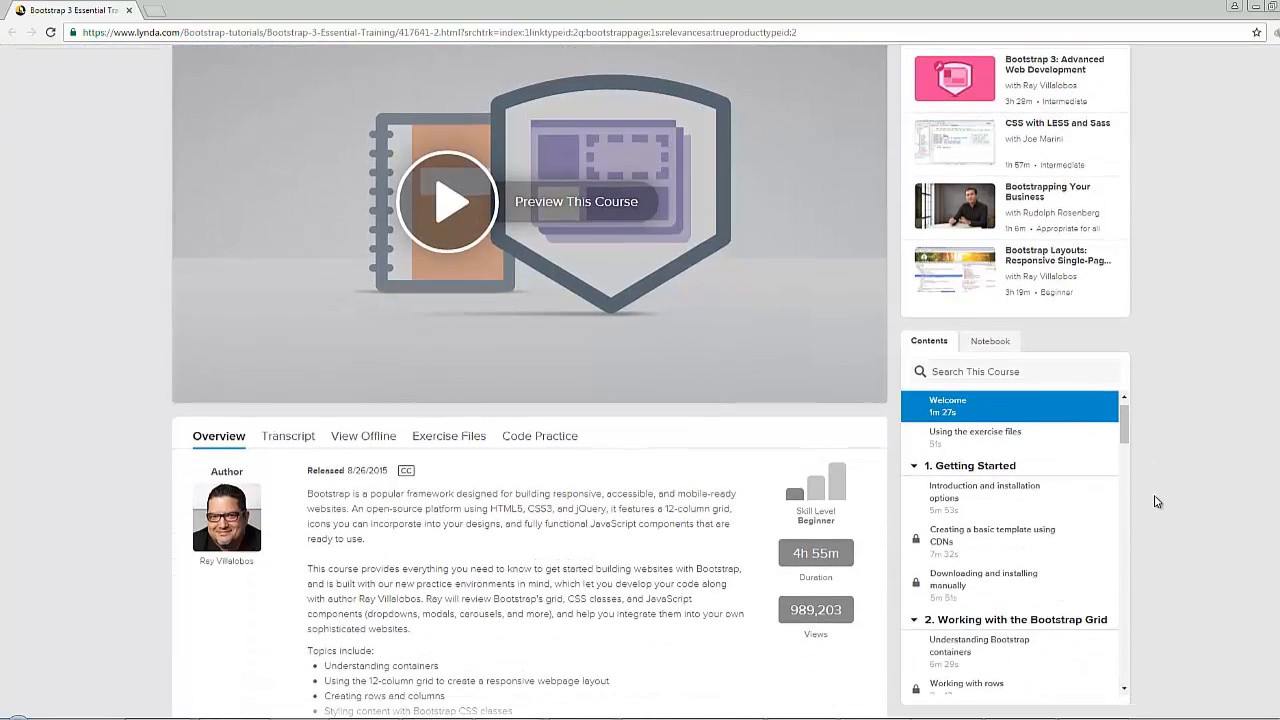
pyautogui.scroll(3)
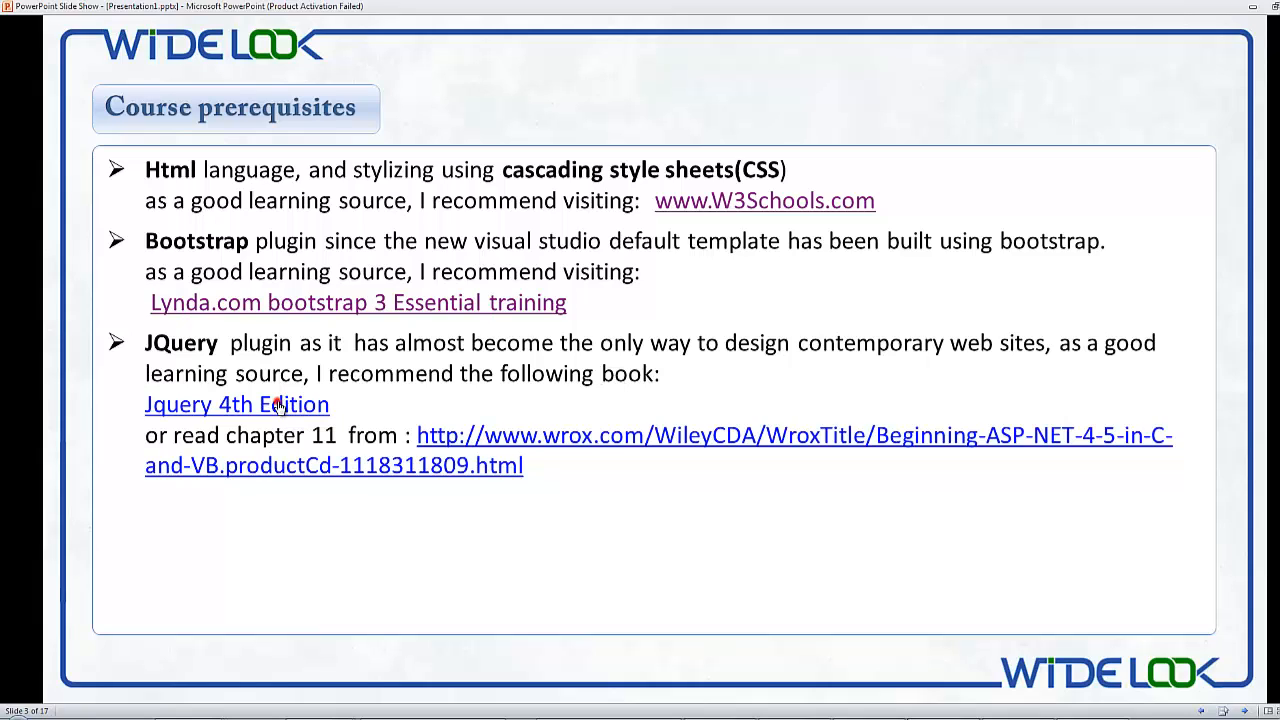
# Step: Follow the slide's Jquery 4th Edition hyperlink so it opens in the browser
pyautogui.click(236, 404)
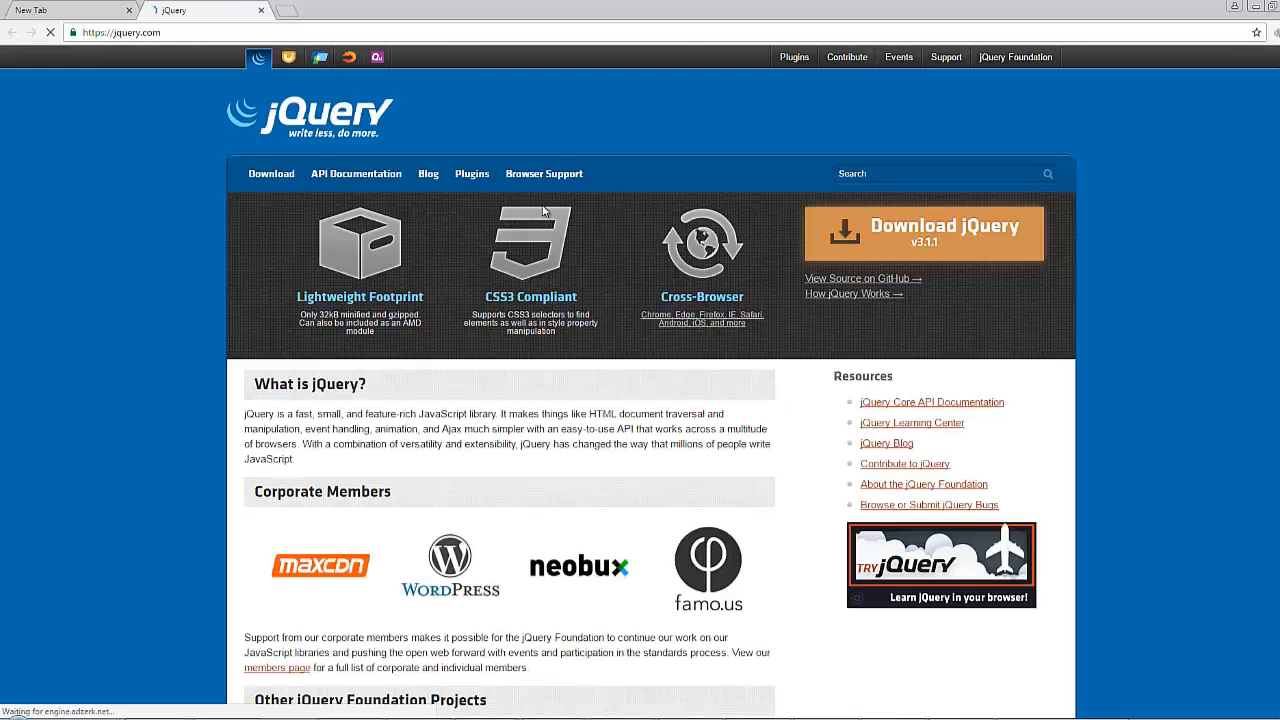
# Step: Open the Learning jQuery Fourth Edition book page from jQuery.com's Books section
pyautogui.scroll(-3)
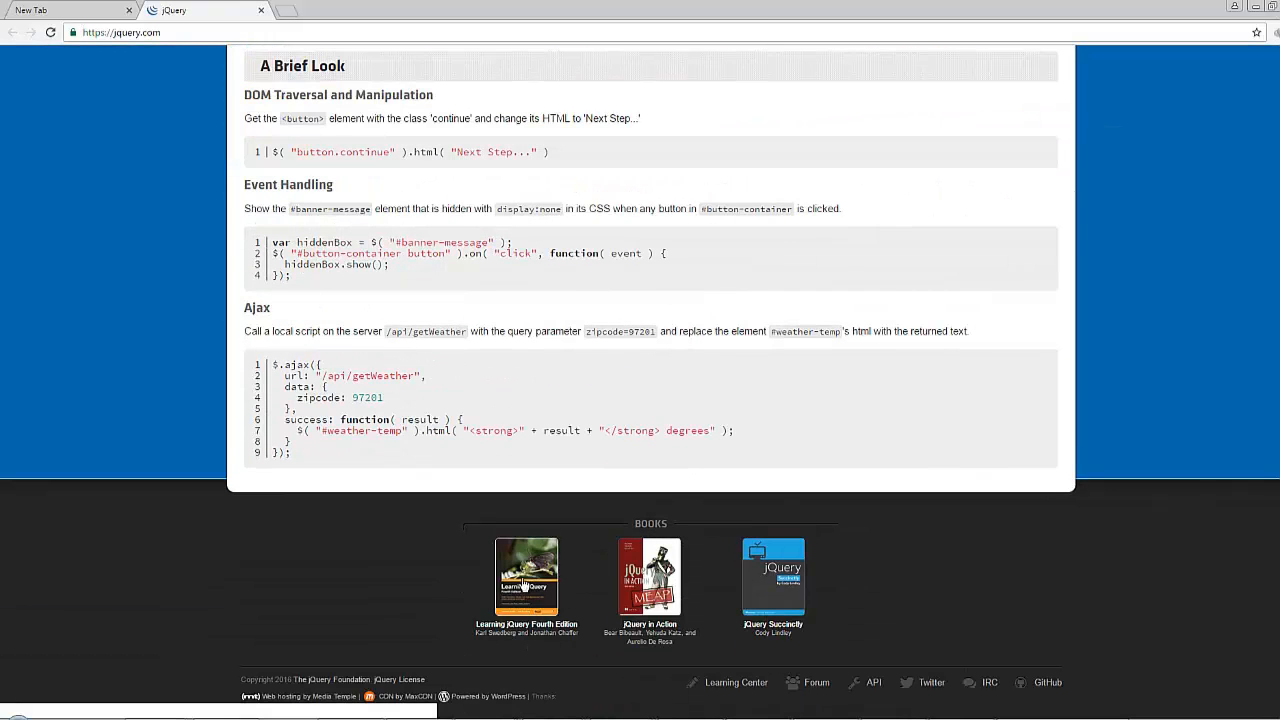
pyautogui.moveTo(540, 636)
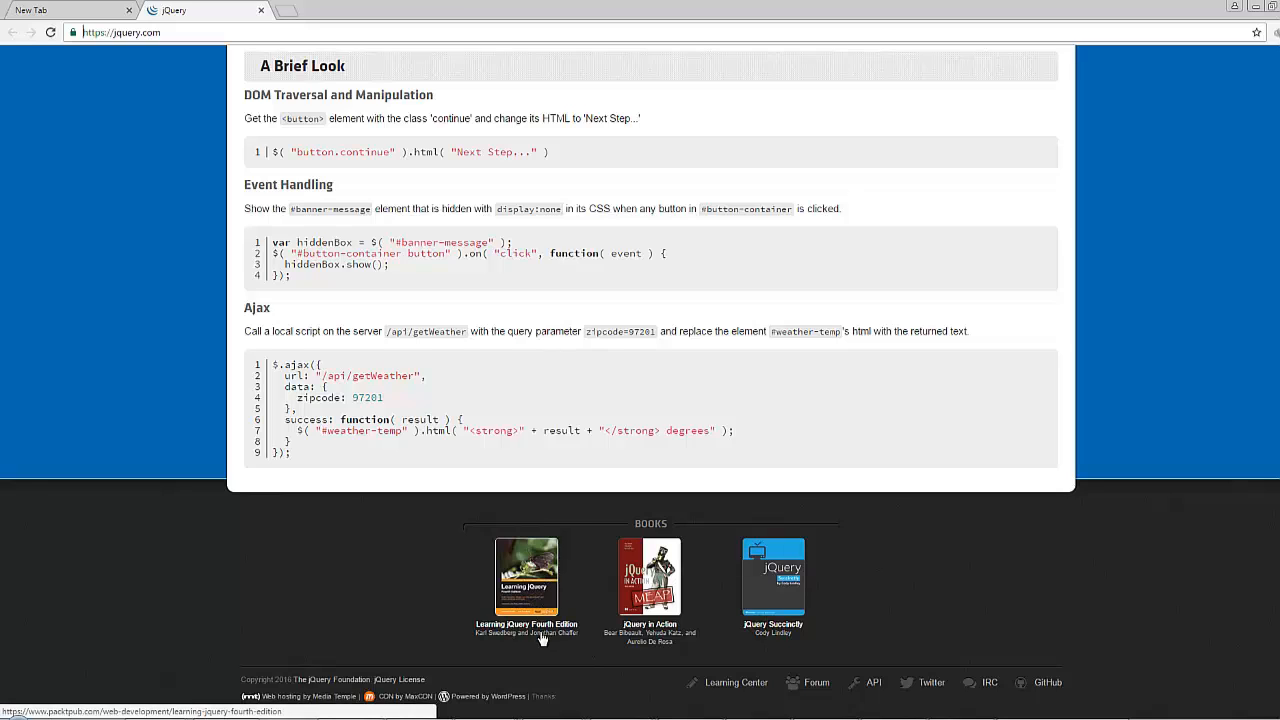
pyautogui.click(526, 576)
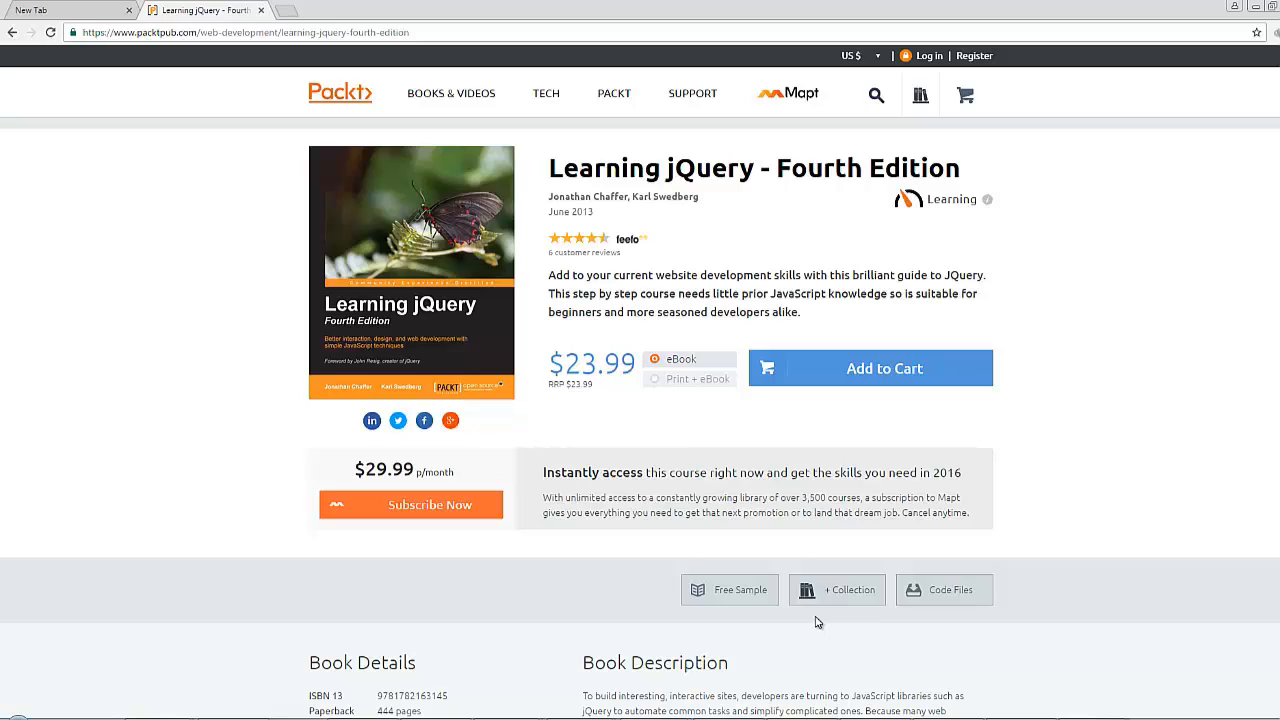
pyautogui.moveTo(632, 562)
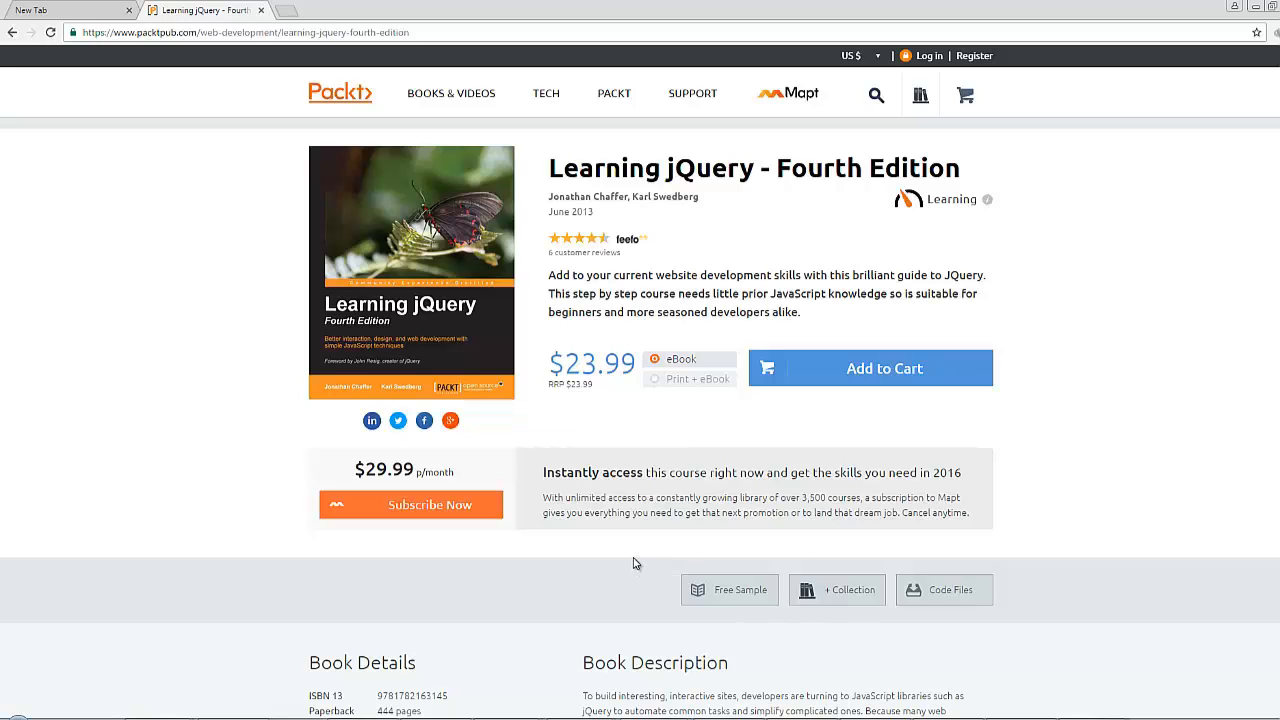
pyautogui.moveTo(612, 556)
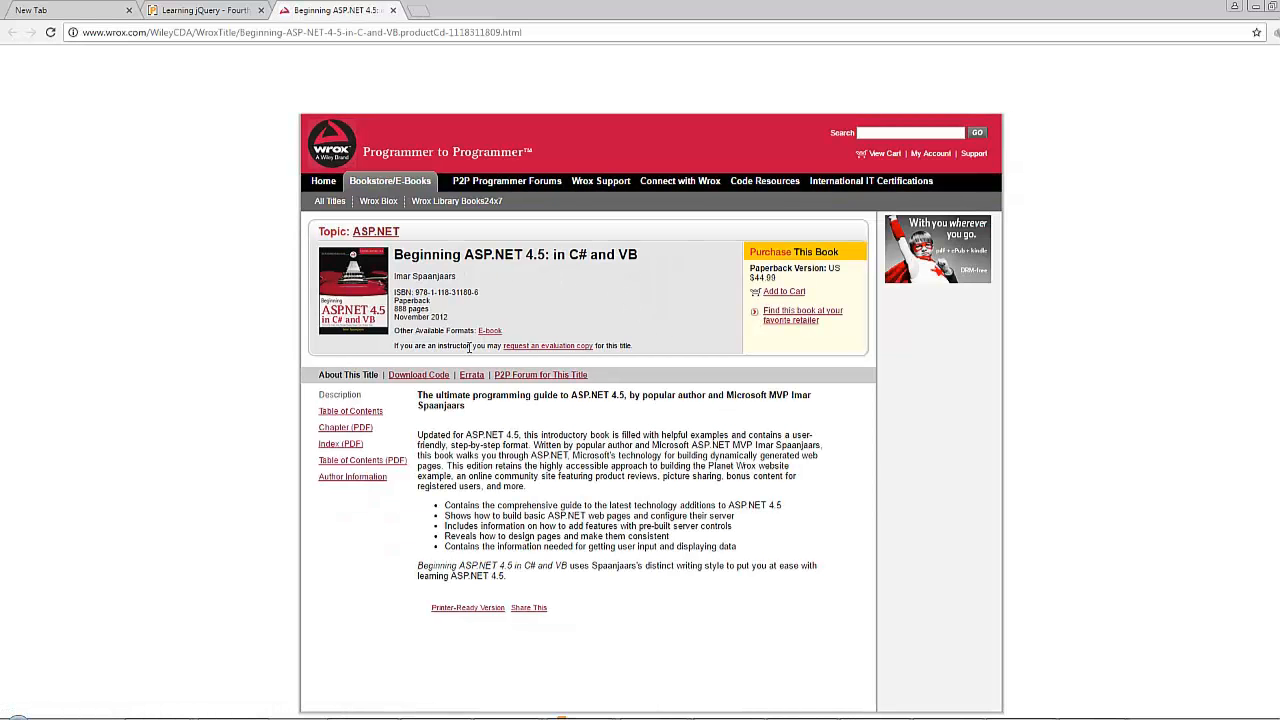
pyautogui.click(904, 132)
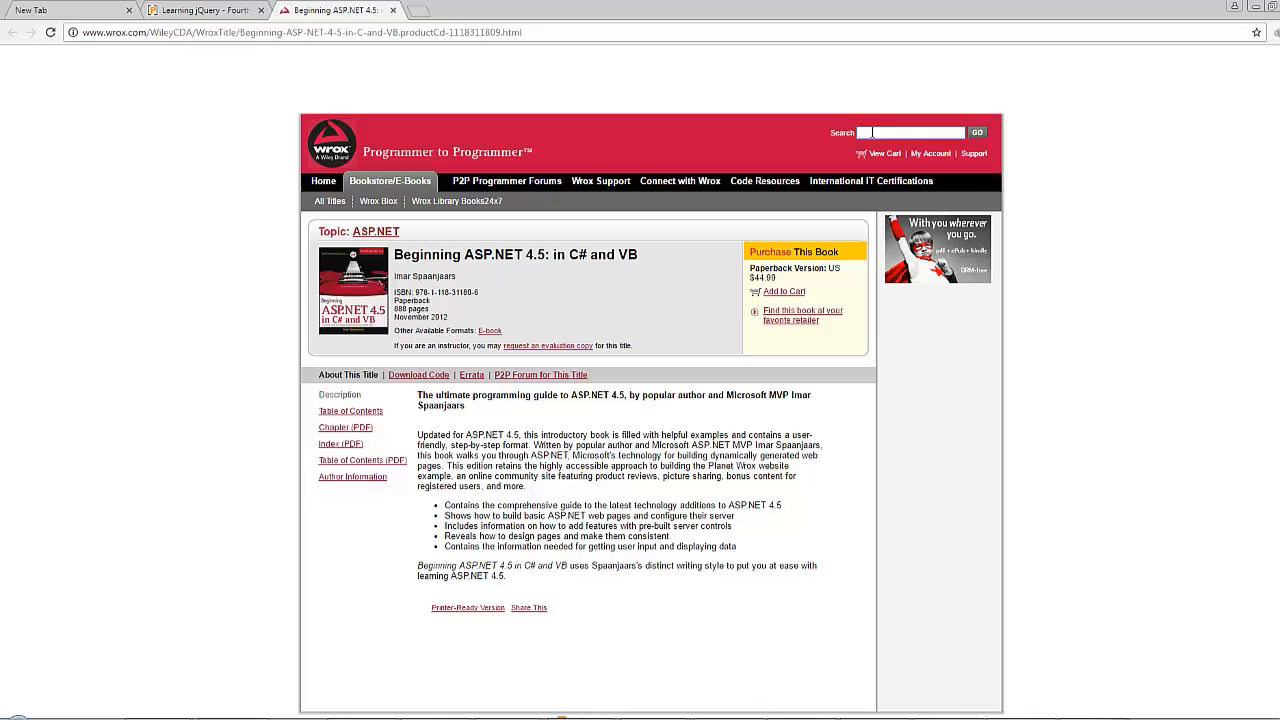
pyautogui.moveTo(456, 372)
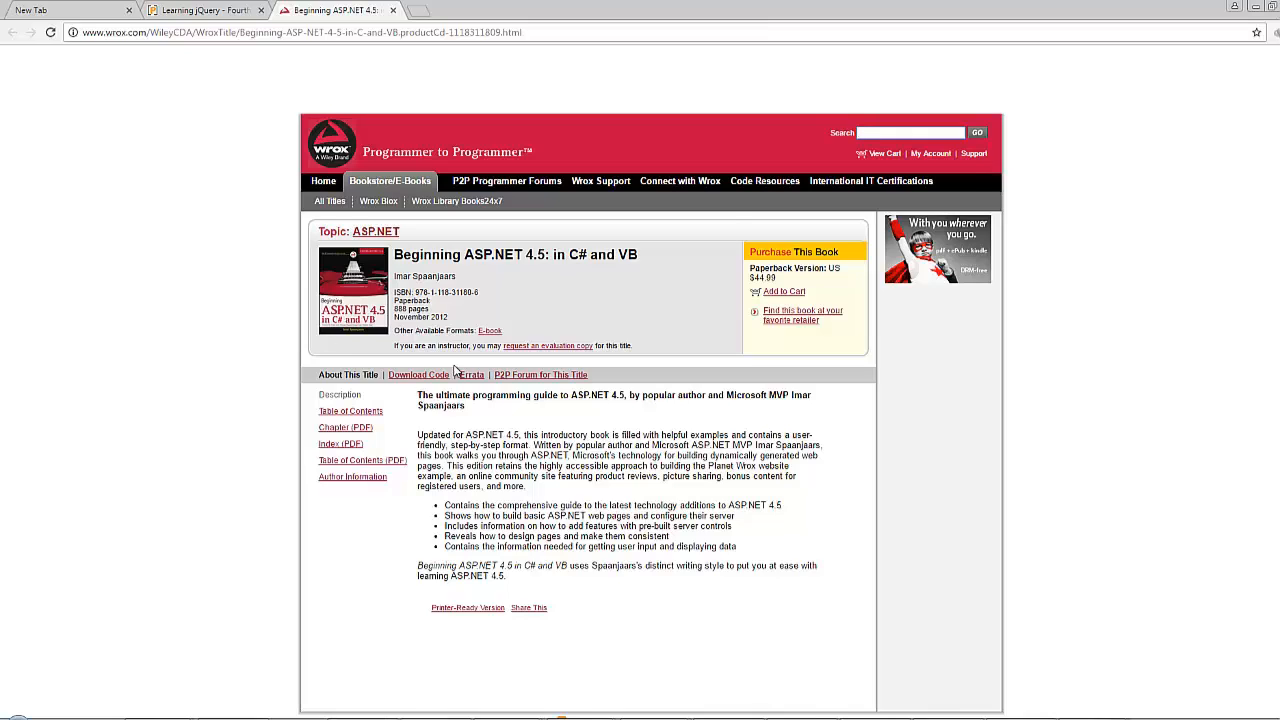
pyautogui.moveTo(680, 308)
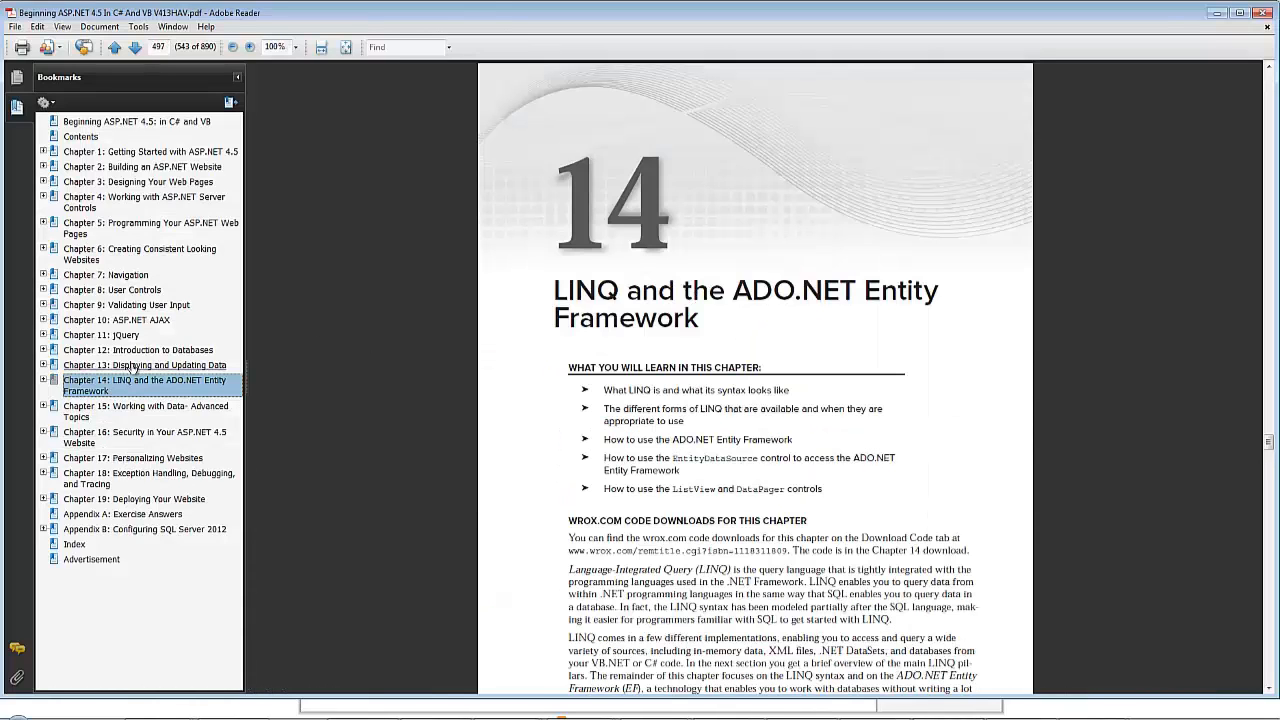
pyautogui.click(100, 334)
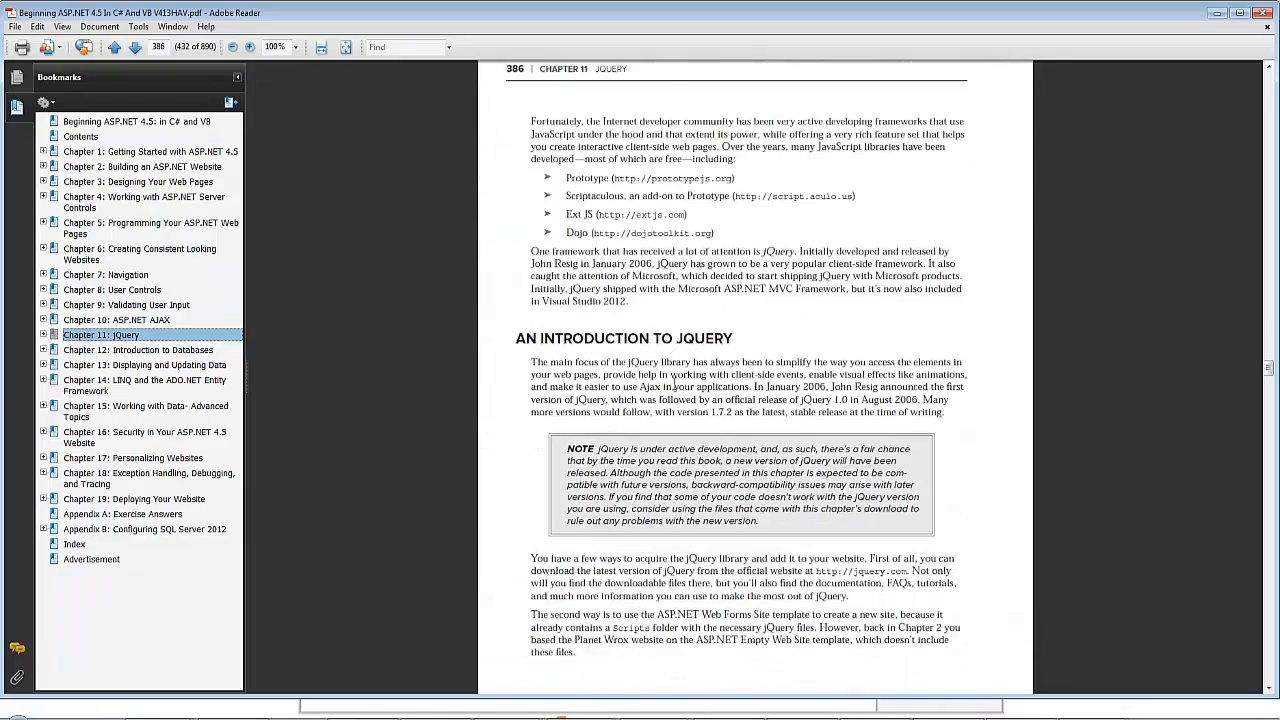
pyautogui.scroll(-3)
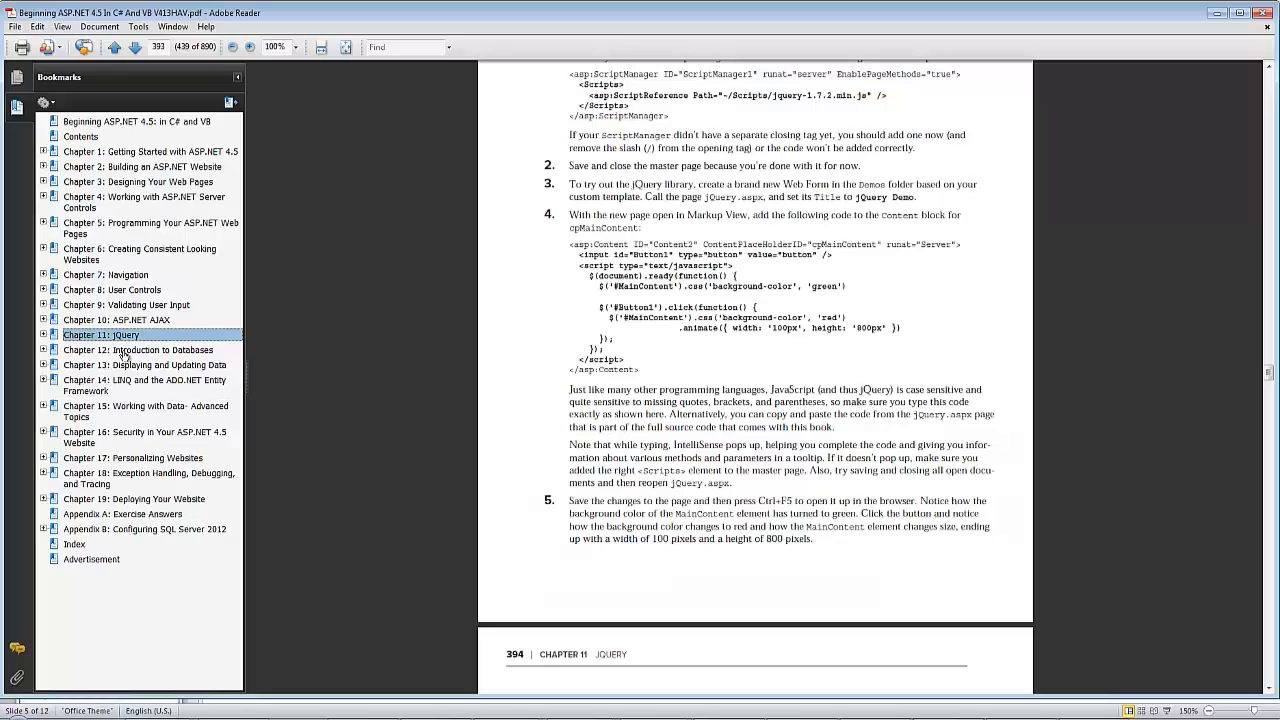
pyautogui.click(144, 384)
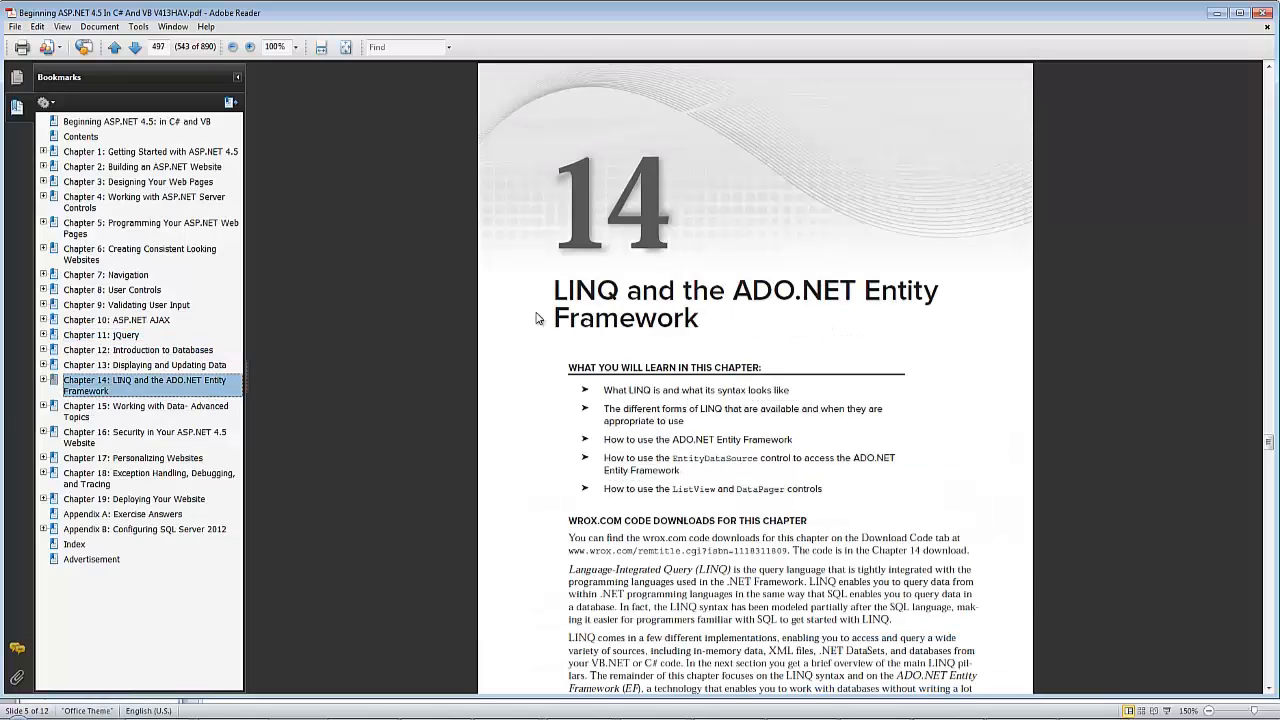
pyautogui.scroll(-3)
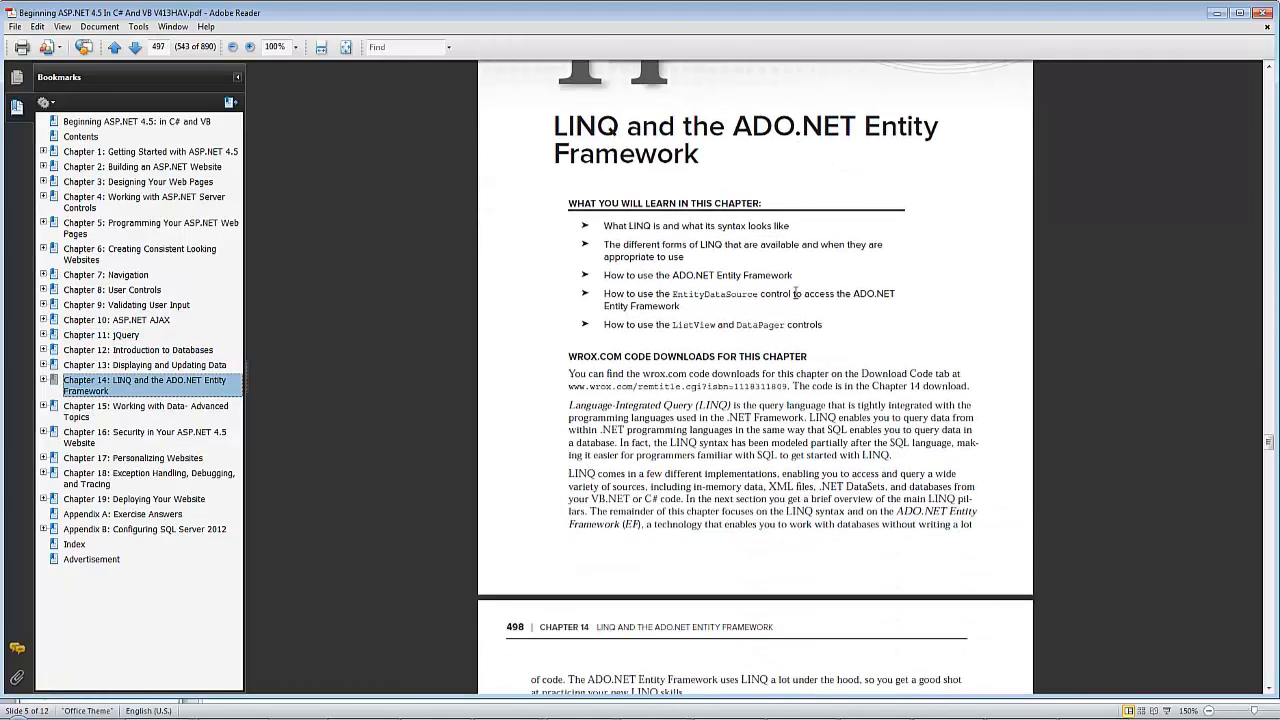
pyautogui.scroll(3)
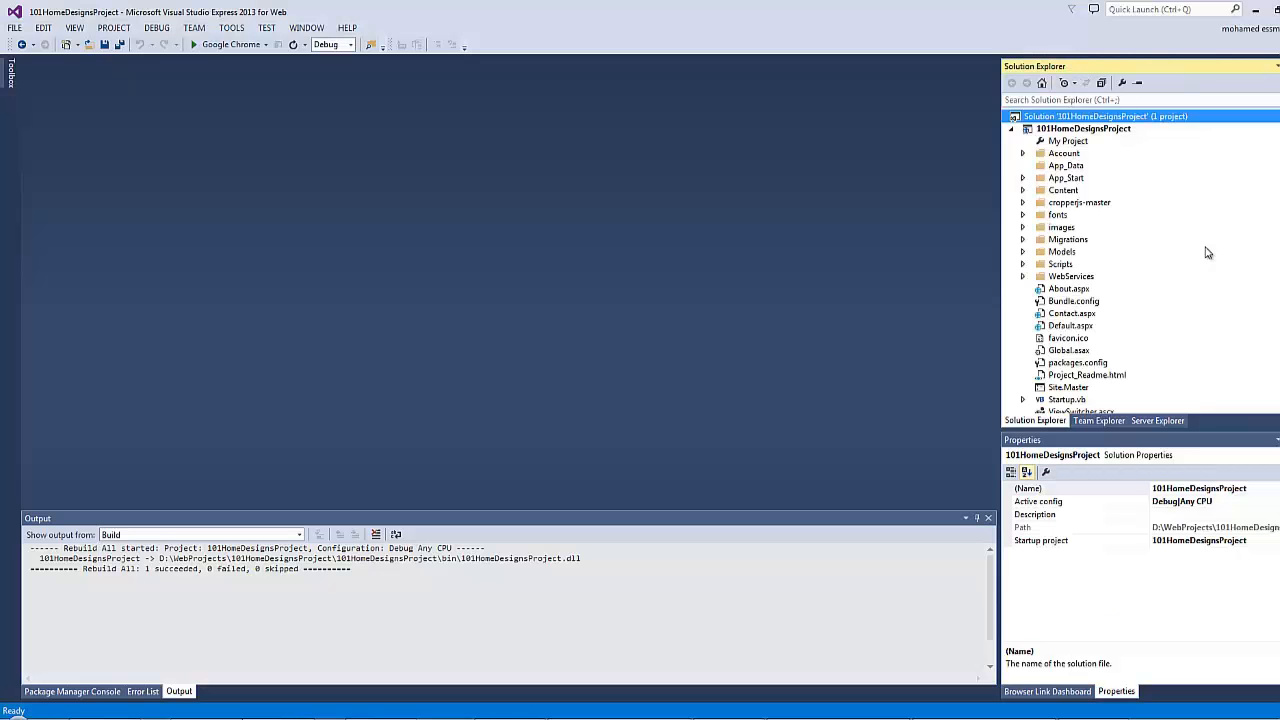
pyautogui.moveTo(1080, 330)
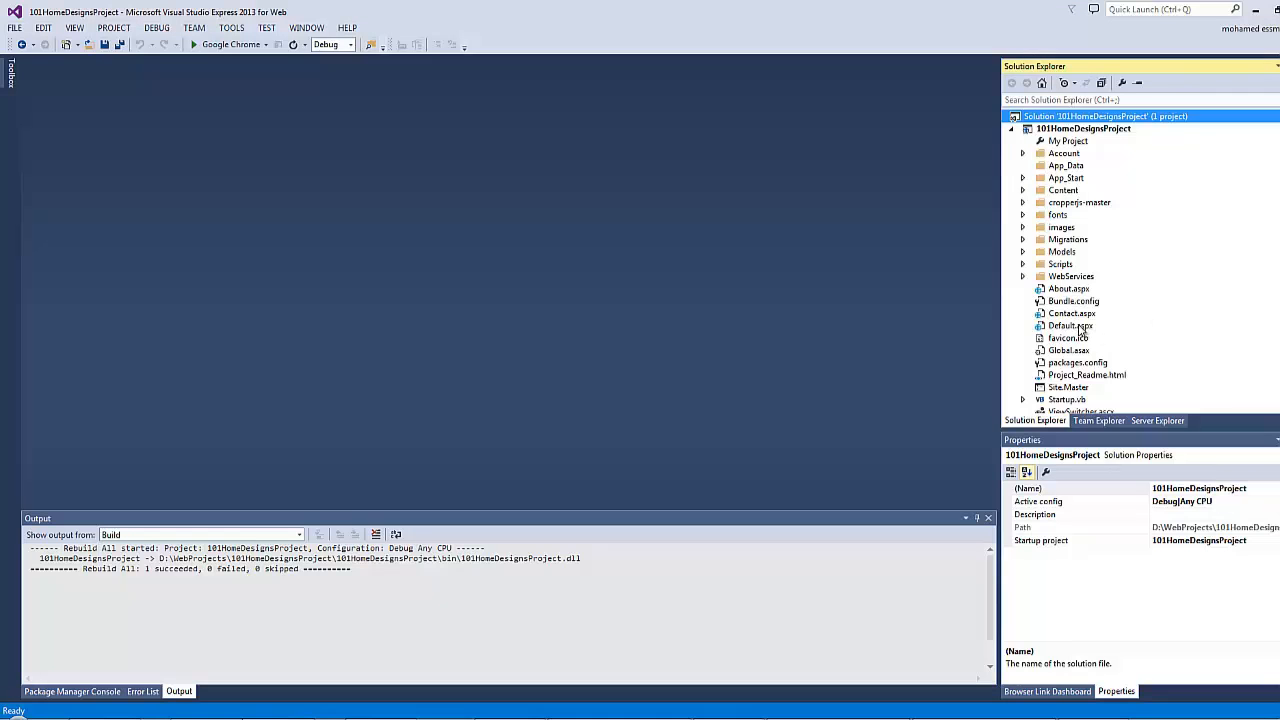
# Step: Bring up the Solution Explorer context menu for Default.aspx
pyautogui.rightClick(1070, 324)
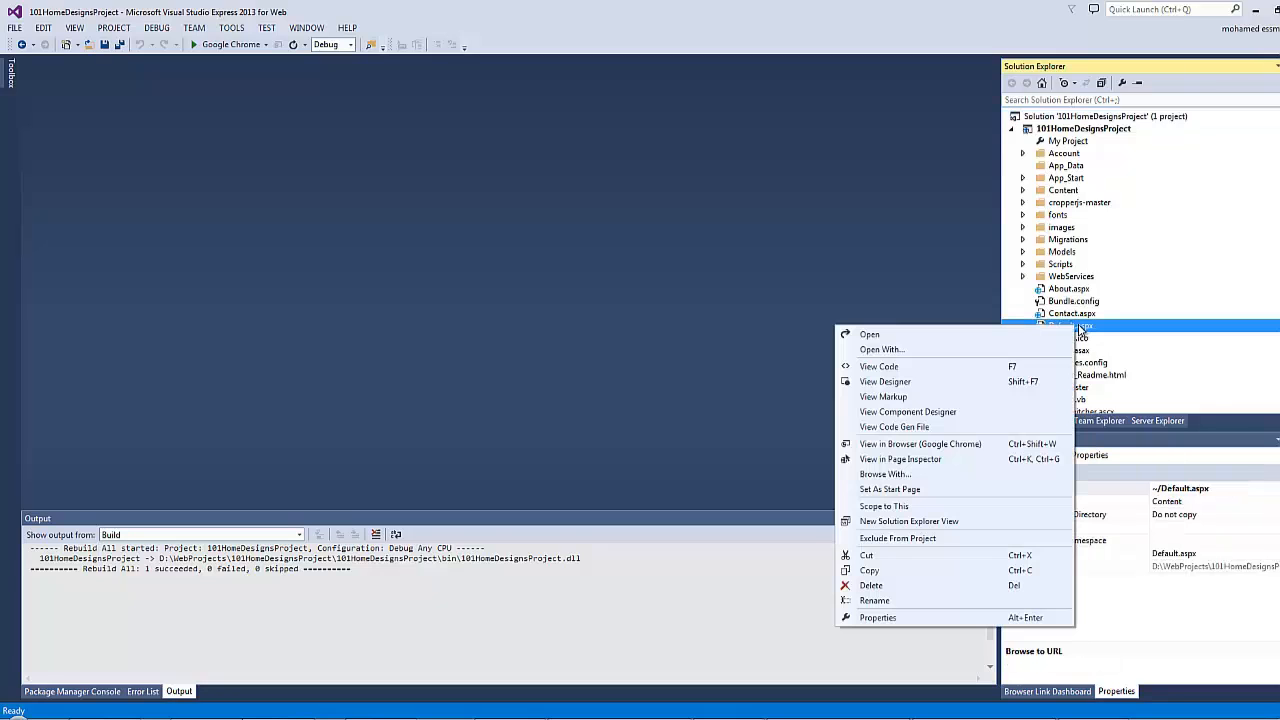
pyautogui.moveTo(920, 444)
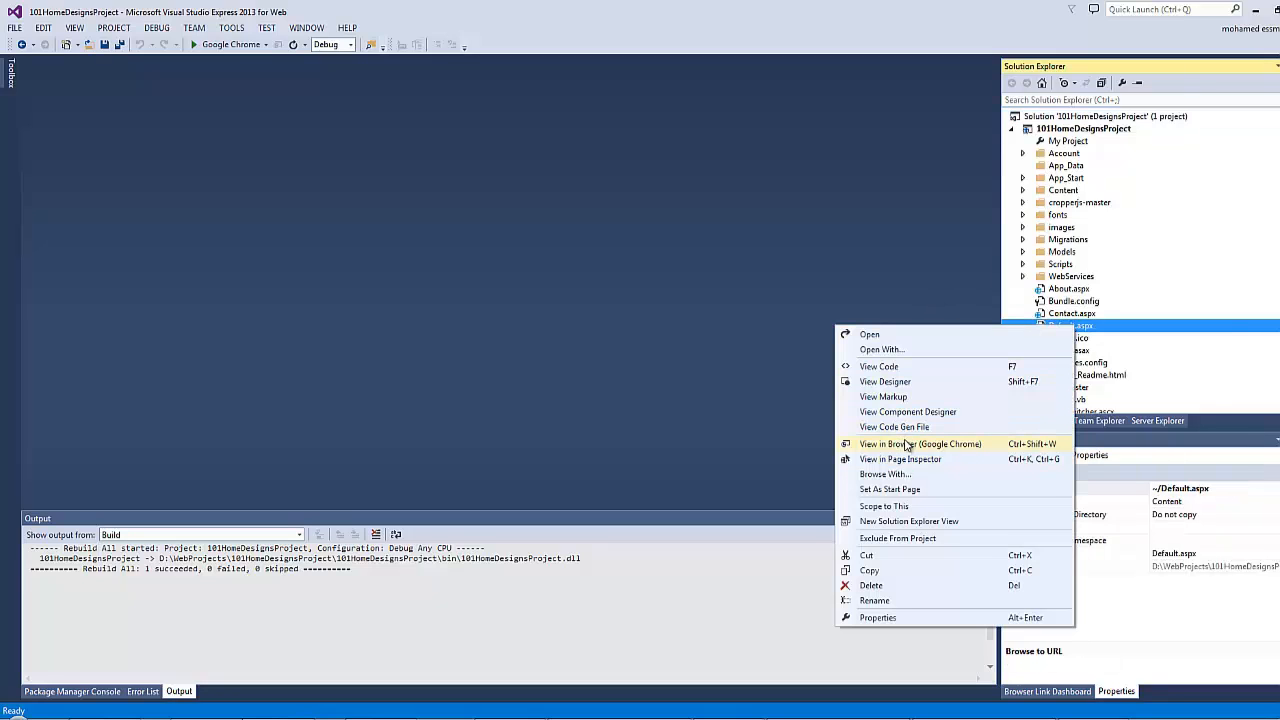
# Step: Preview Default.aspx in Google Chrome and visit the site's Users Manager page
pyautogui.click(920, 444)
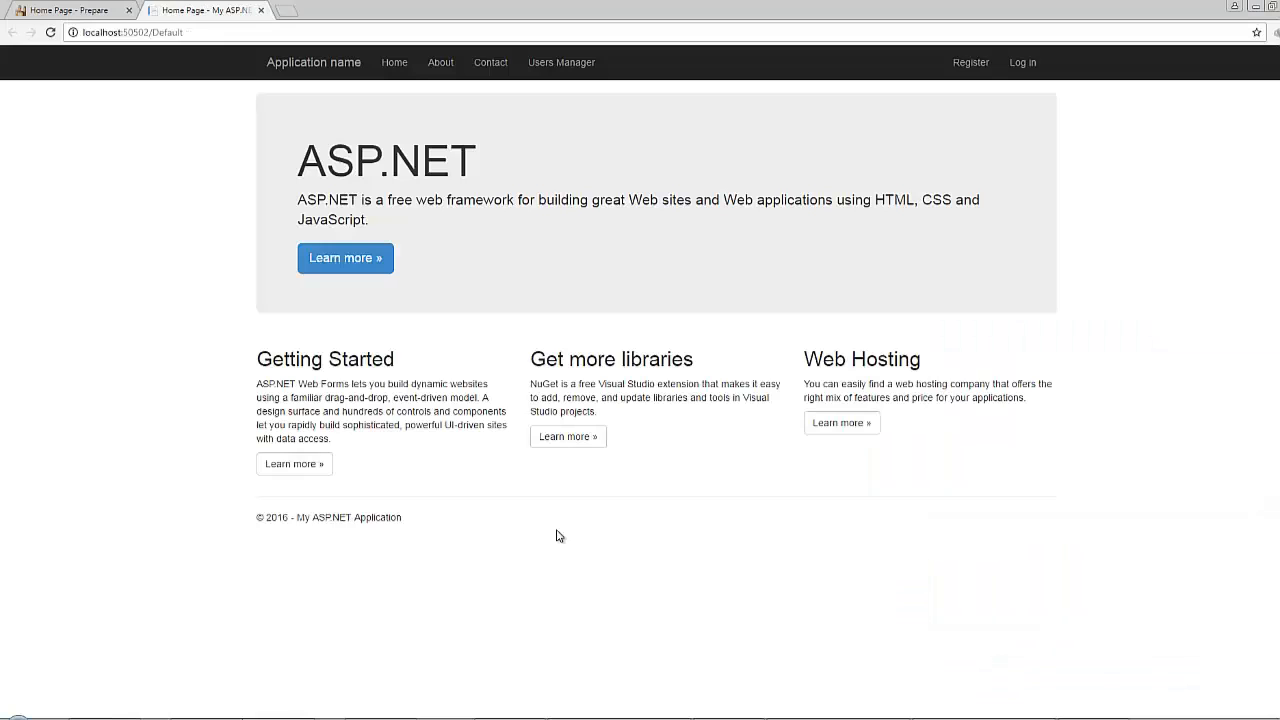
pyautogui.moveTo(902, 448)
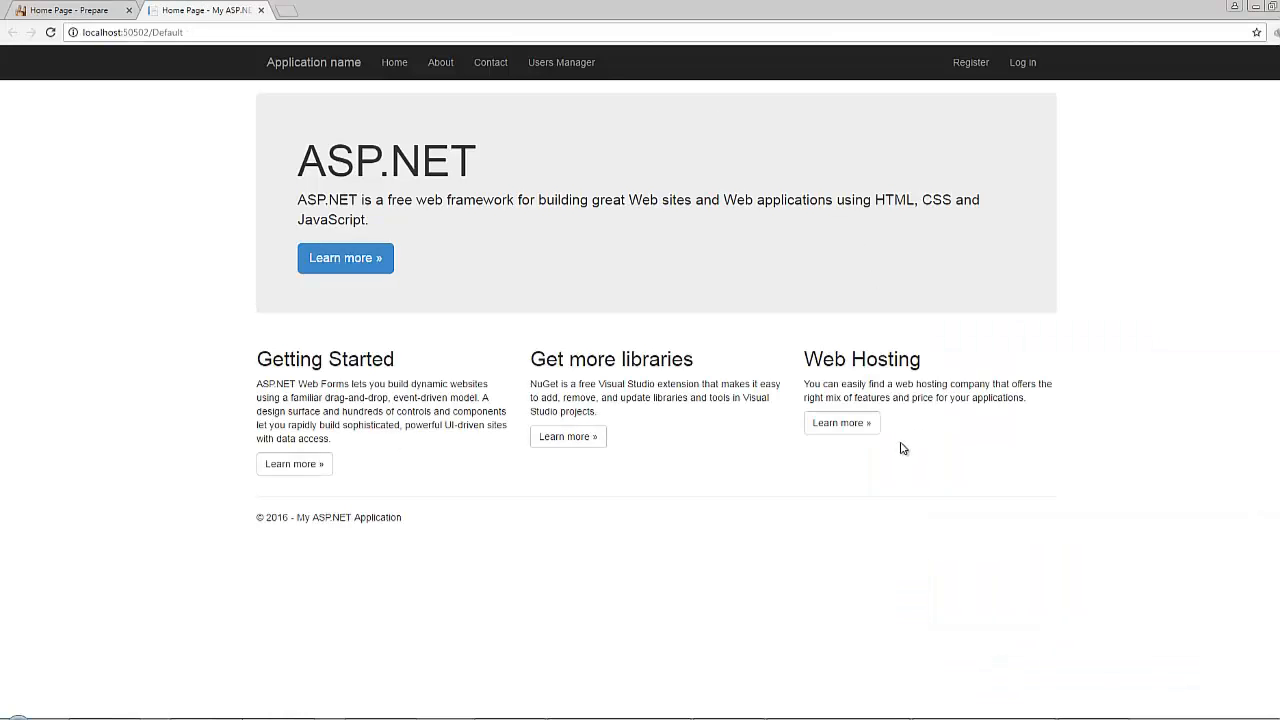
pyautogui.moveTo(660, 340)
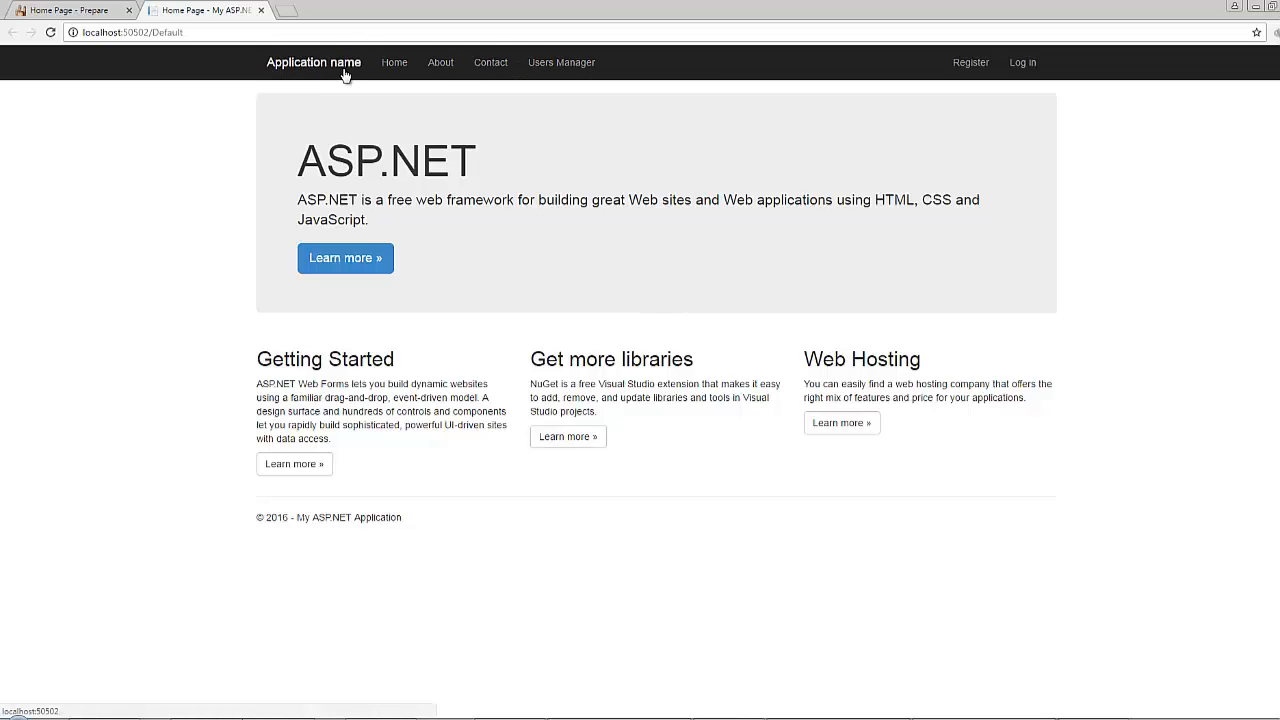
pyautogui.moveTo(338, 68)
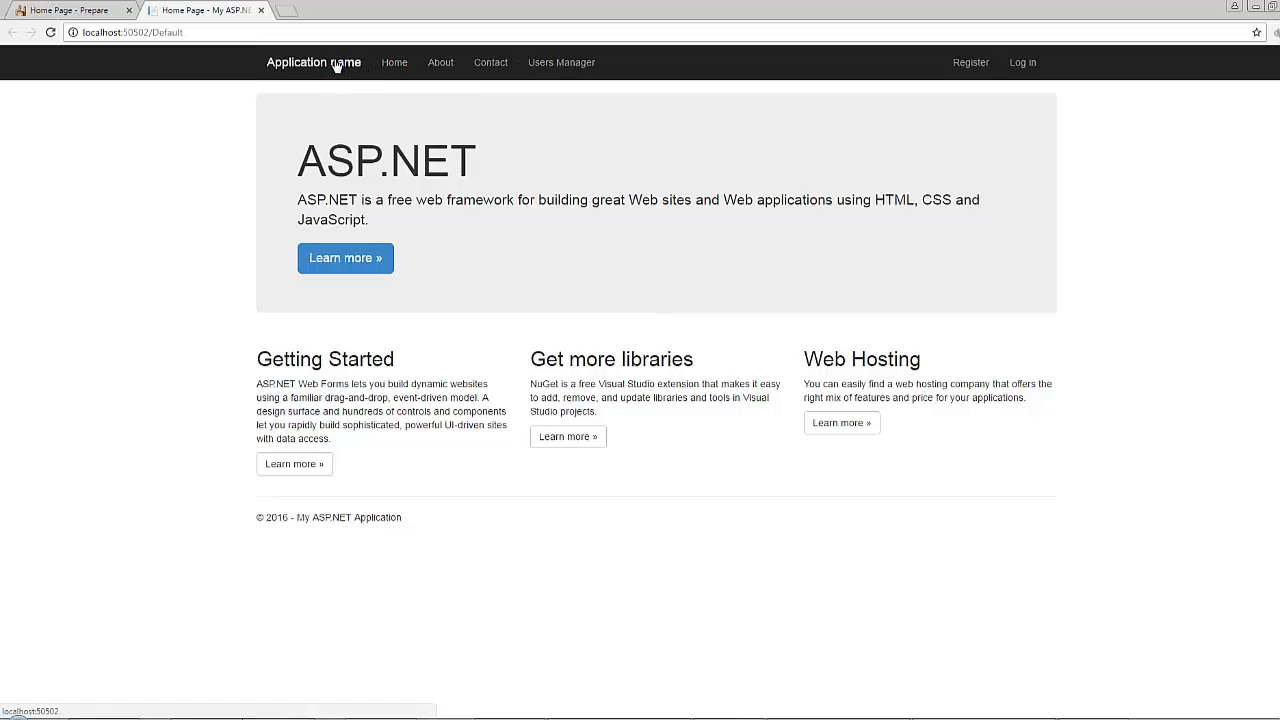
pyautogui.moveTo(460, 88)
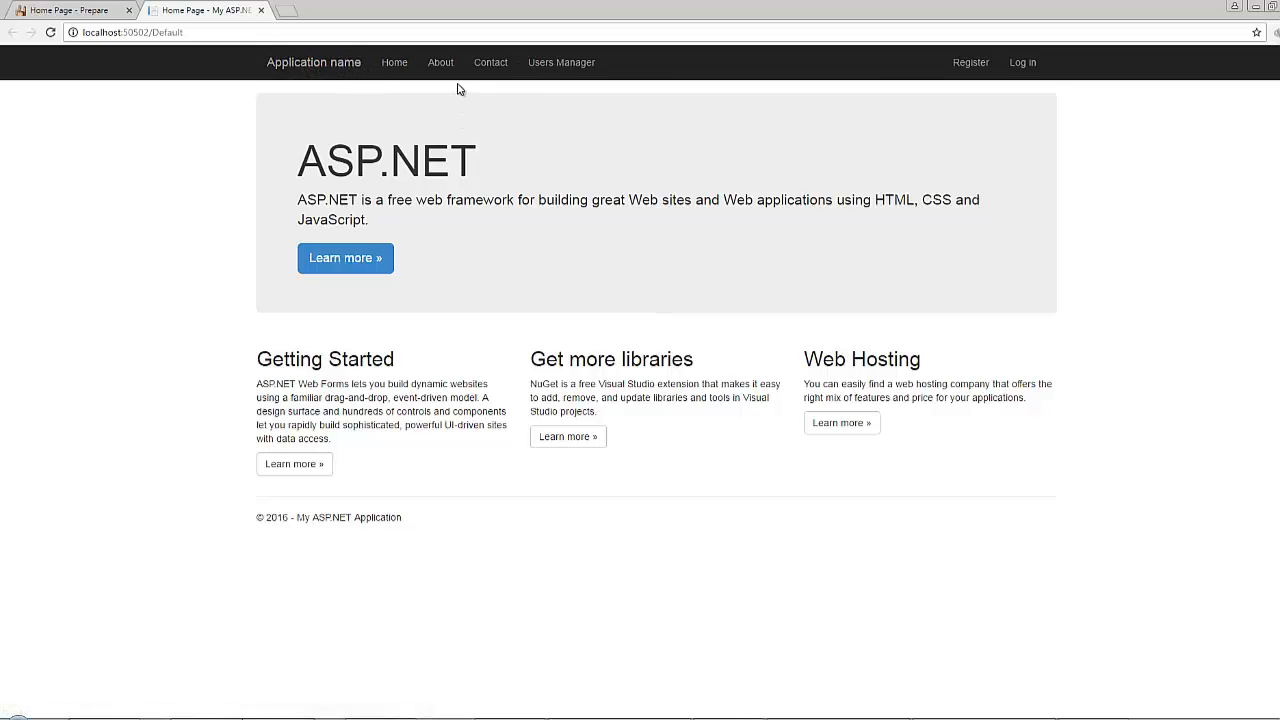
pyautogui.moveTo(588, 94)
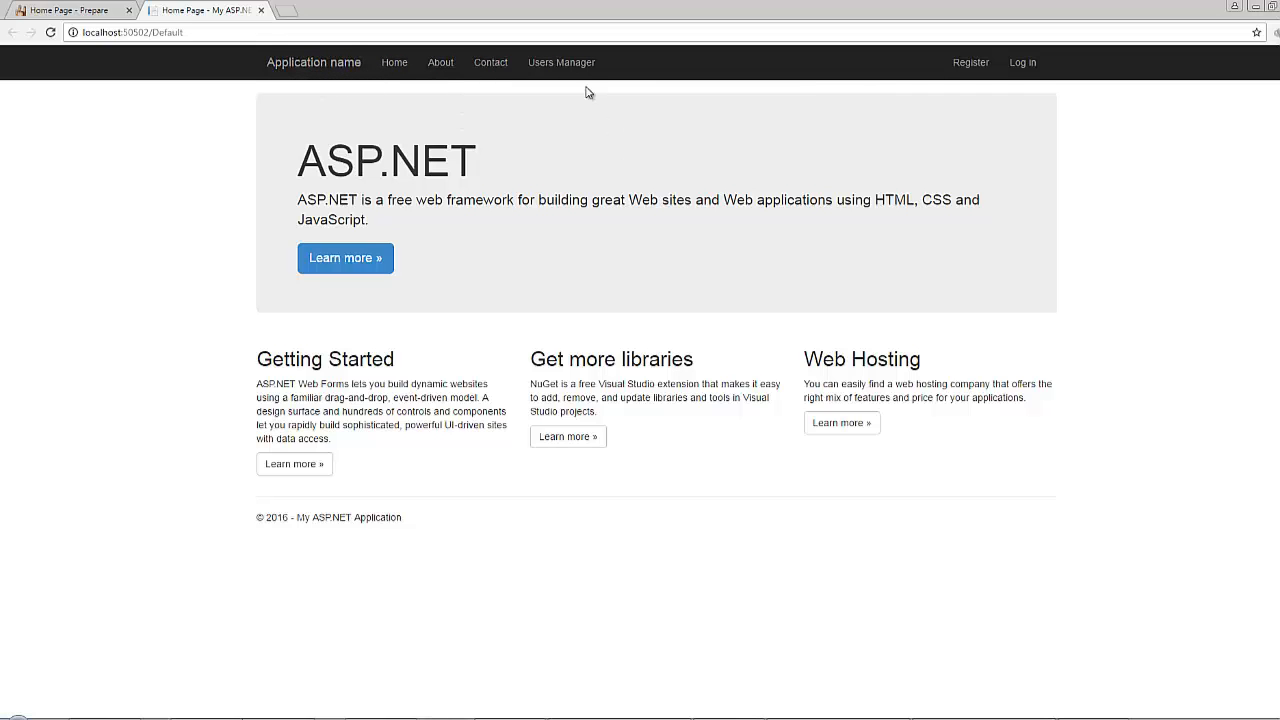
pyautogui.click(560, 62)
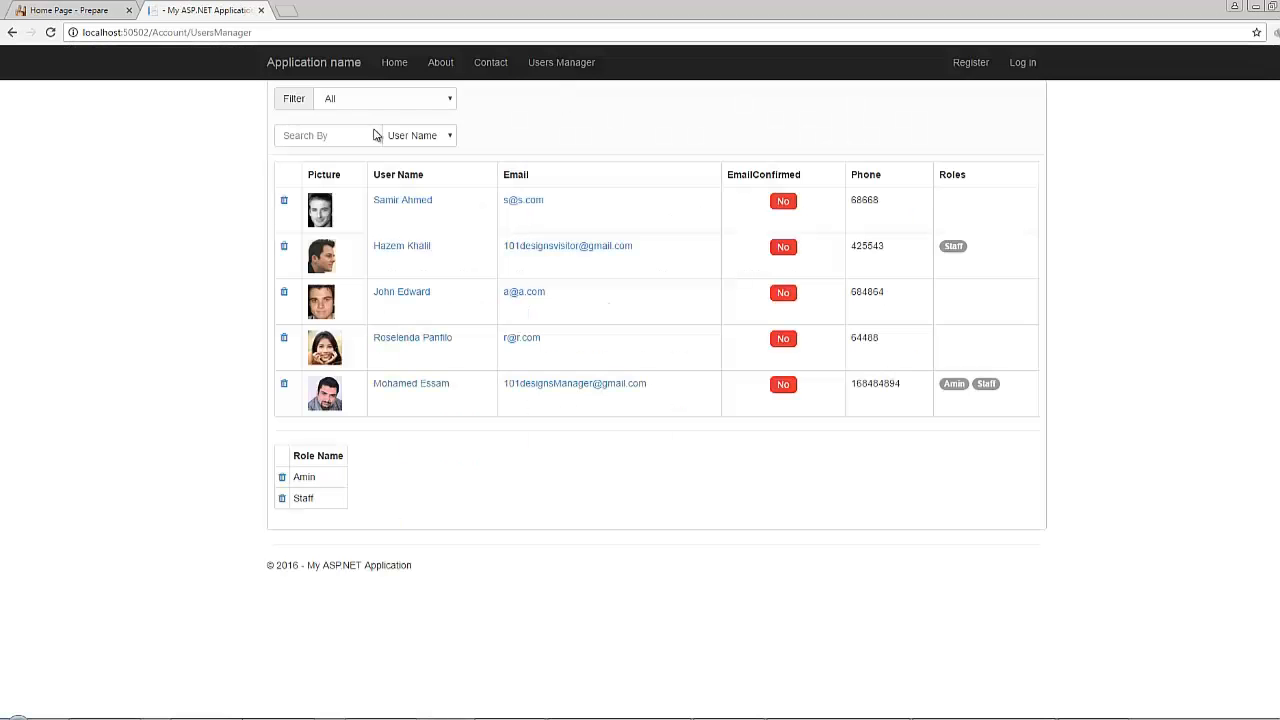
pyautogui.moveTo(36, 36)
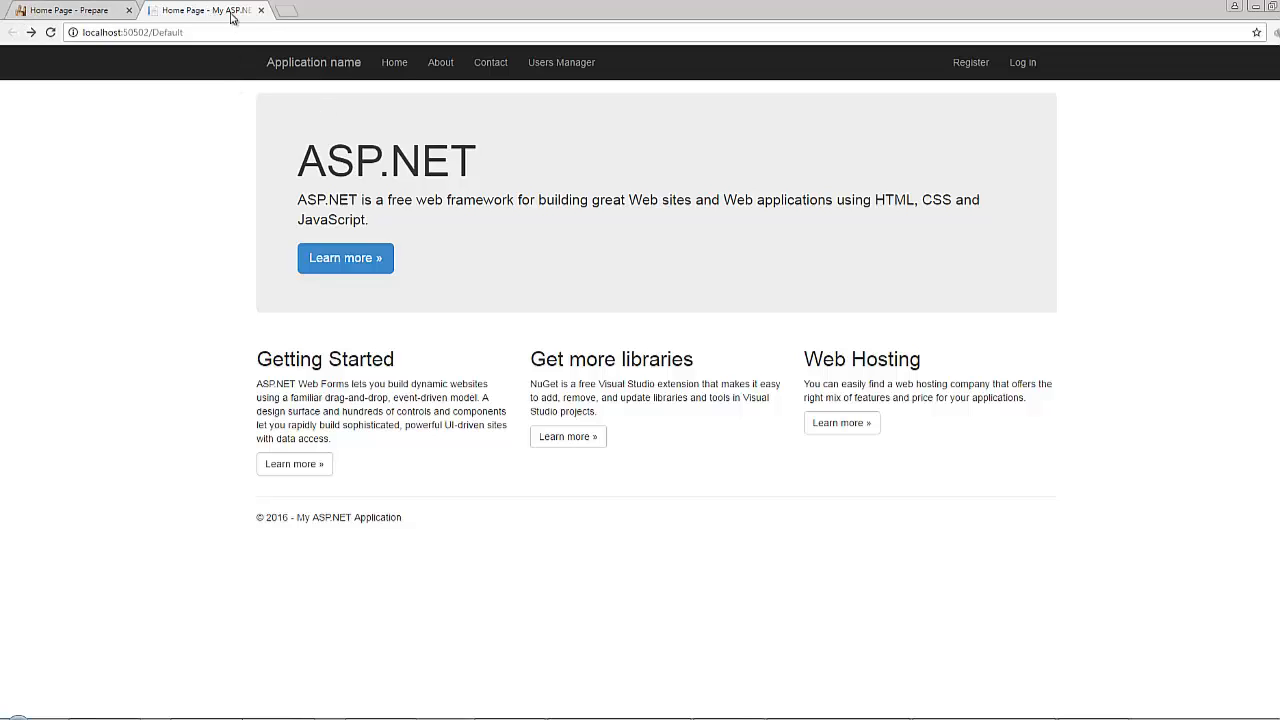
pyautogui.moveTo(412, 244)
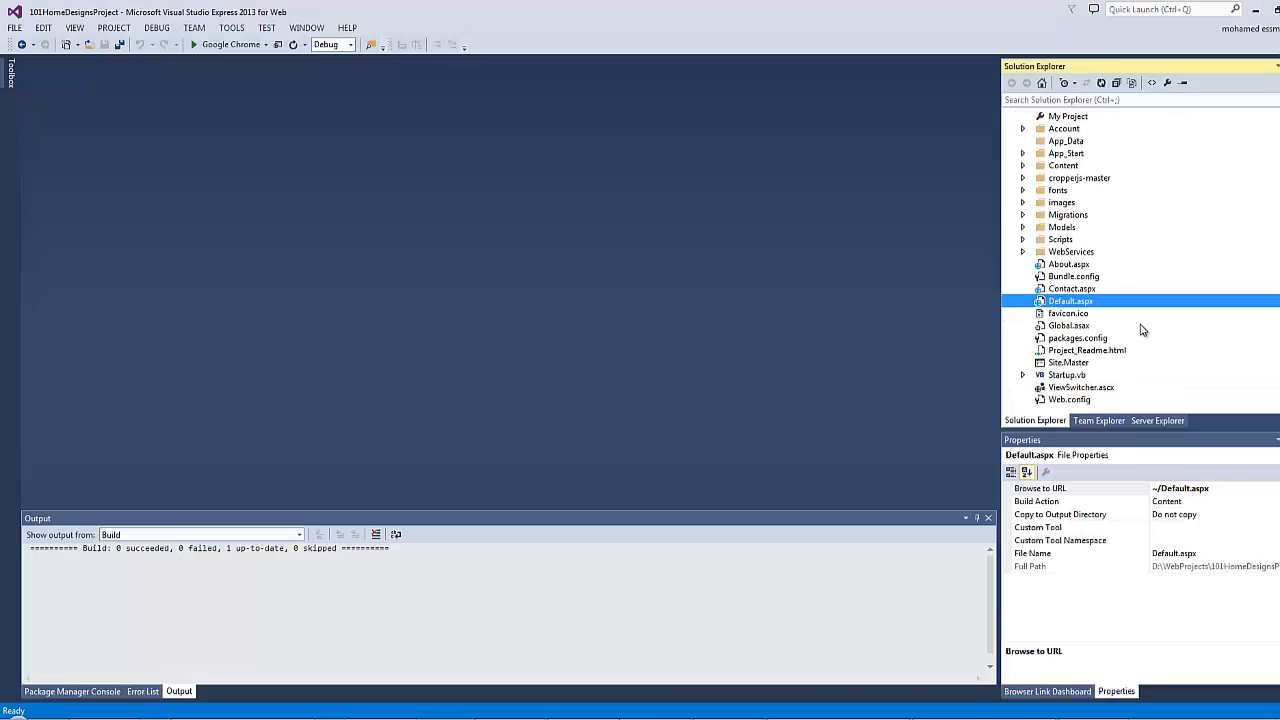
# Step: Remove the About and Contact links from Site.Master and begin the footer text with 'Home Des'
pyautogui.doubleClick(1068, 362)
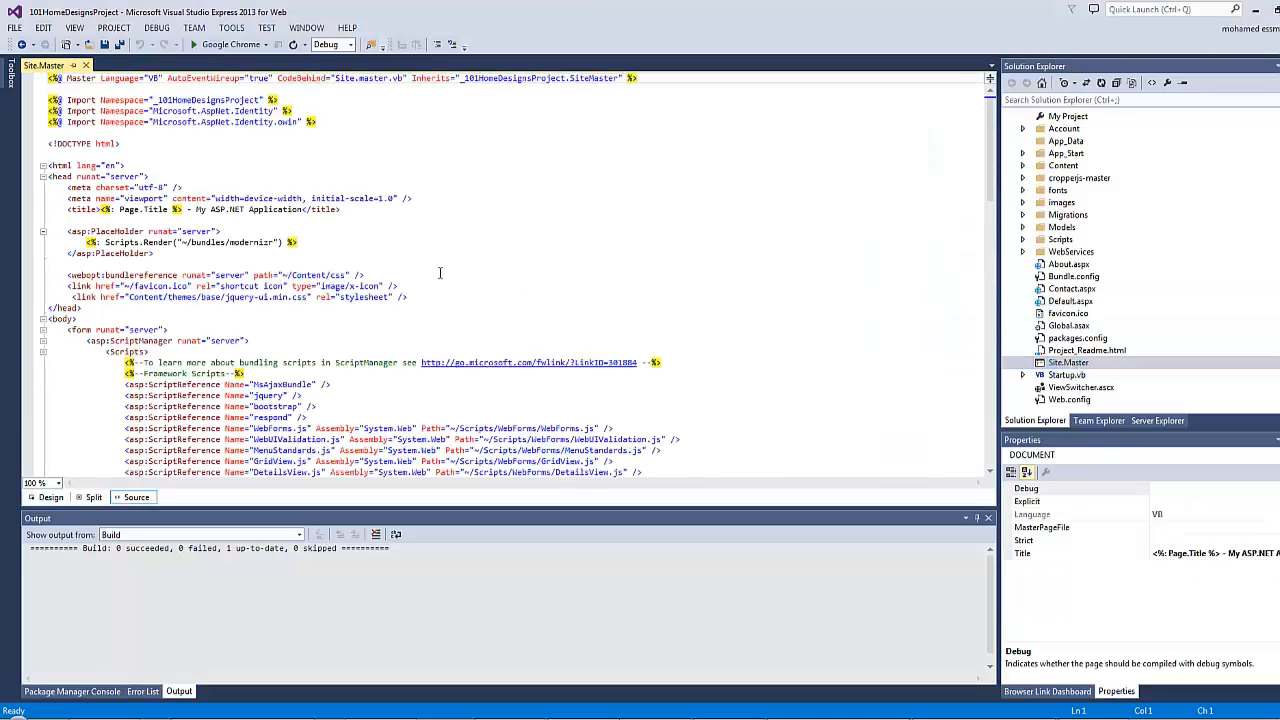
pyautogui.scroll(-3)
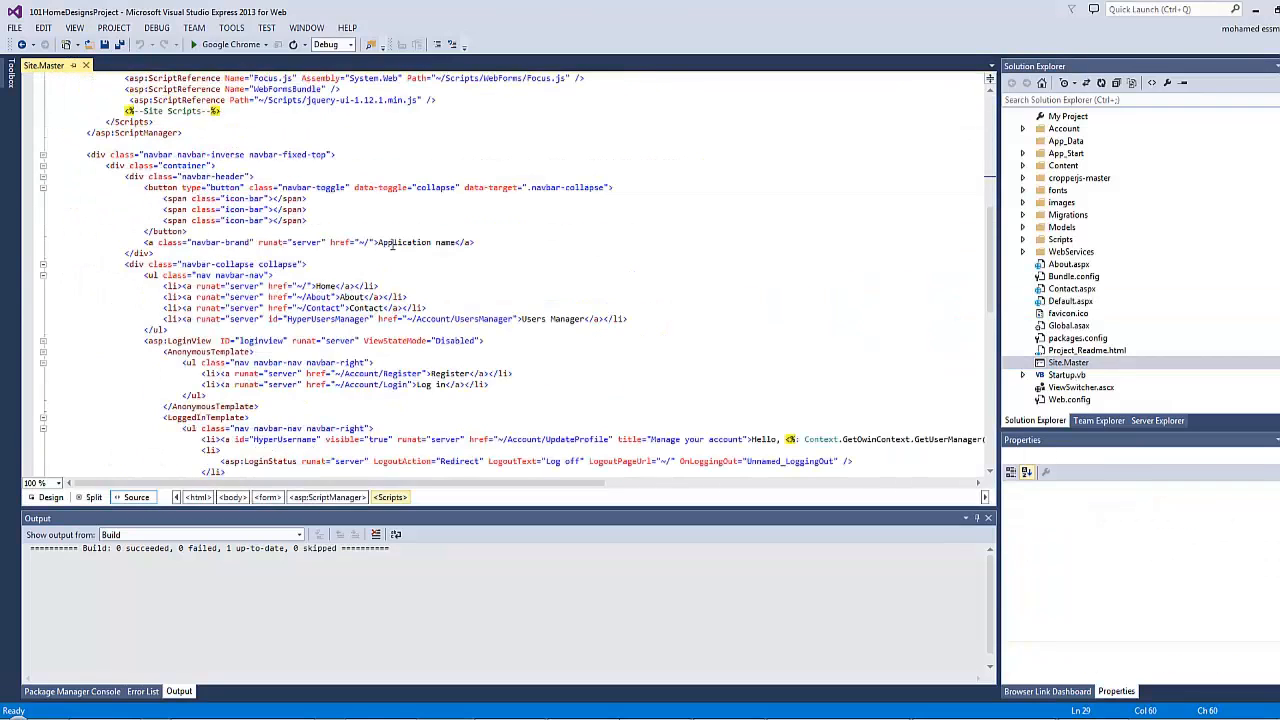
pyautogui.click(144, 242)
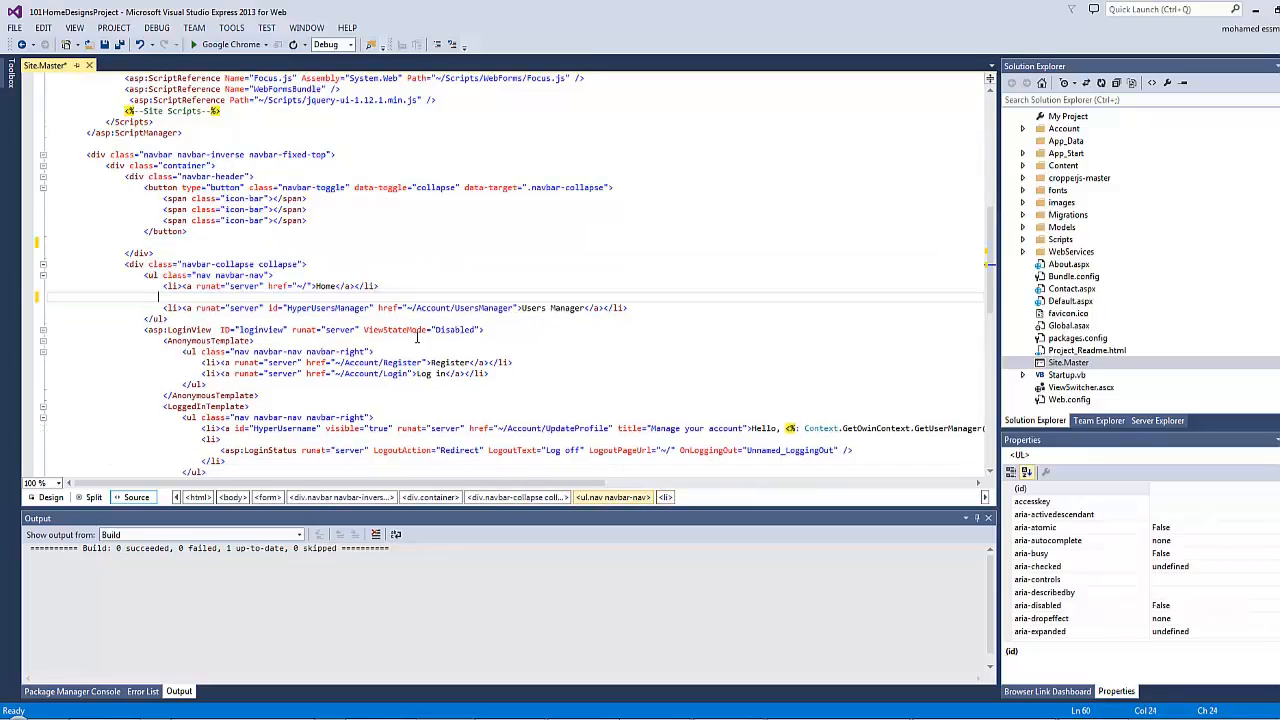
pyautogui.scroll(-3)
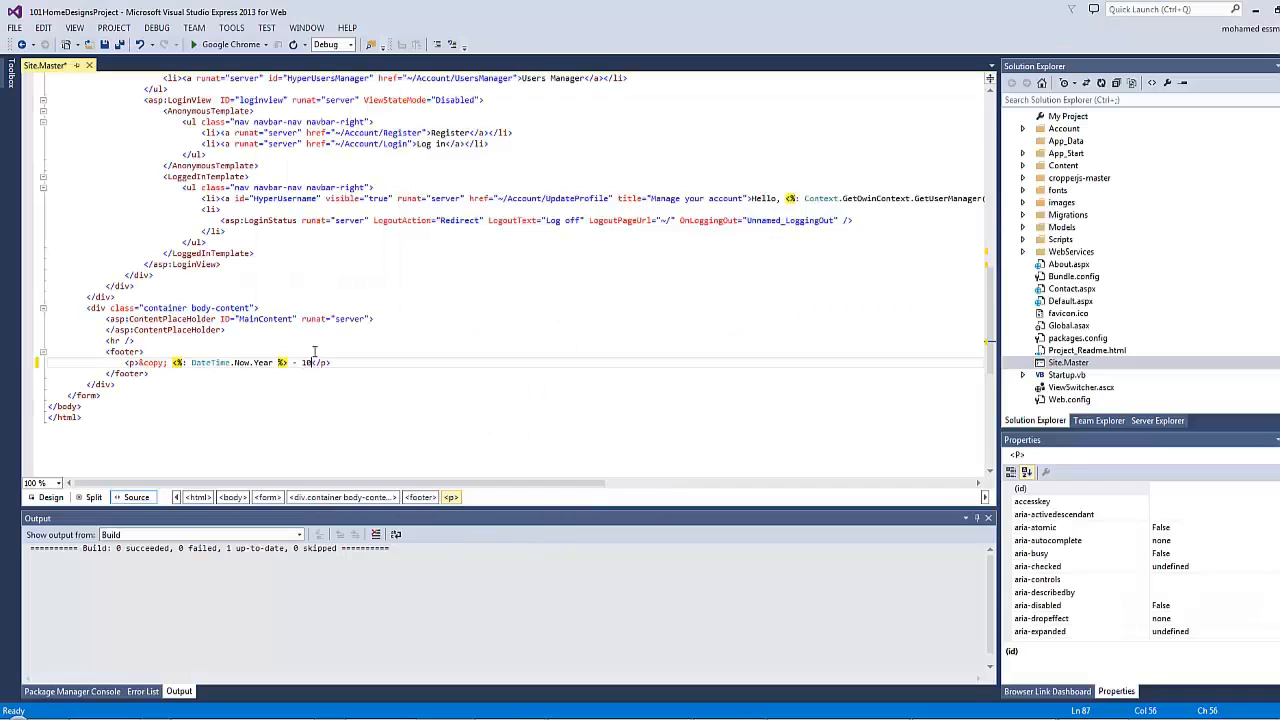
pyautogui.write('Home Des')
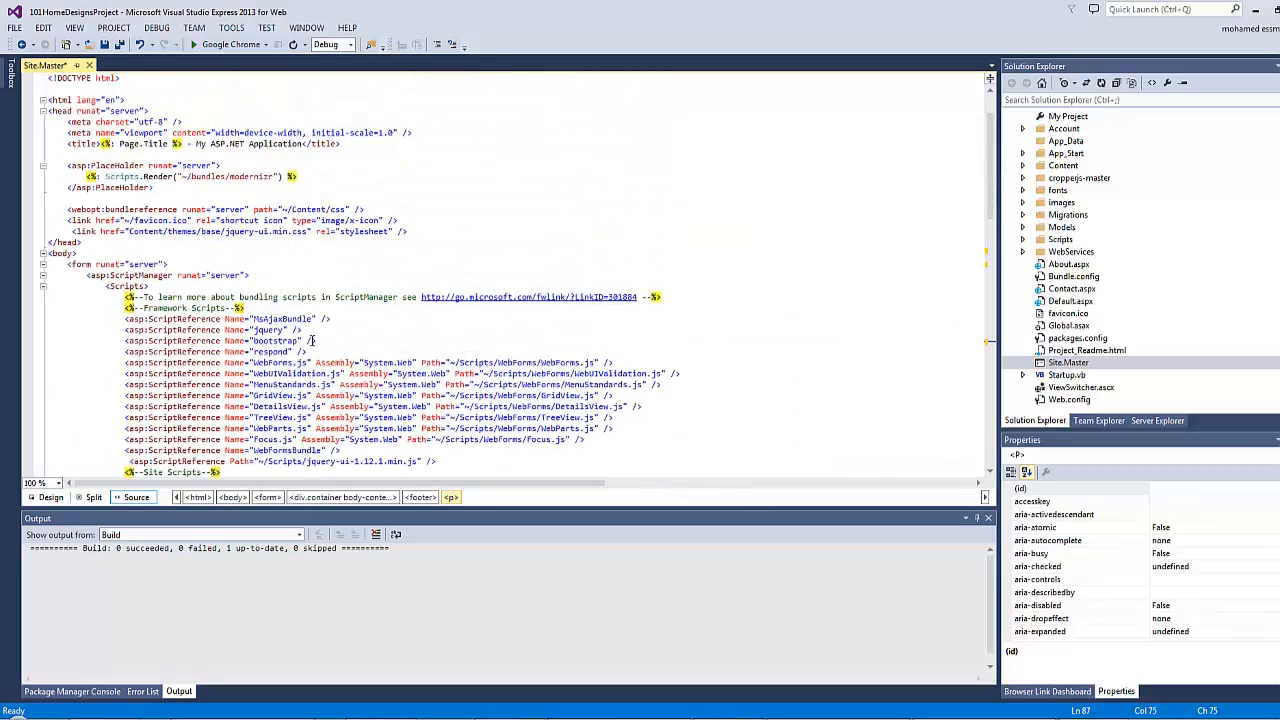
pyautogui.scroll(3)
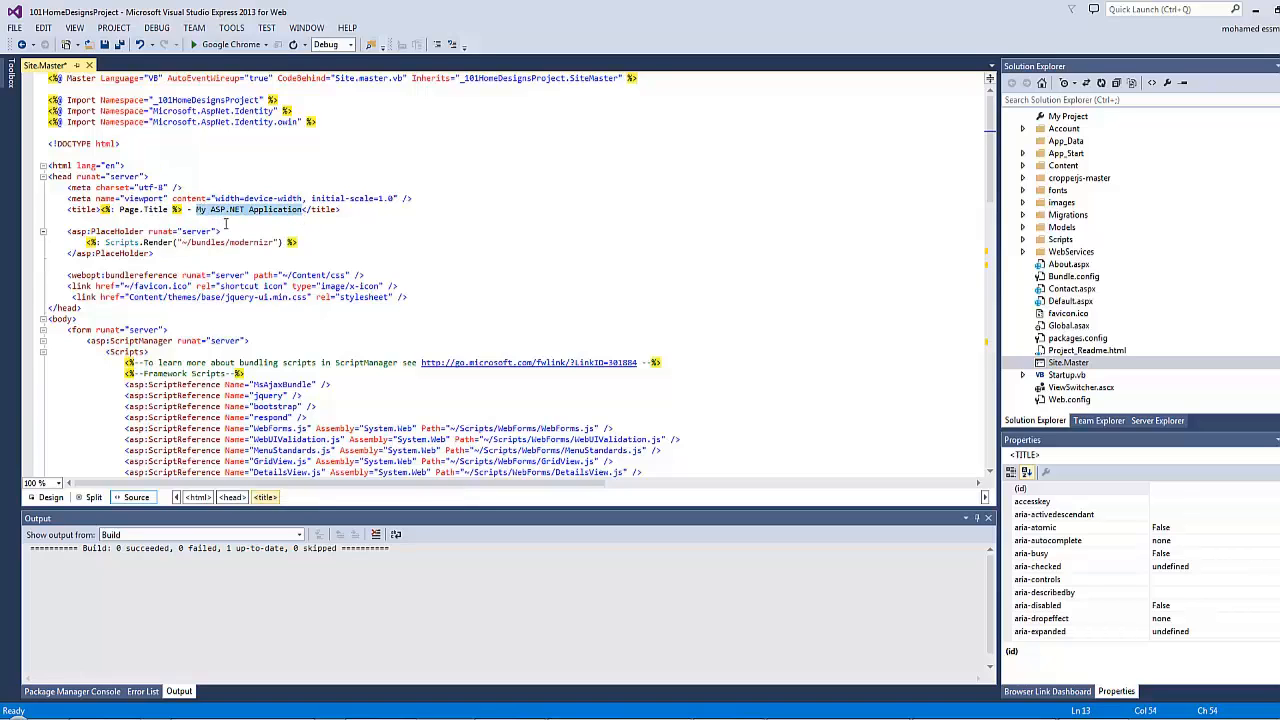
pyautogui.scroll(-3)
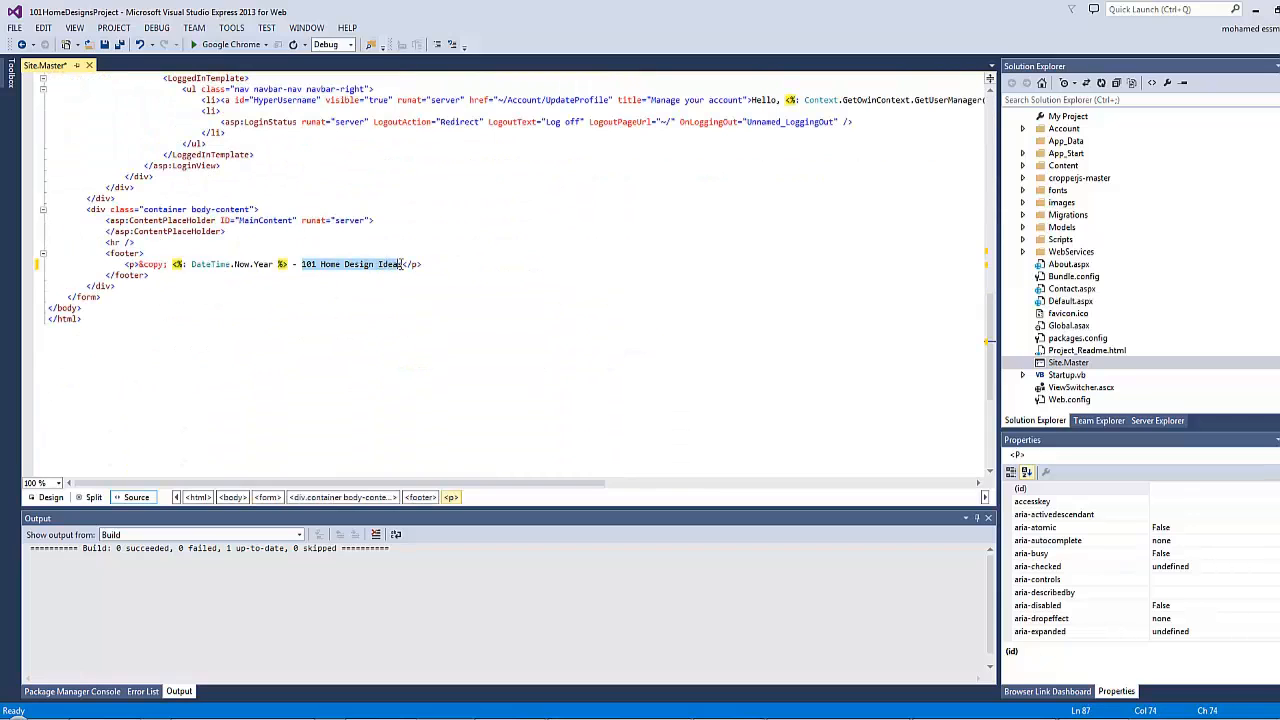
pyautogui.scroll(3)
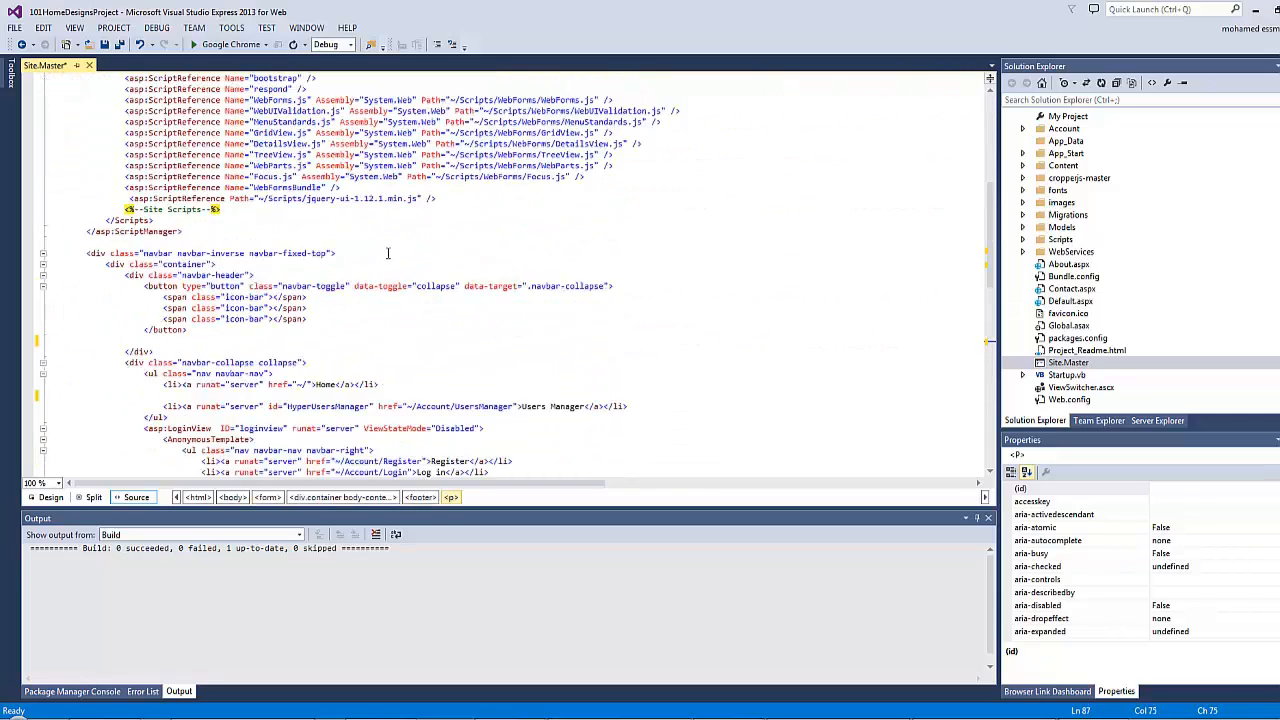
pyautogui.scroll(3)
pyautogui.write('ico')
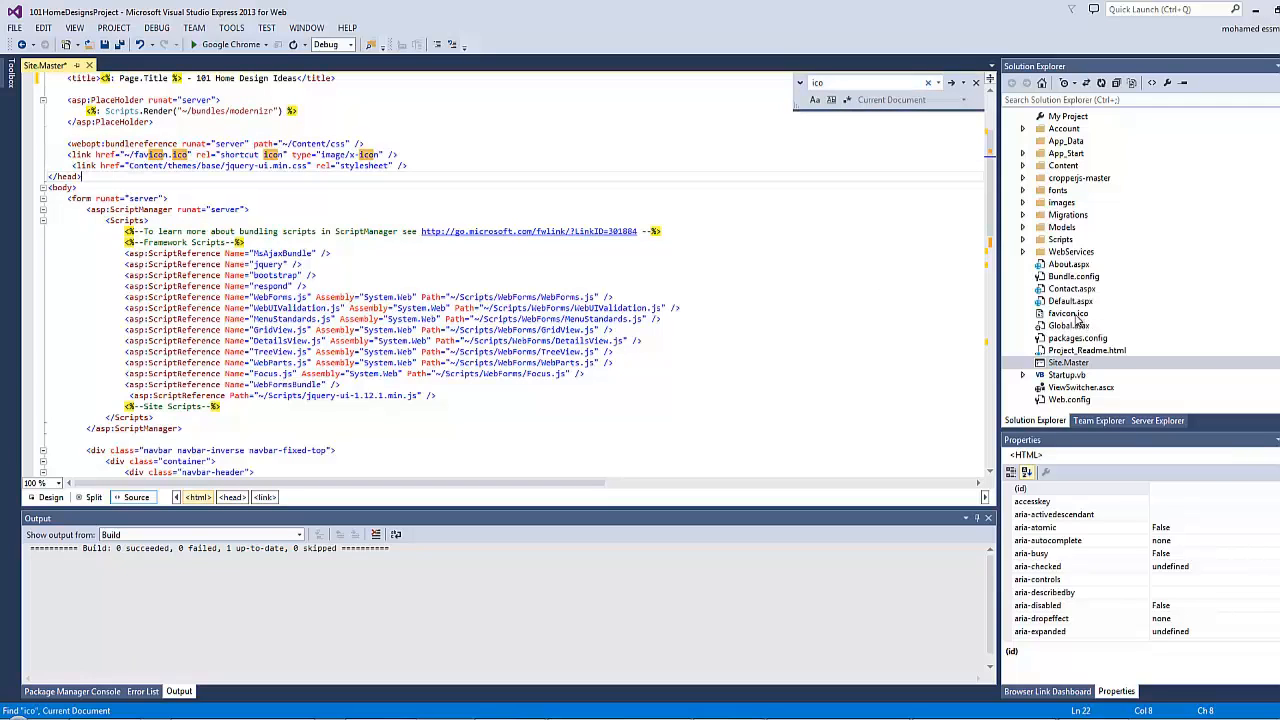
# Step: Locate the favicon.ico link line in the Site.Master page head
pyautogui.click(1068, 312)
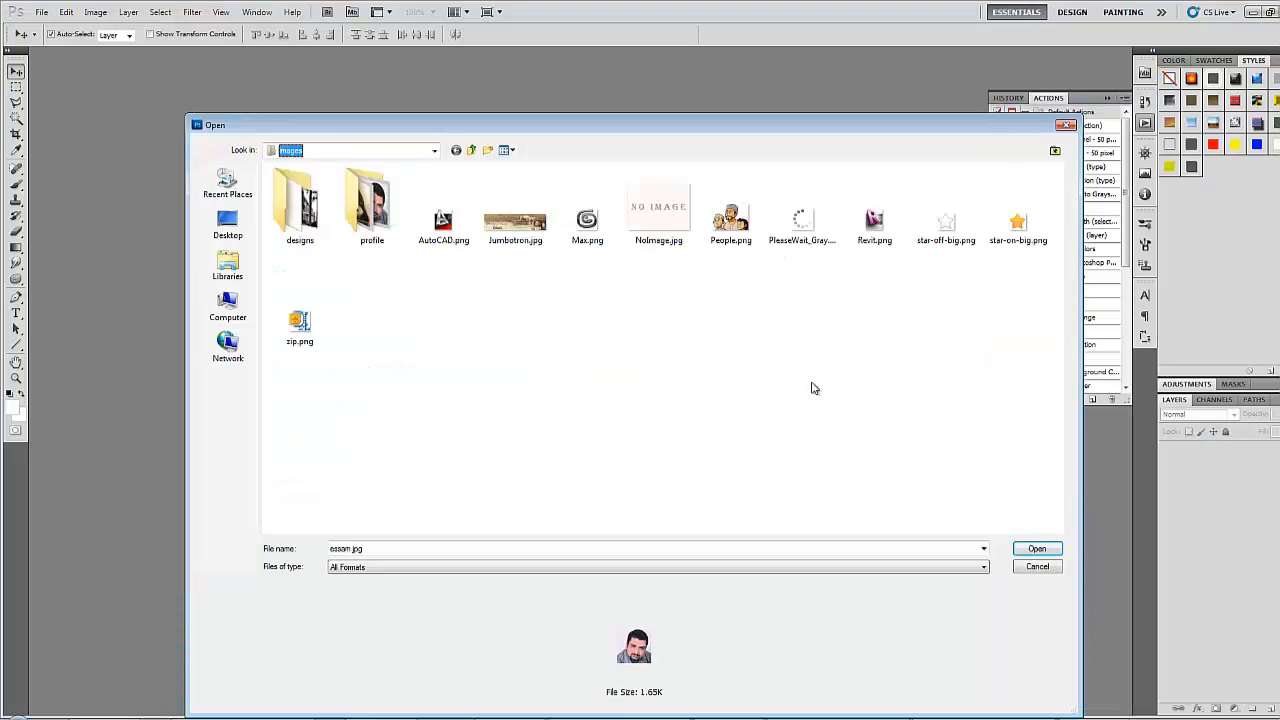
# Step: Load People.png in Photoshop and check its 52 by 38 pixel dimensions unchanged
pyautogui.click(730, 210)
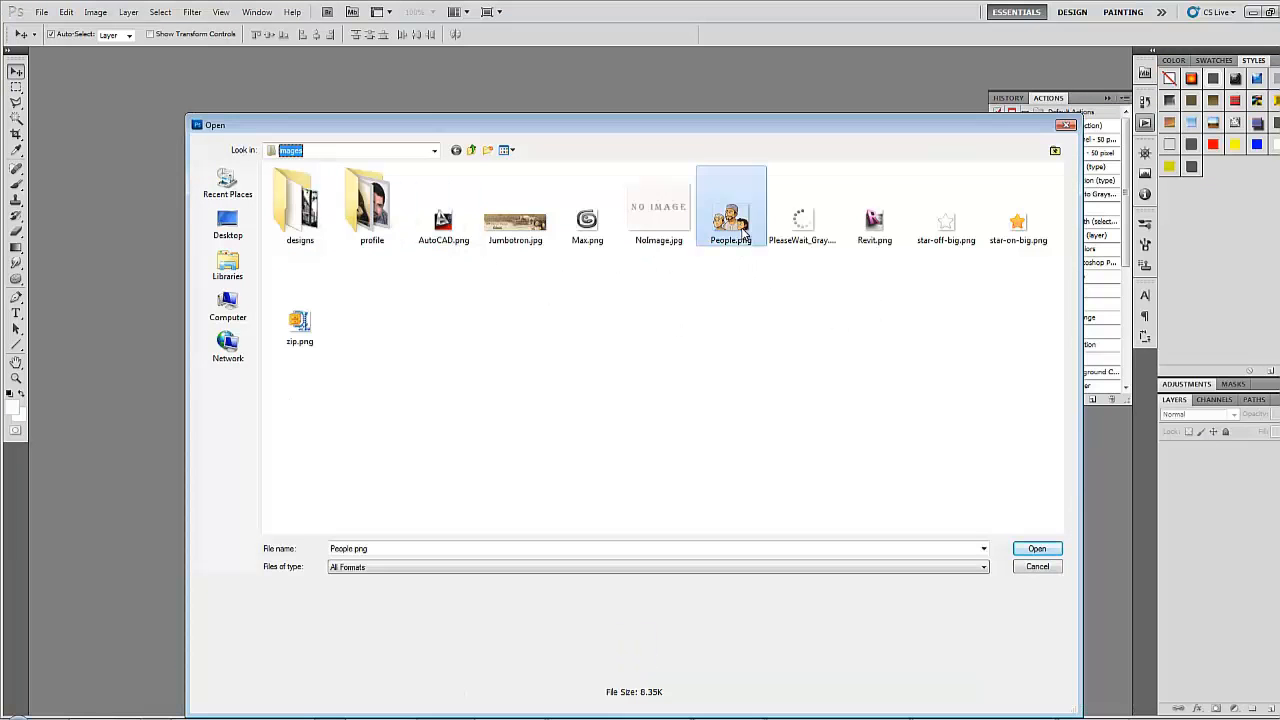
pyautogui.click(96, 12)
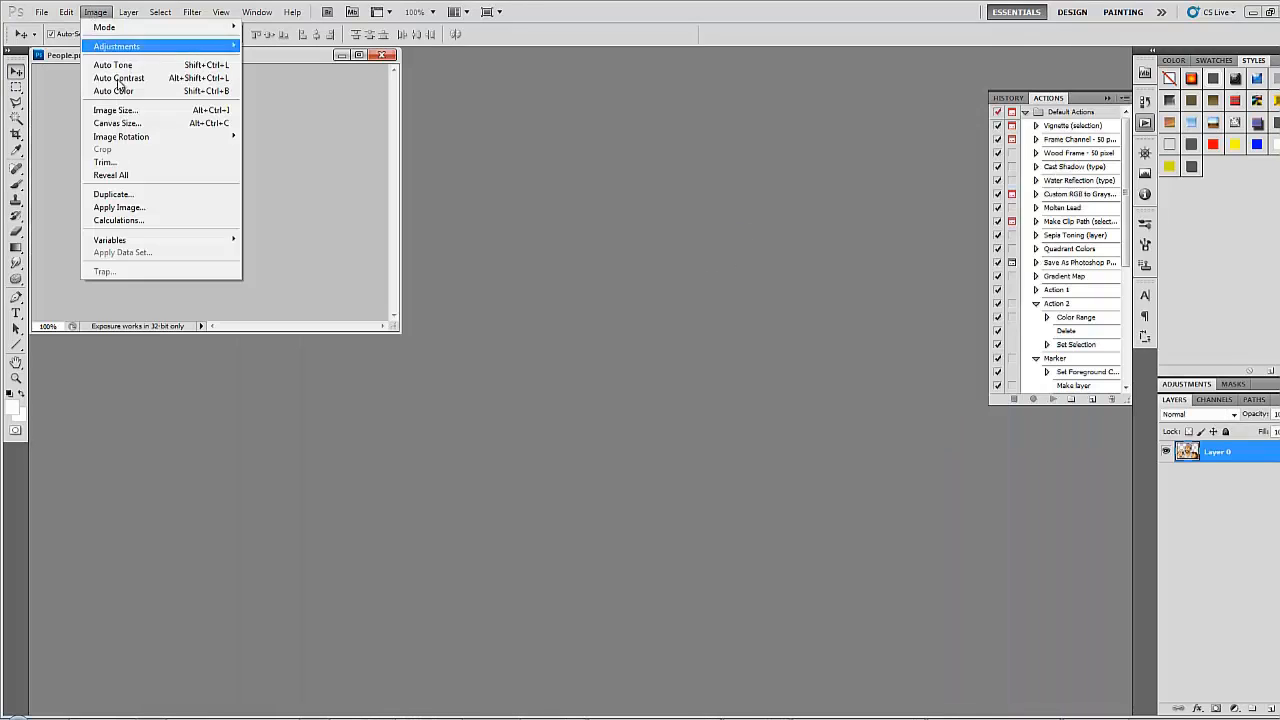
pyautogui.click(116, 110)
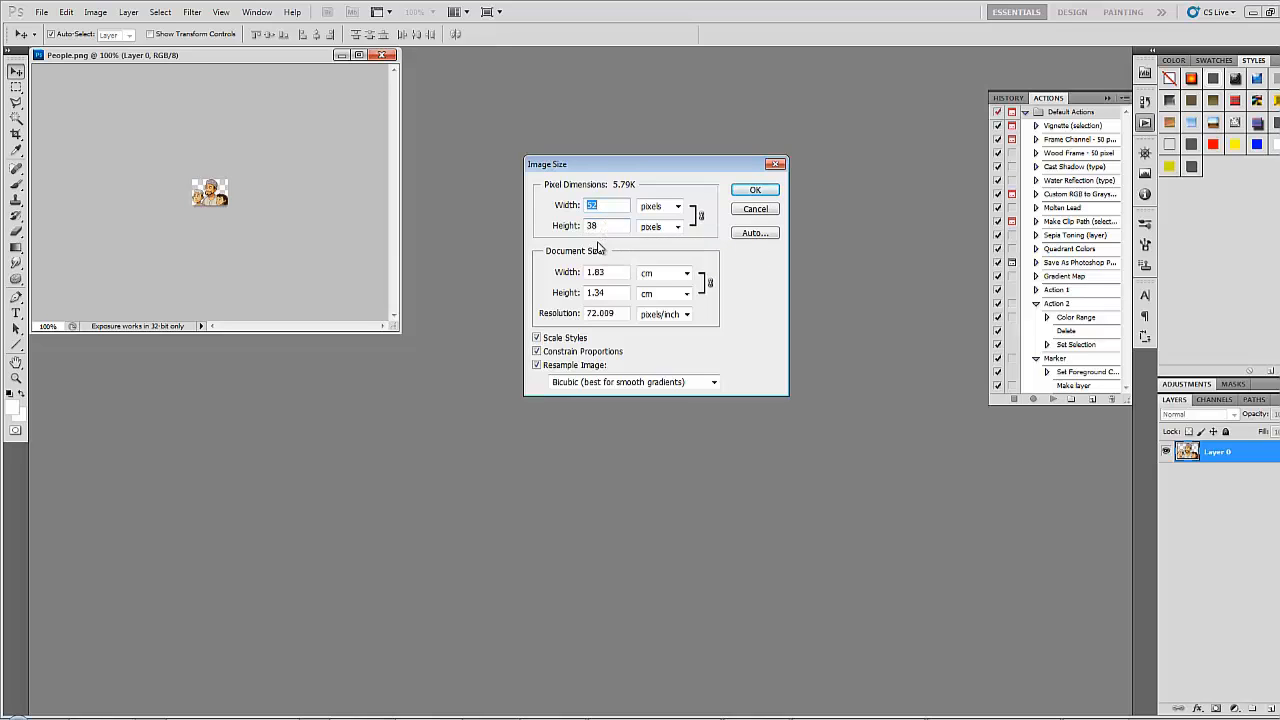
pyautogui.click(756, 188)
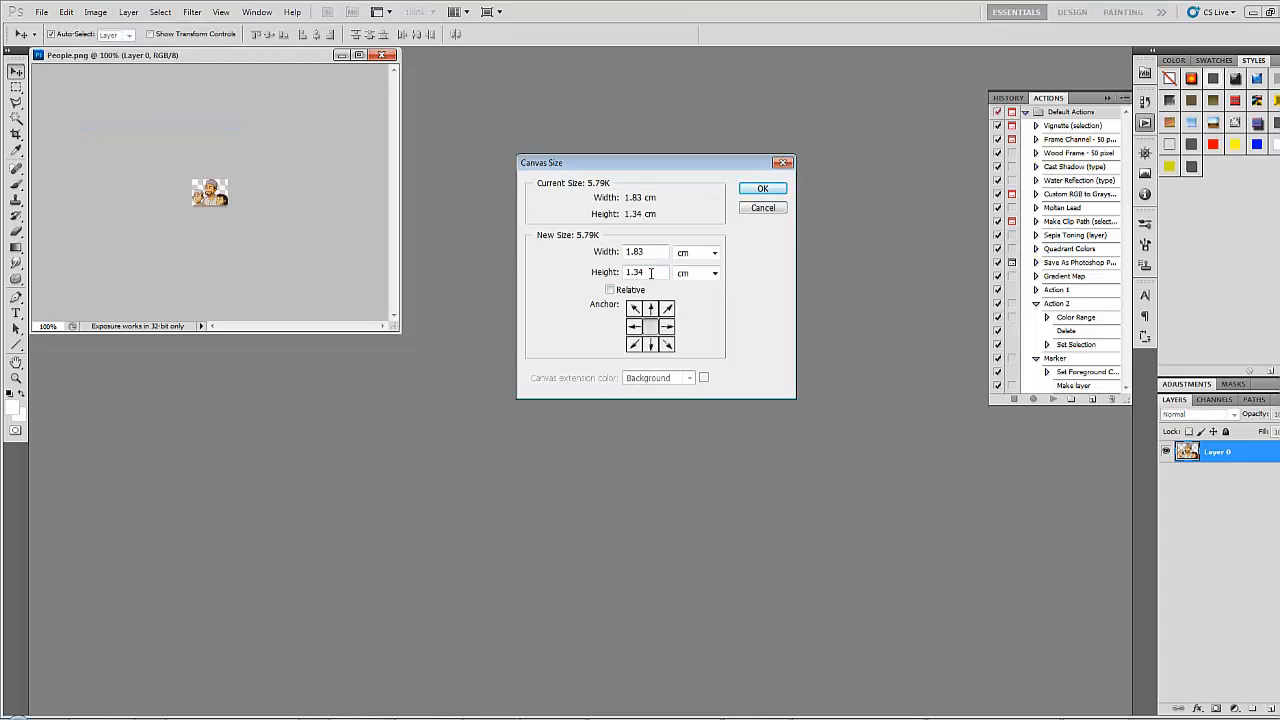
# Step: Enlarge the canvas to a 52 by 52 pixel square
pyautogui.click(696, 272)
pyautogui.write('52')
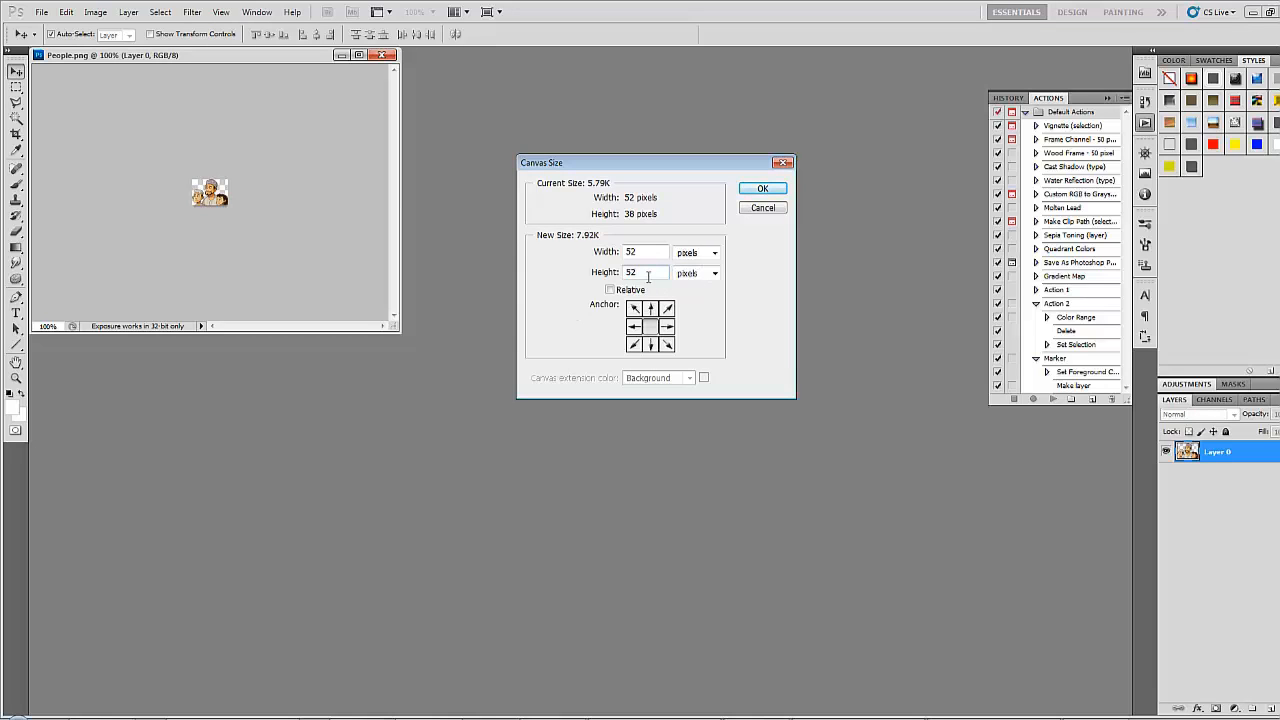
pyautogui.click(762, 188)
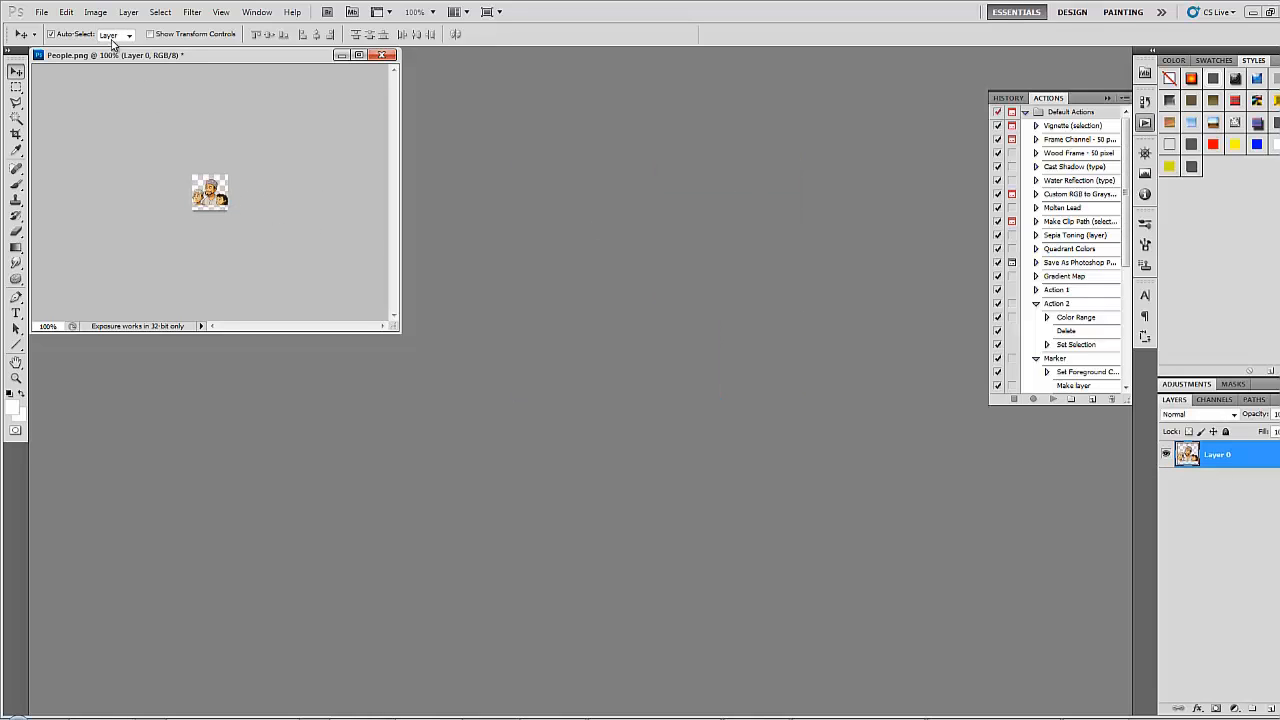
# Step: Resize the square People.png image to 64 by 64 pixels via Image Size
pyautogui.click(96, 12)
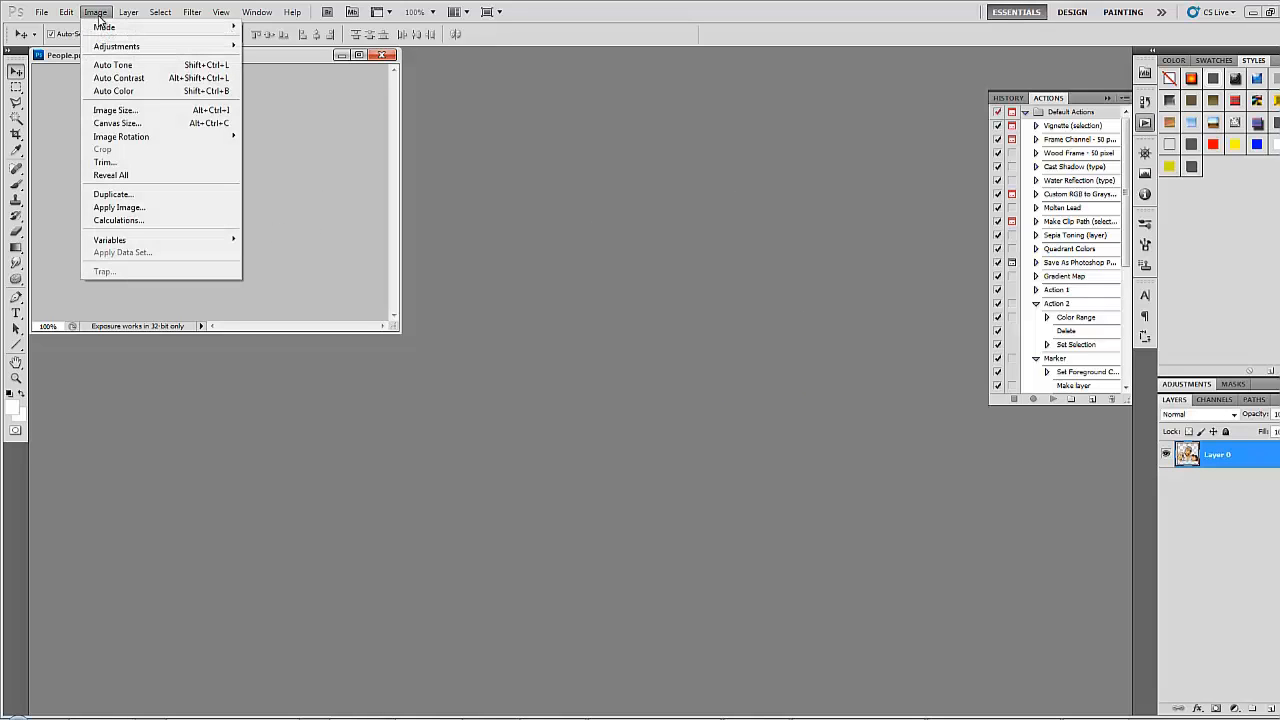
pyautogui.moveTo(120, 136)
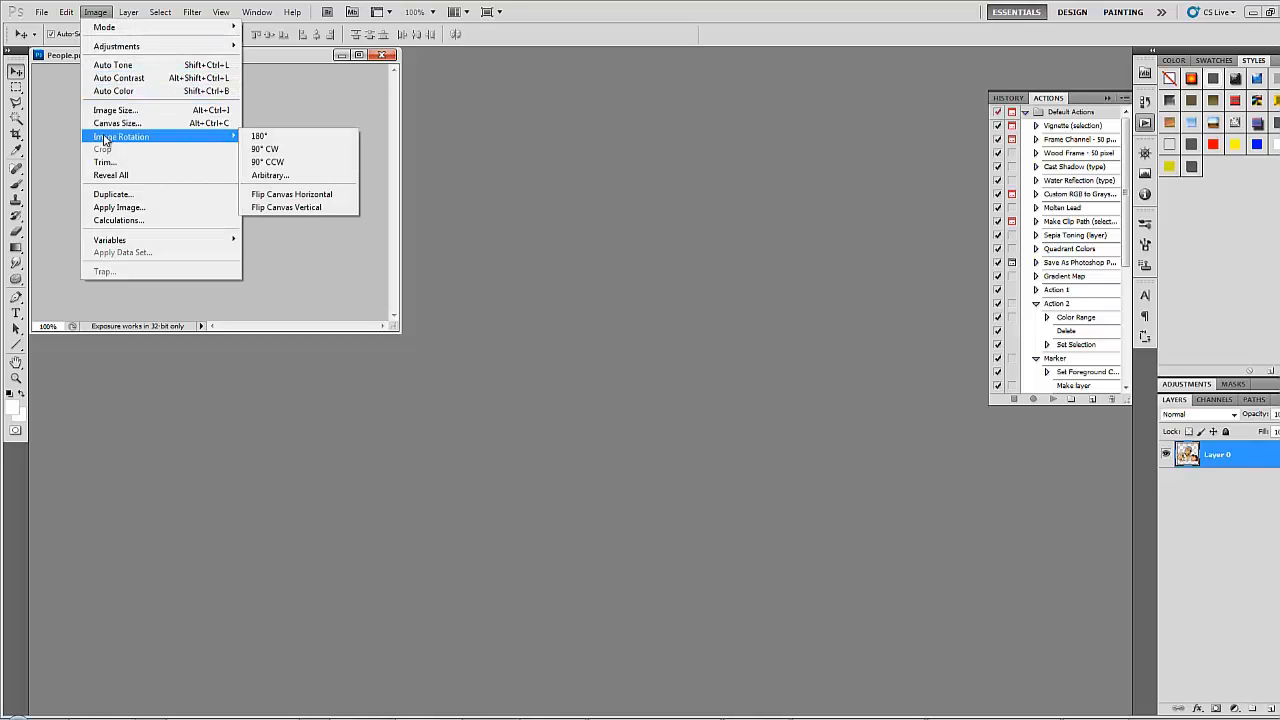
pyautogui.moveTo(112, 110)
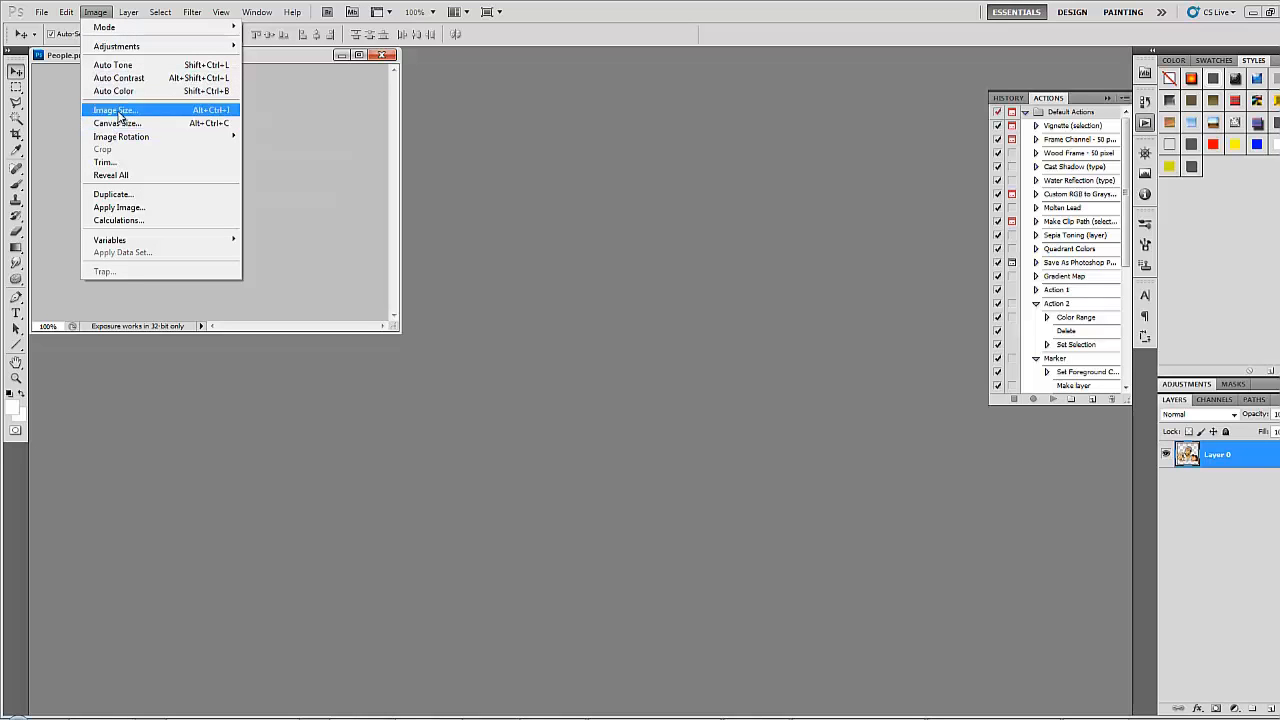
pyautogui.click(114, 108)
pyautogui.write('64')
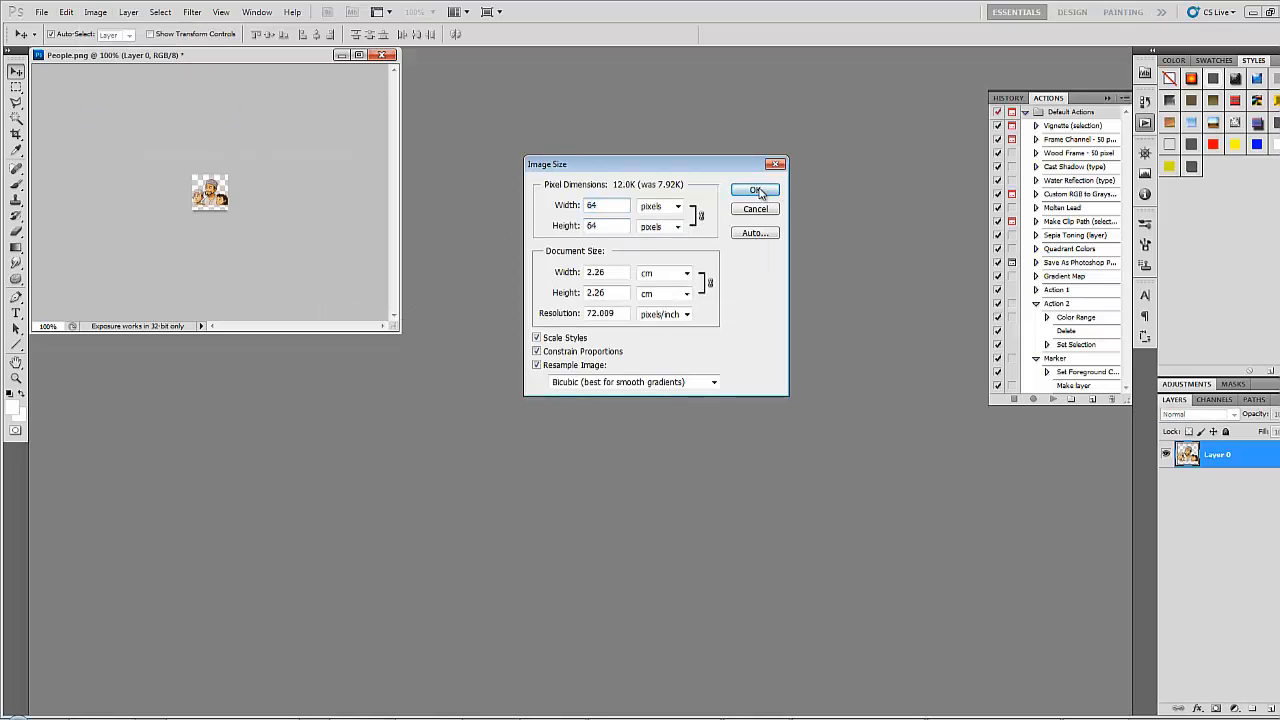
pyautogui.click(756, 190)
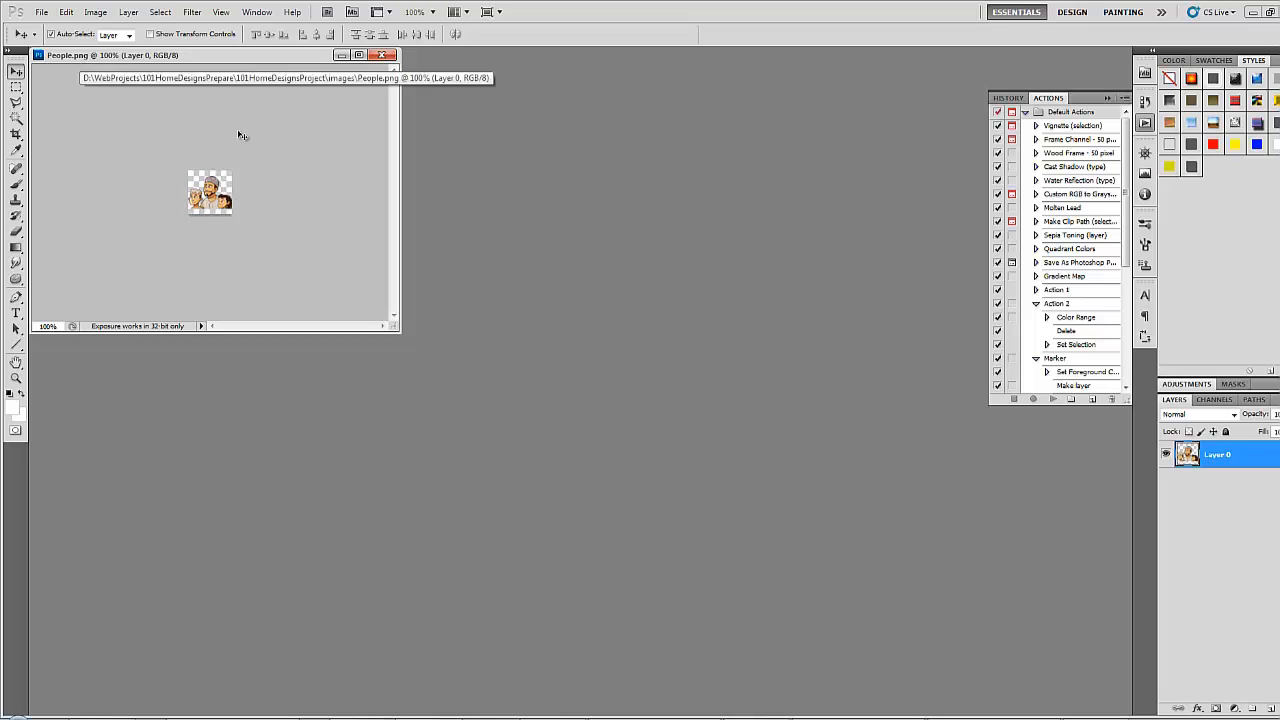
pyautogui.moveTo(252, 148)
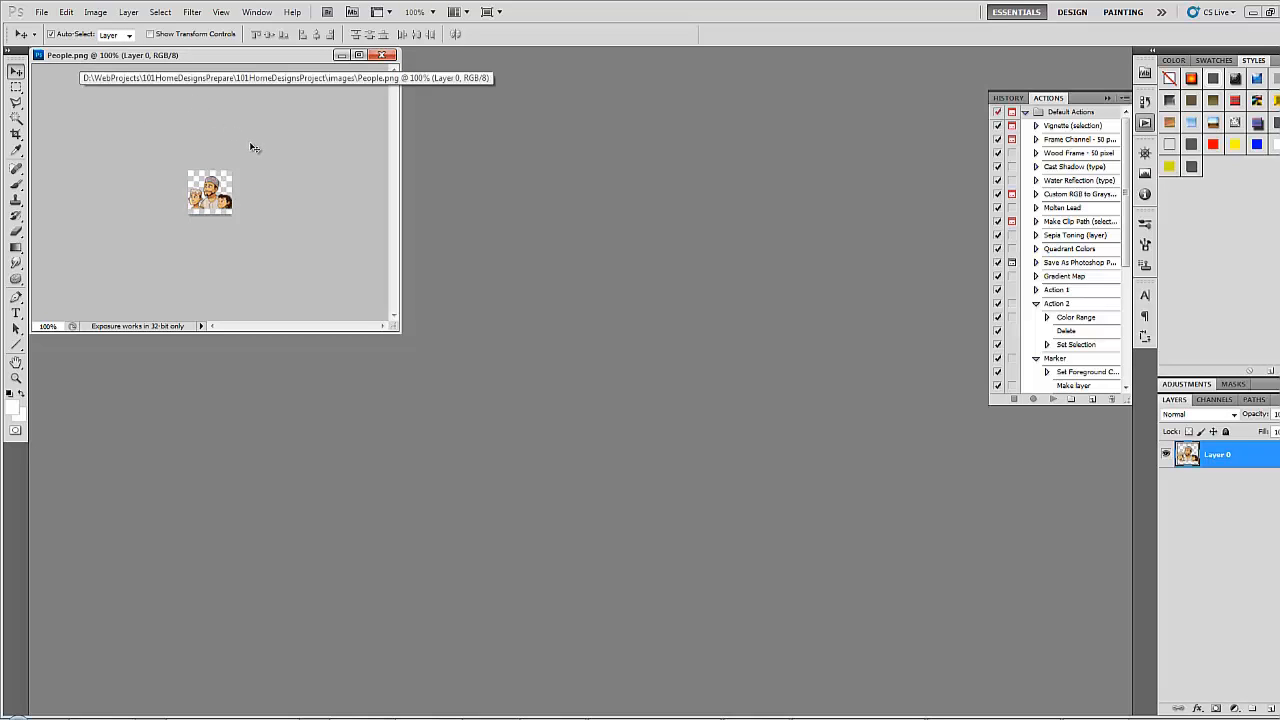
pyautogui.moveTo(280, 178)
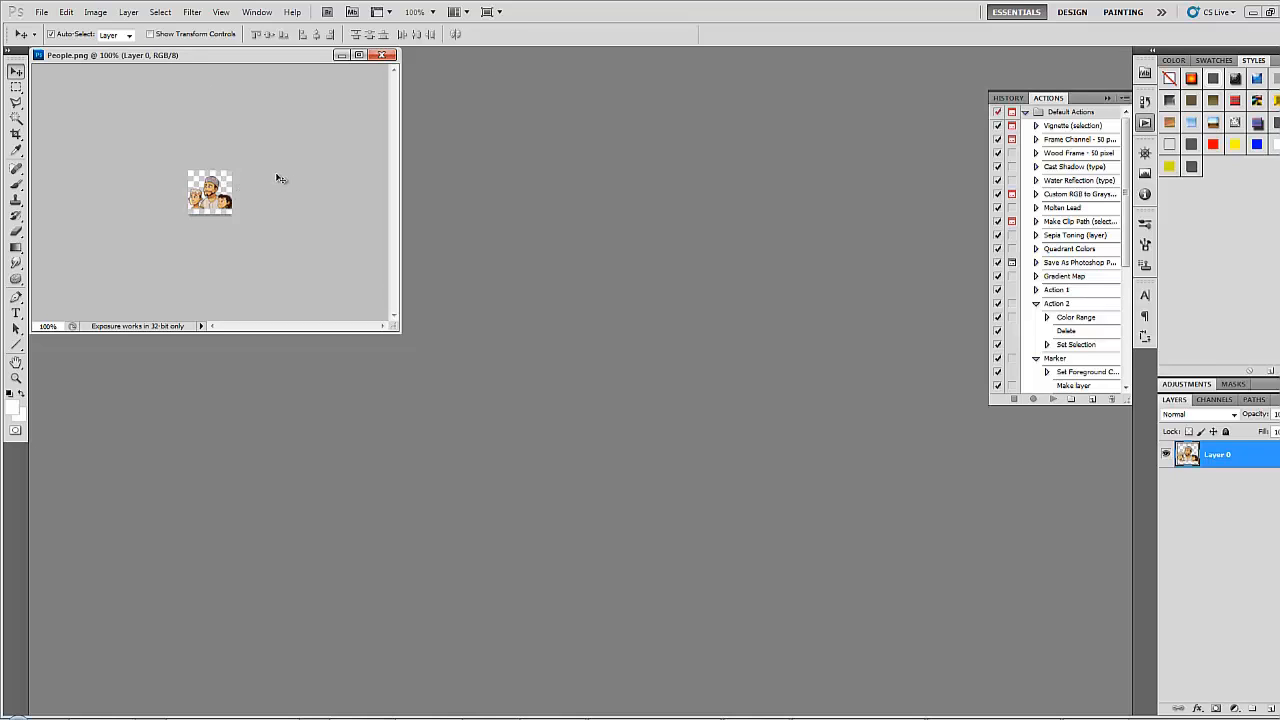
pyautogui.moveTo(242, 236)
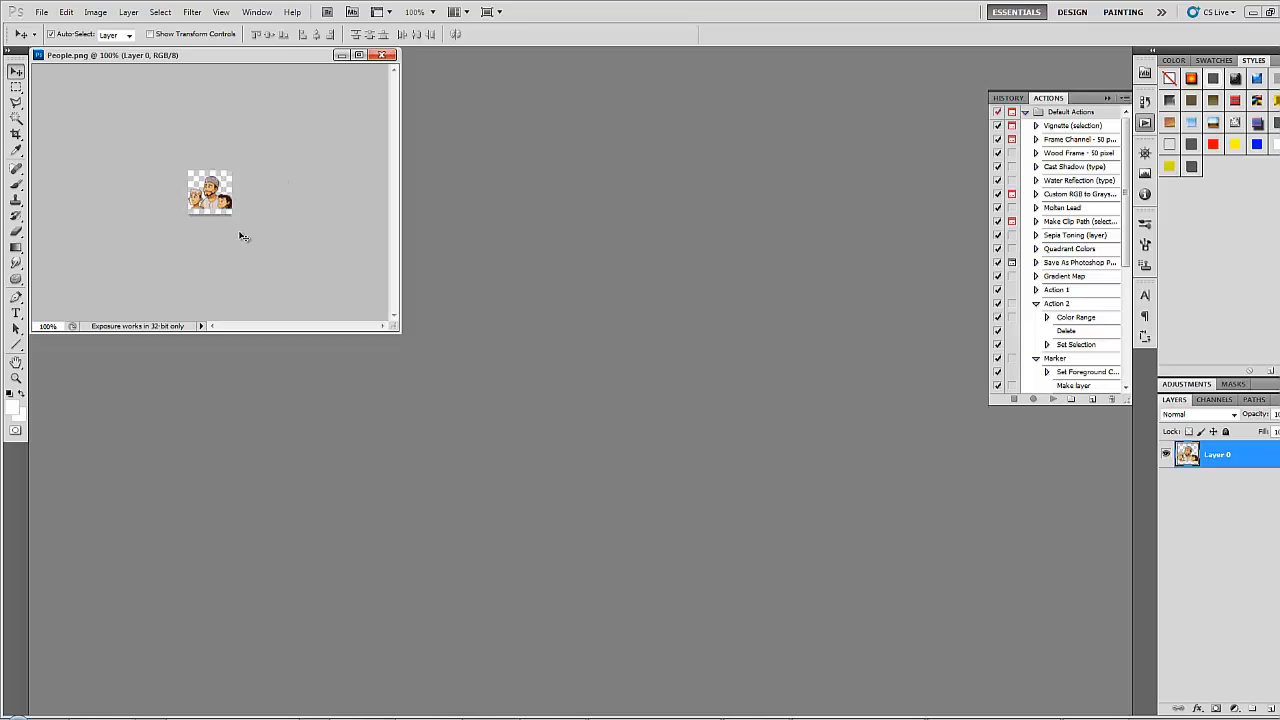
pyautogui.moveTo(218, 116)
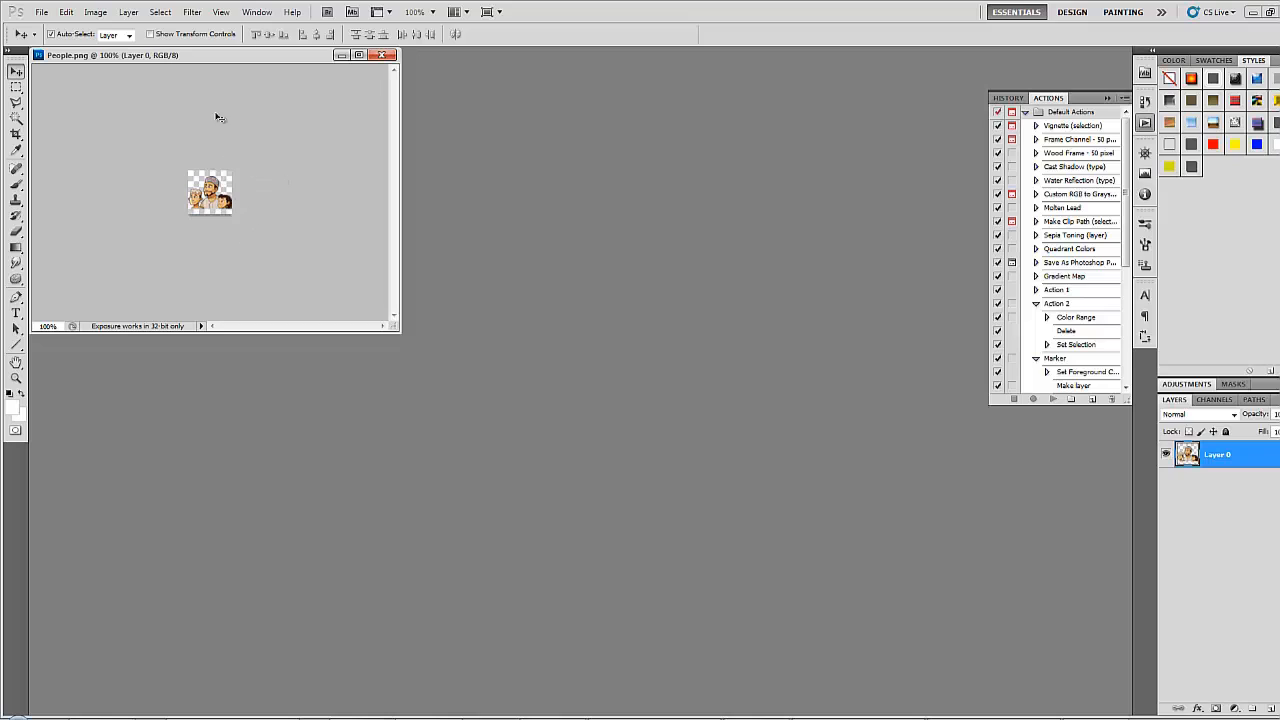
pyautogui.moveTo(242, 252)
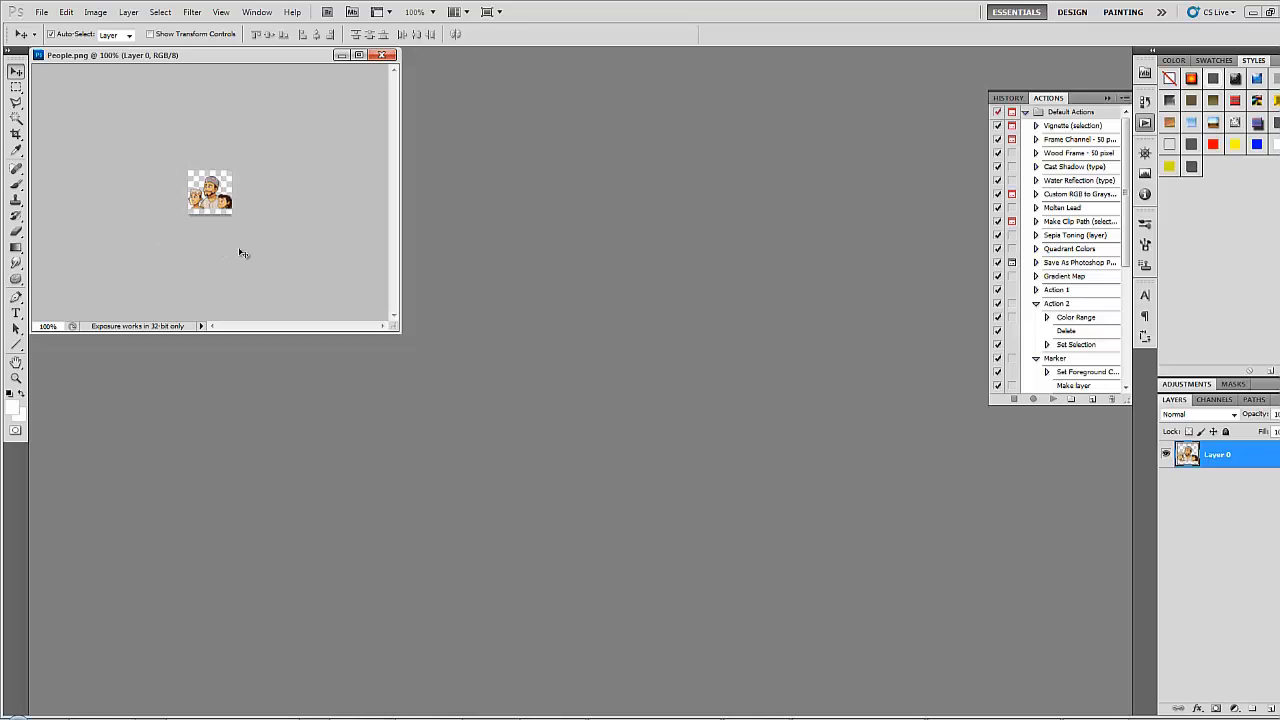
pyautogui.moveTo(252, 234)
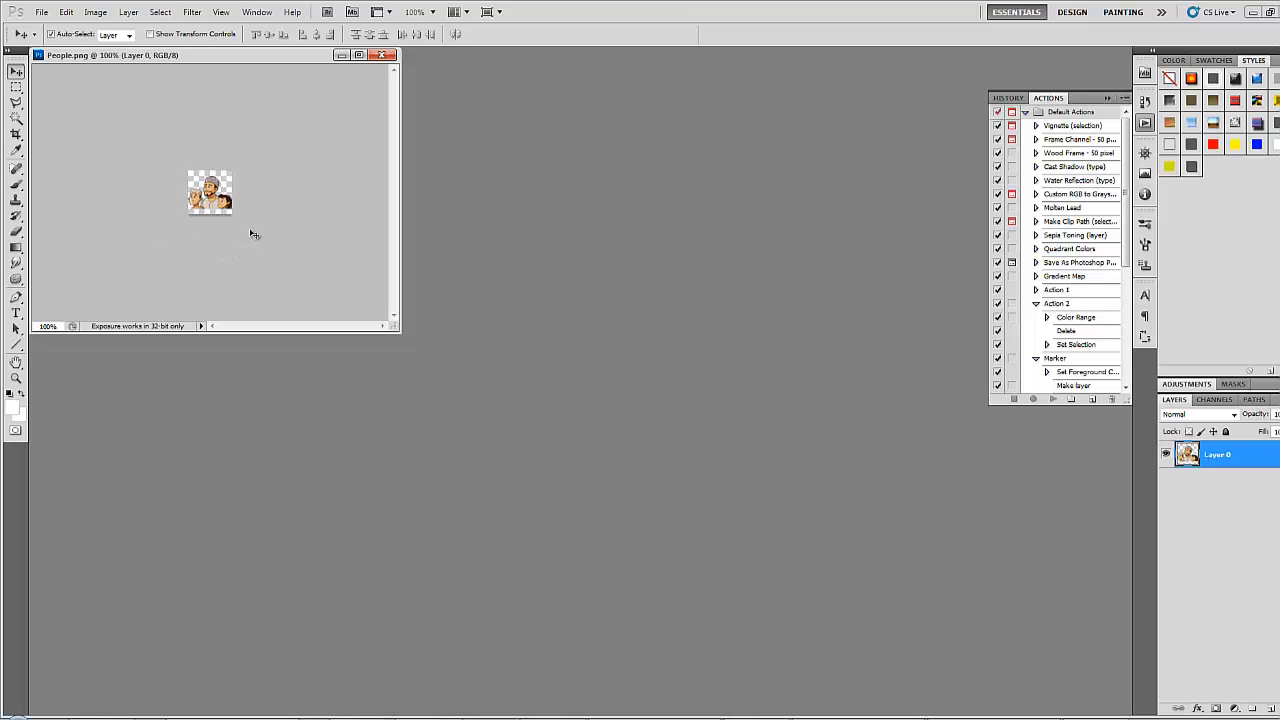
pyautogui.moveTo(192, 142)
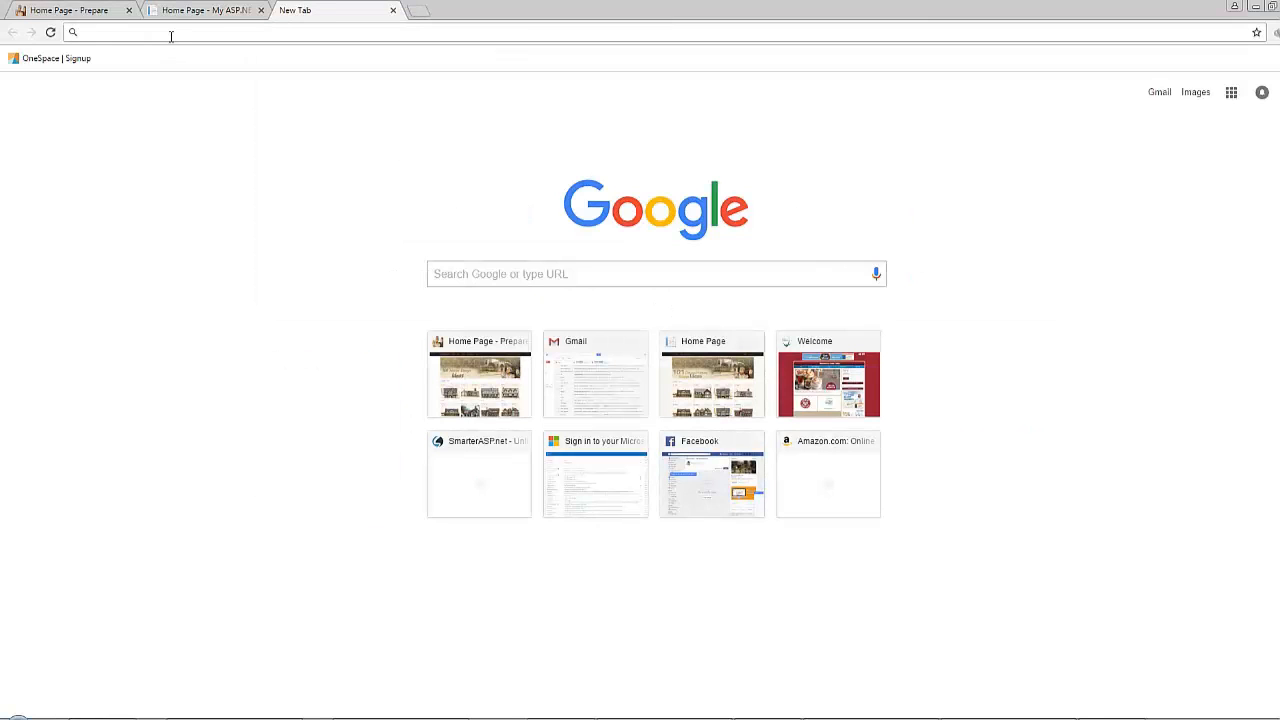
# Step: Load the ICO Convert website by entering 'icoconvert' in the address bar
pyautogui.write('icoco')
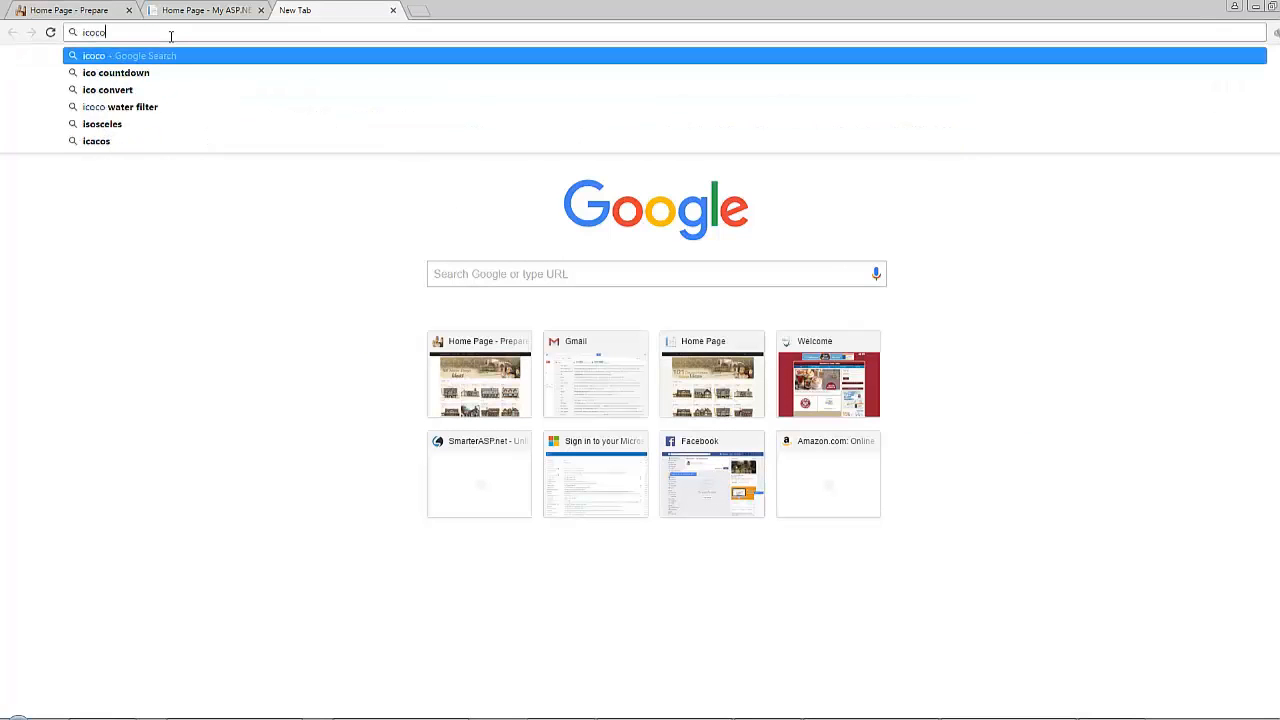
pyautogui.write('nvert')
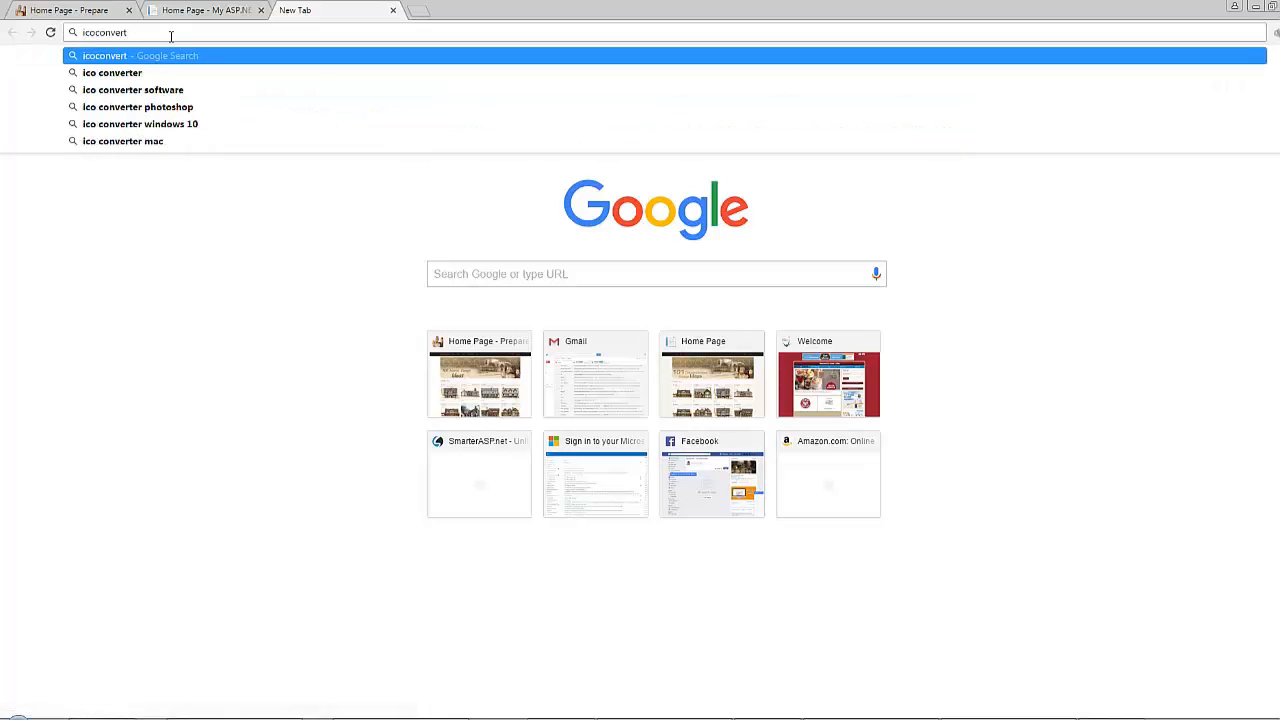
pyautogui.press('Return')
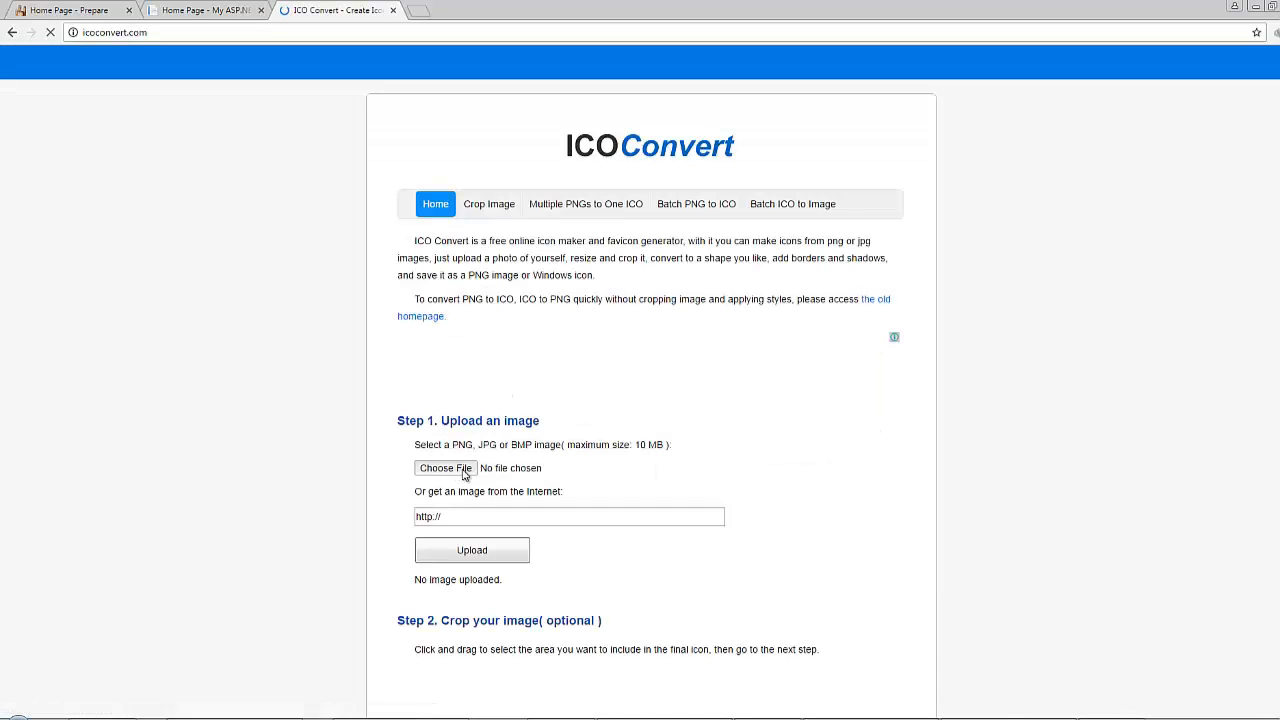
# Step: Upload People.png to ICO Convert and scroll to the size options
pyautogui.click(444, 468)
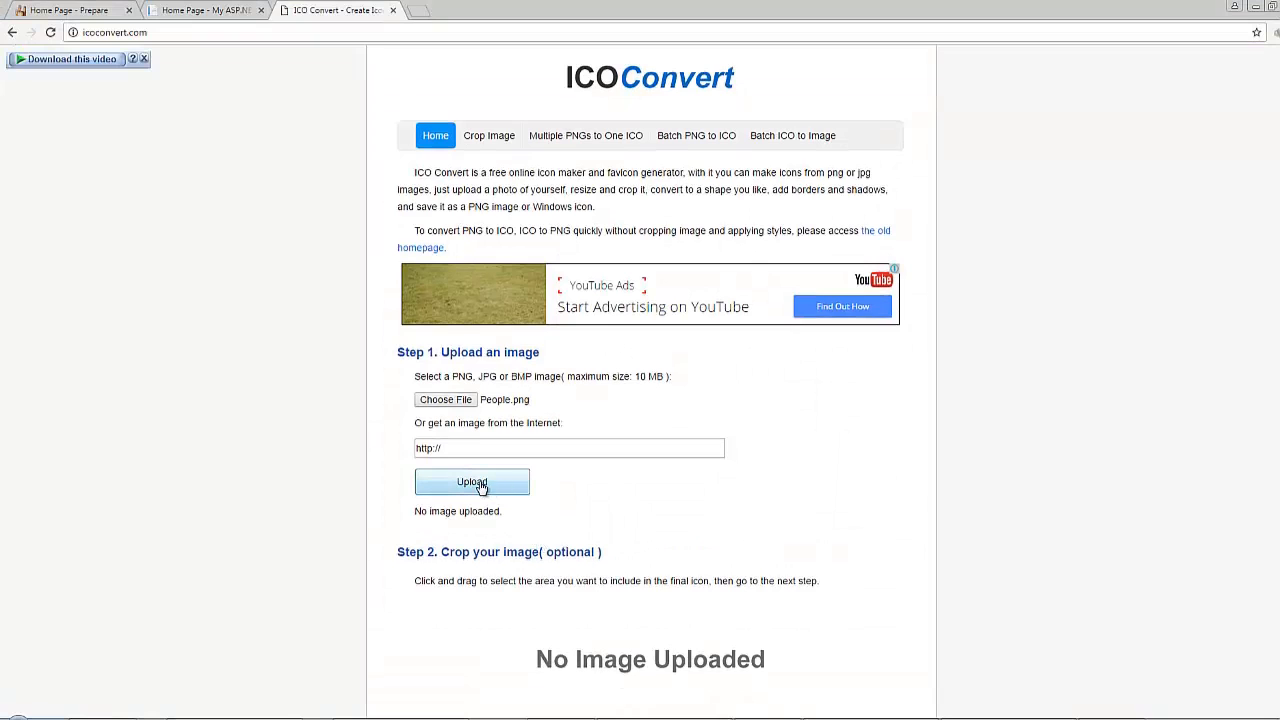
pyautogui.click(472, 482)
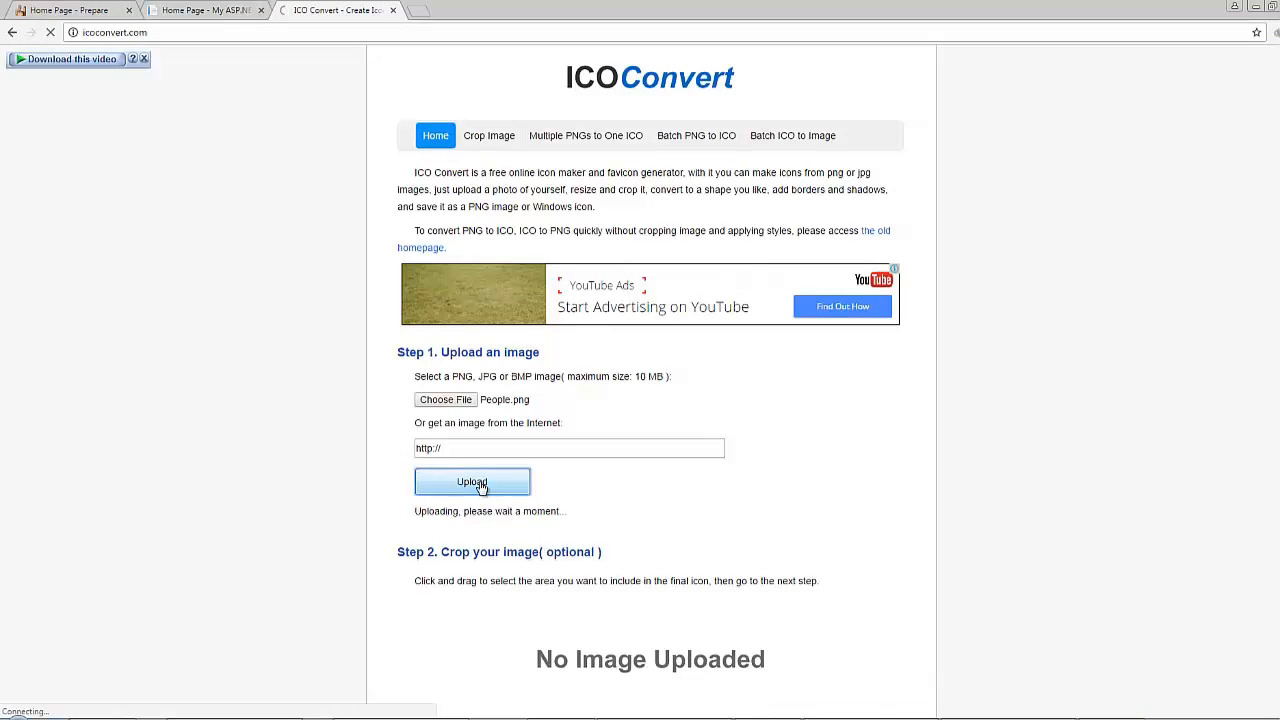
pyautogui.click(472, 480)
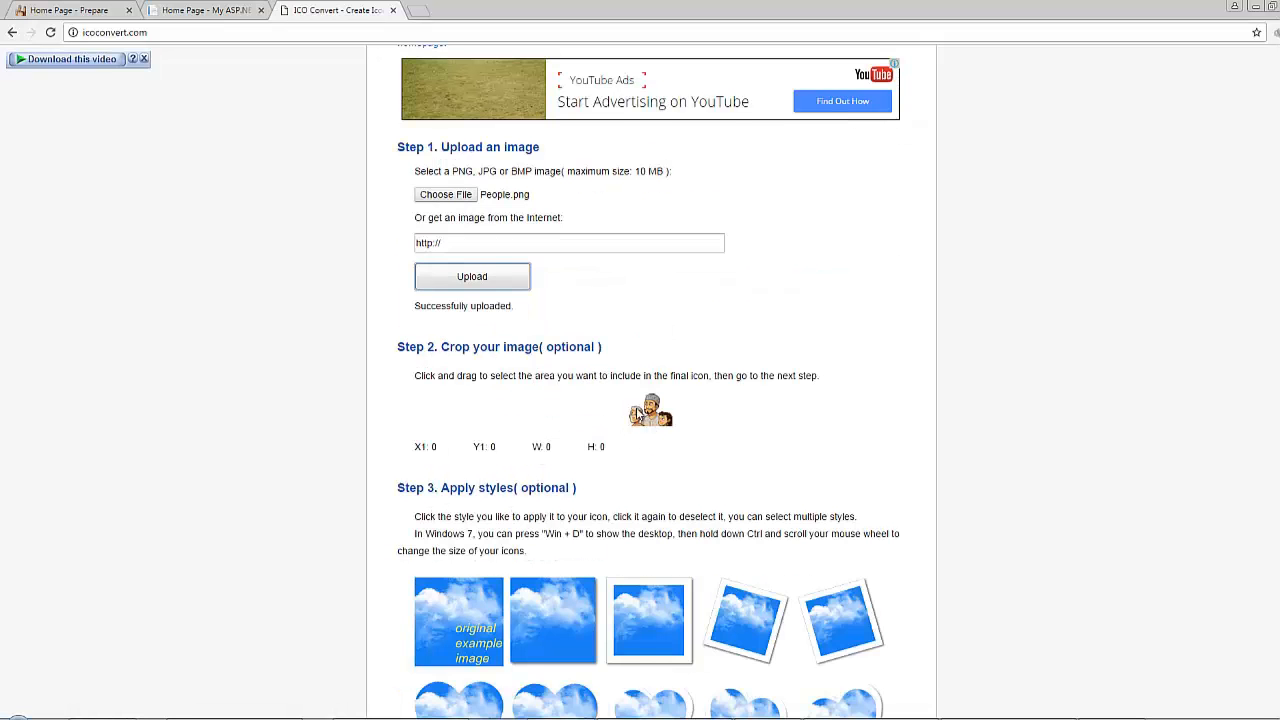
pyautogui.scroll(-3)
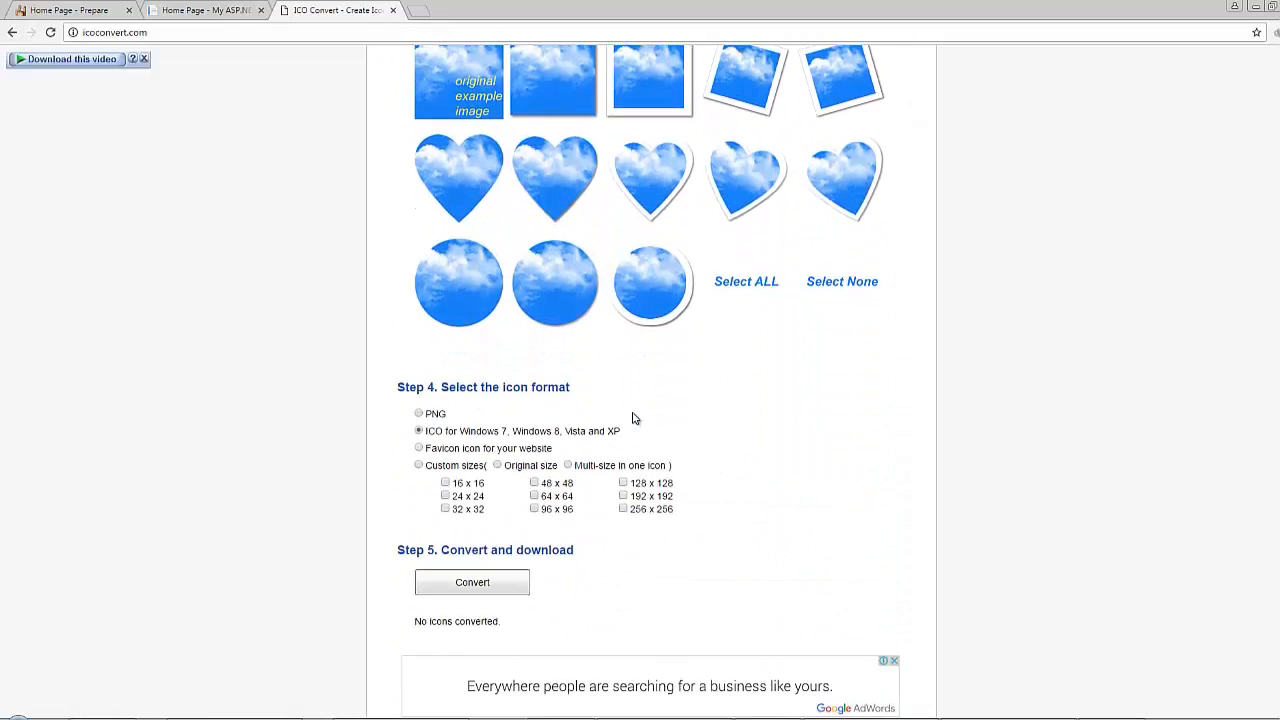
pyautogui.scroll(-3)
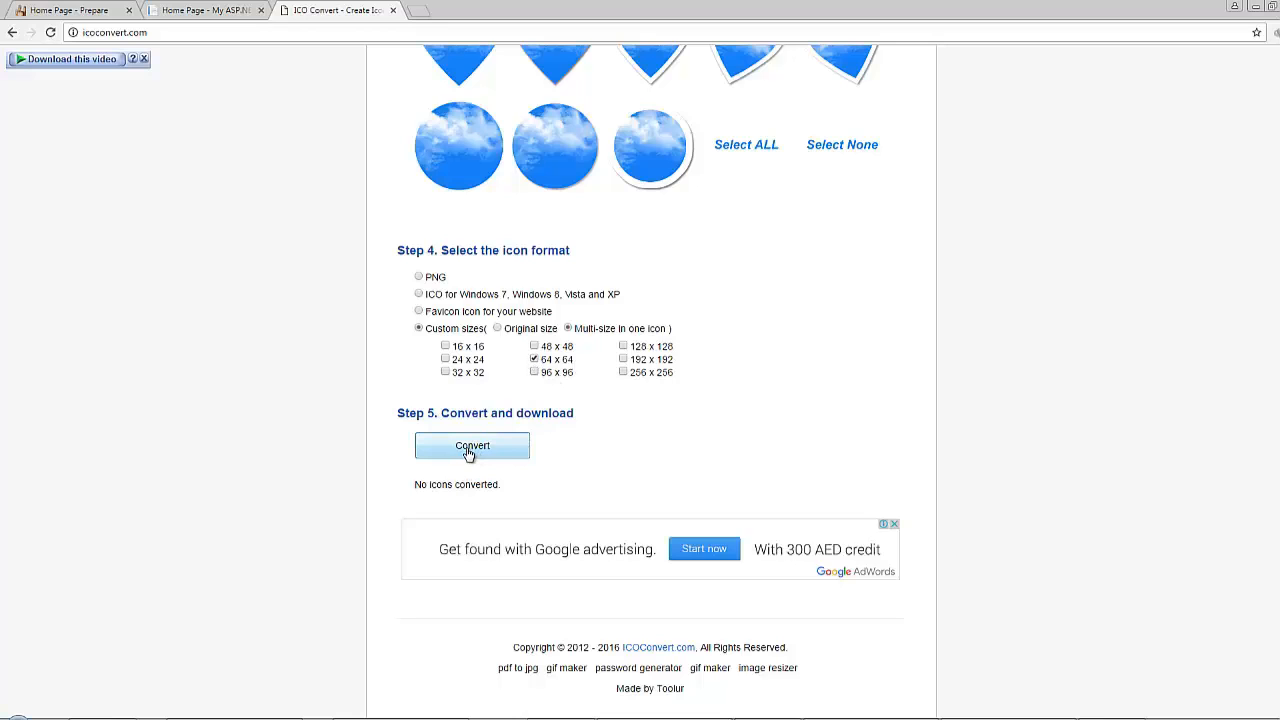
# Step: Convert the image into a 64x64 icon and download the icon file
pyautogui.click(472, 444)
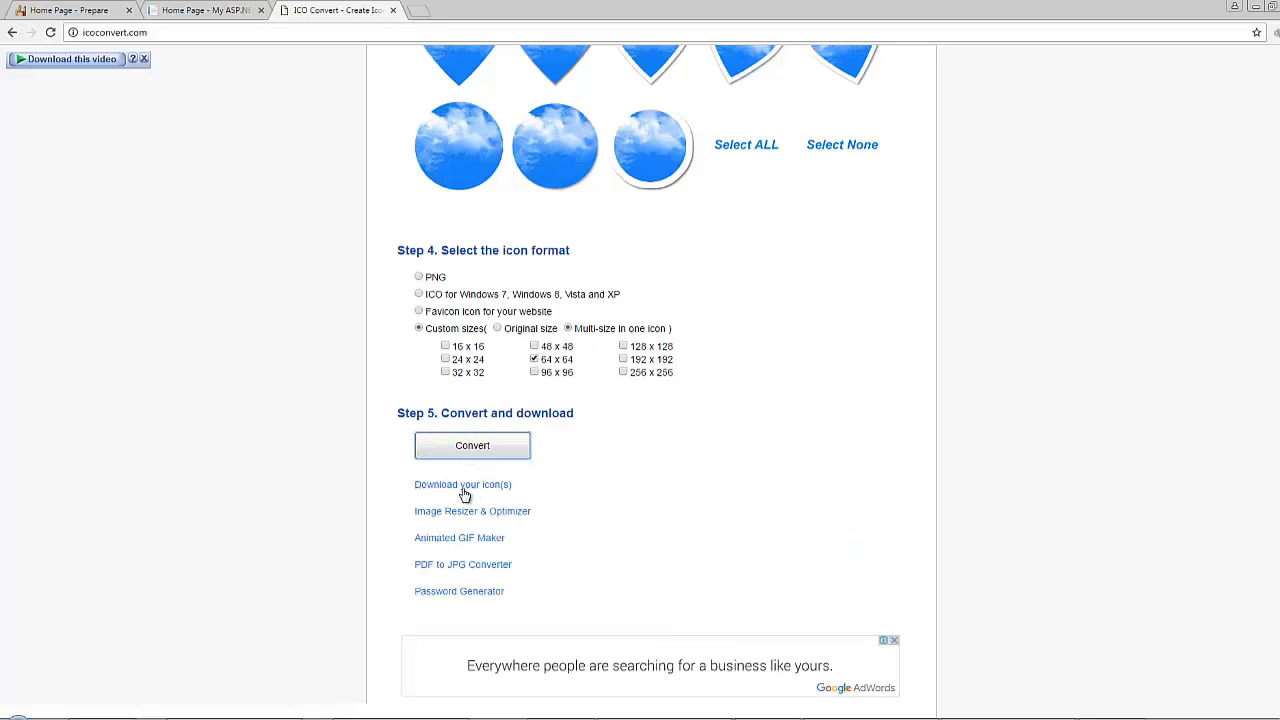
pyautogui.click(462, 484)
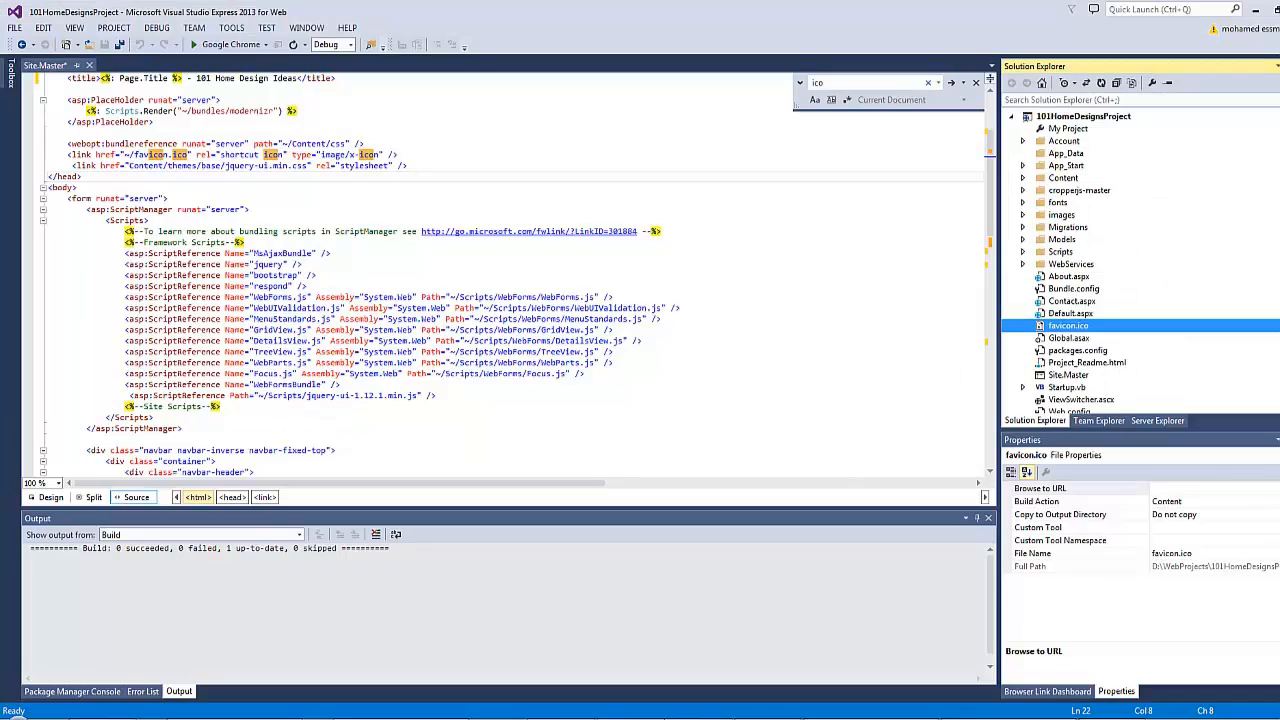
# Step: Change Site.Master's shortcut icon href to ~/people.ico, save, and switch to Chrome
pyautogui.click(1082, 128)
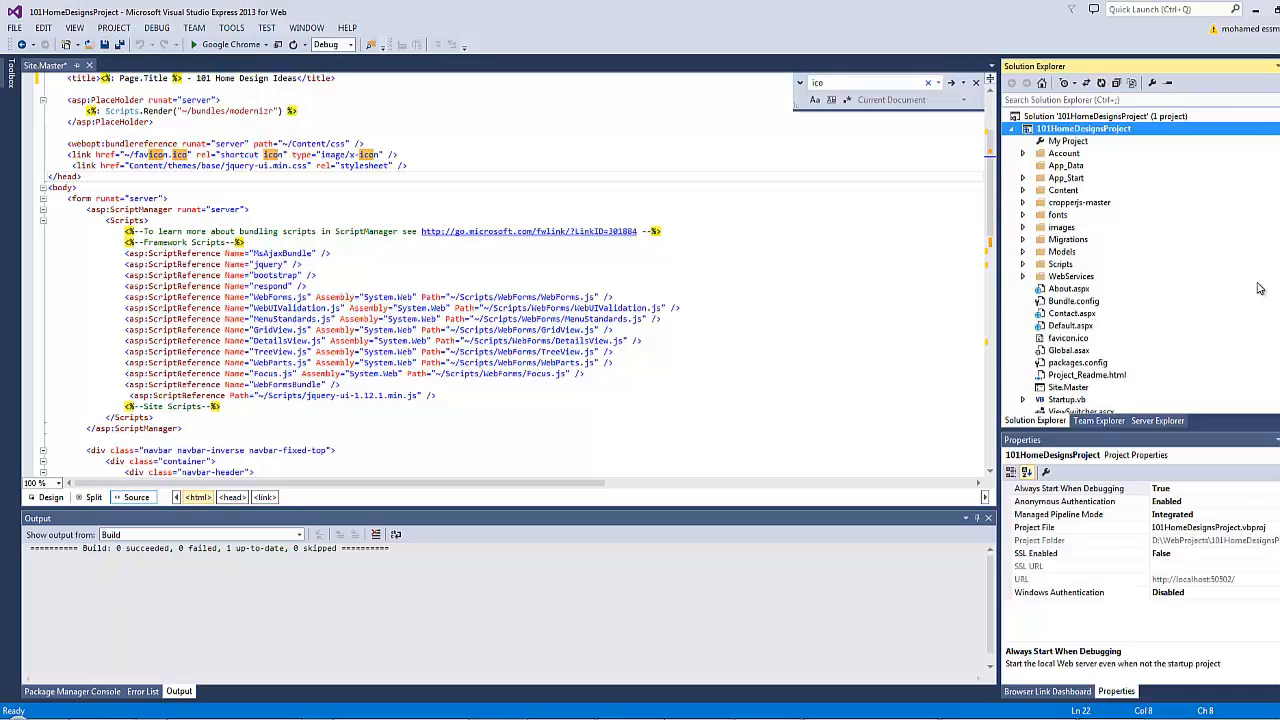
pyautogui.click(1012, 128)
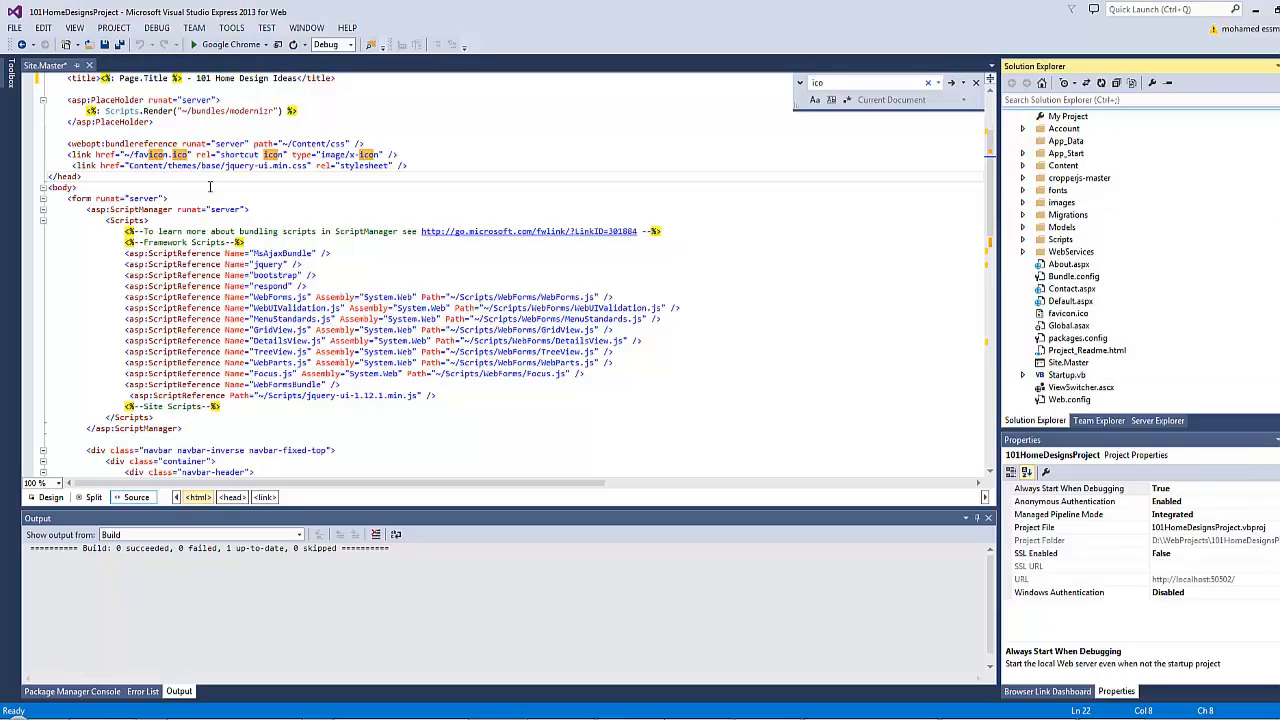
pyautogui.click(180, 164)
pyautogui.write('people')
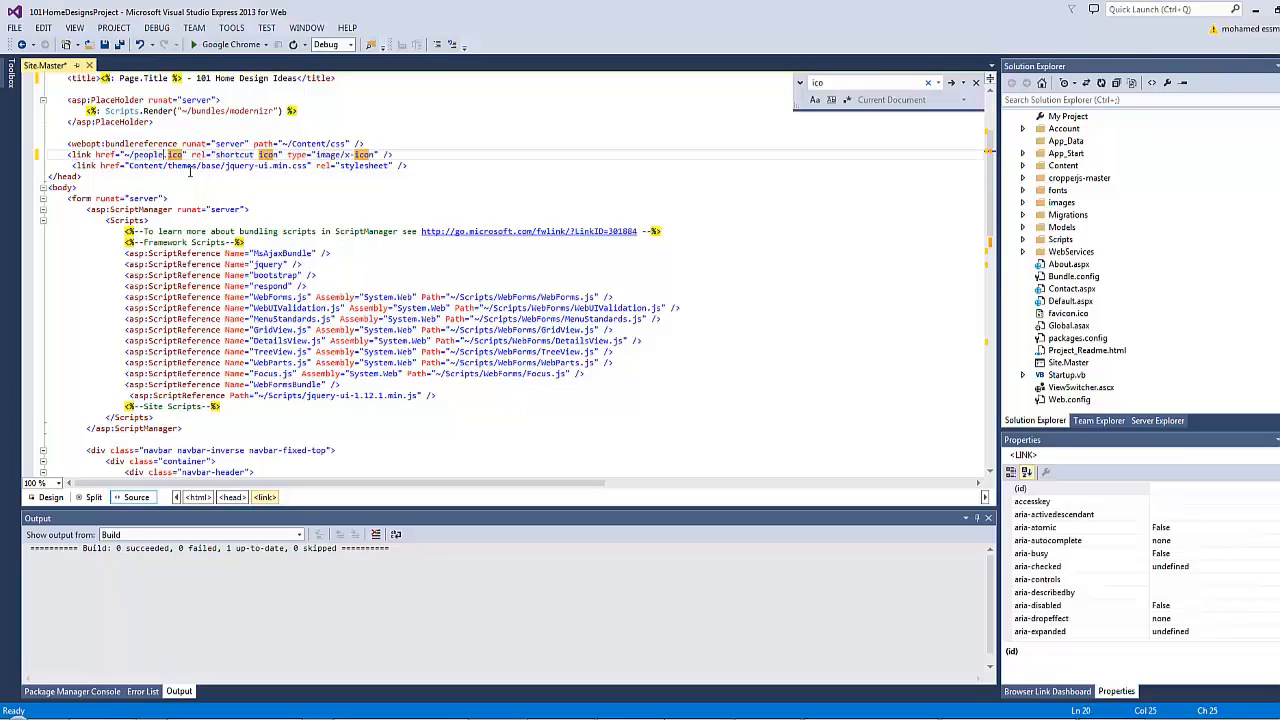
pyautogui.press('ctrl+s')
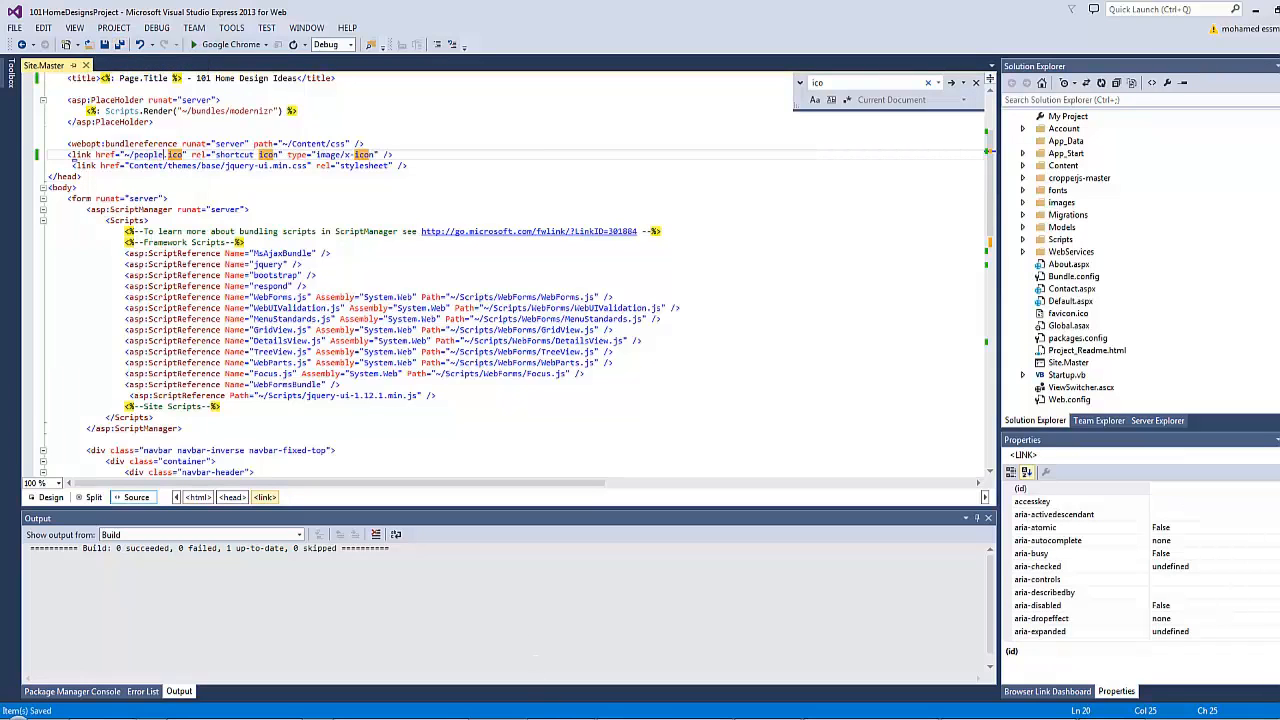
pyautogui.click(192, 44)
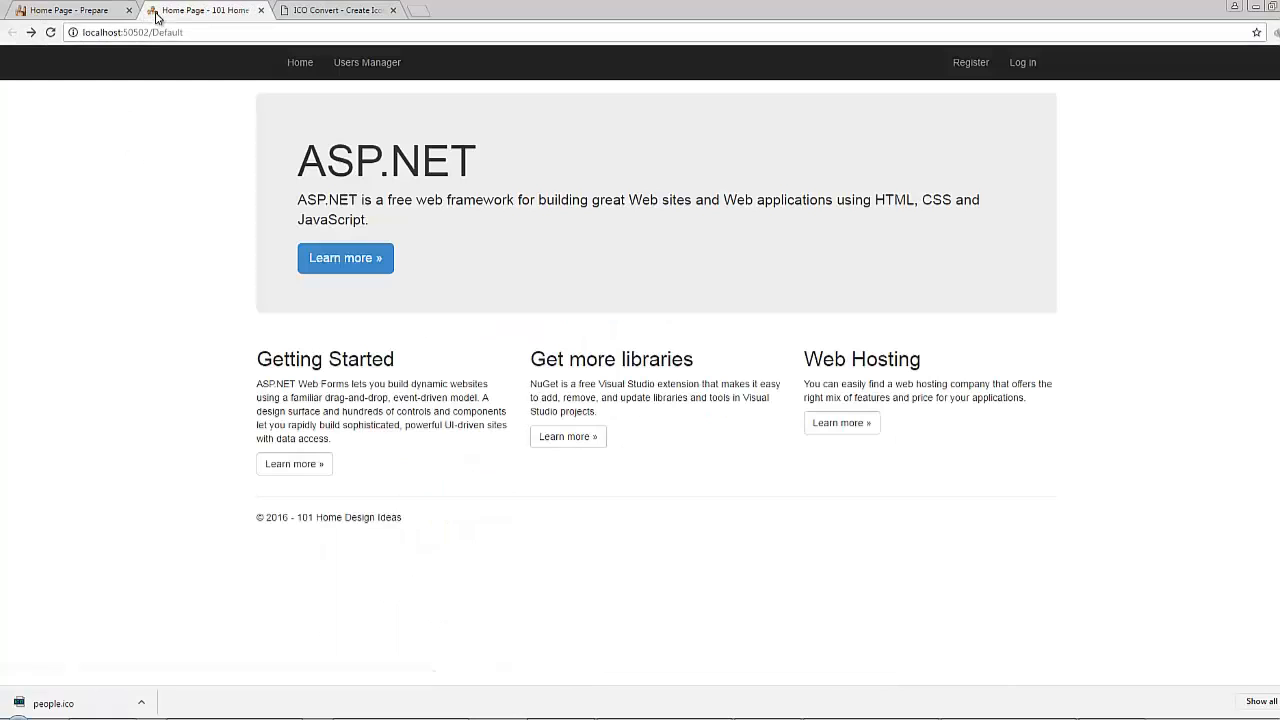
pyautogui.moveTo(292, 290)
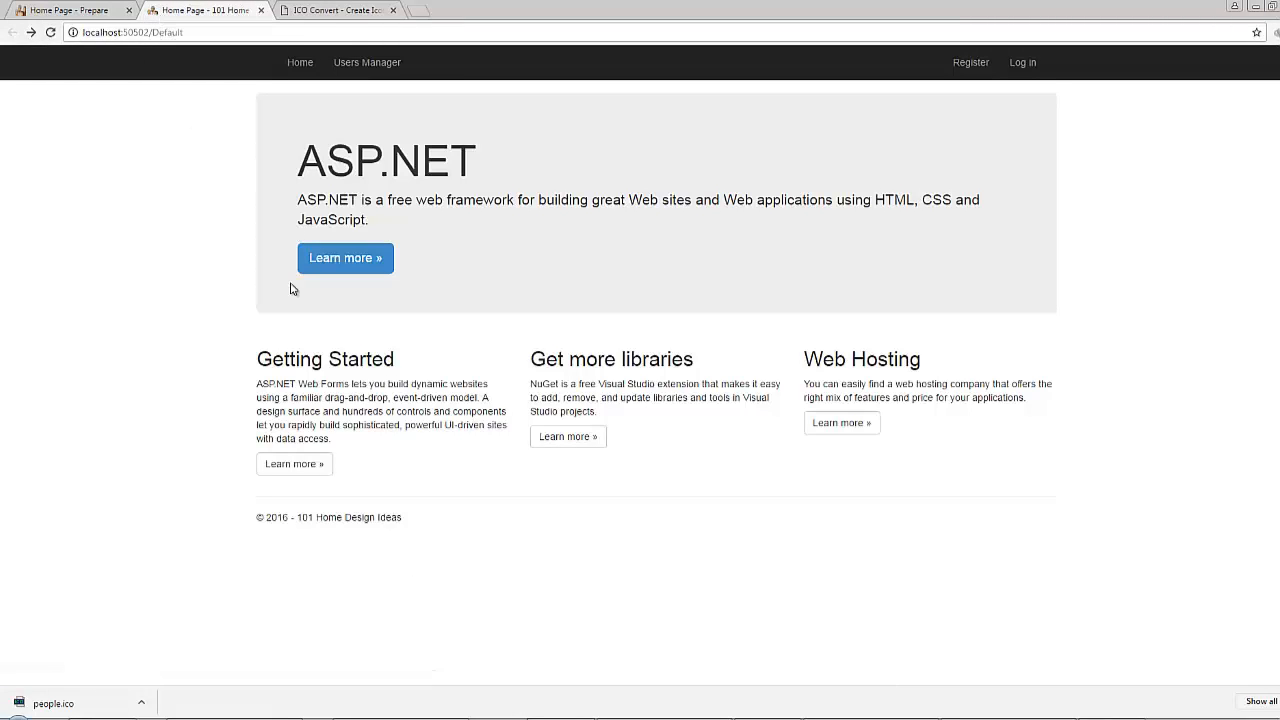
pyautogui.moveTo(292, 330)
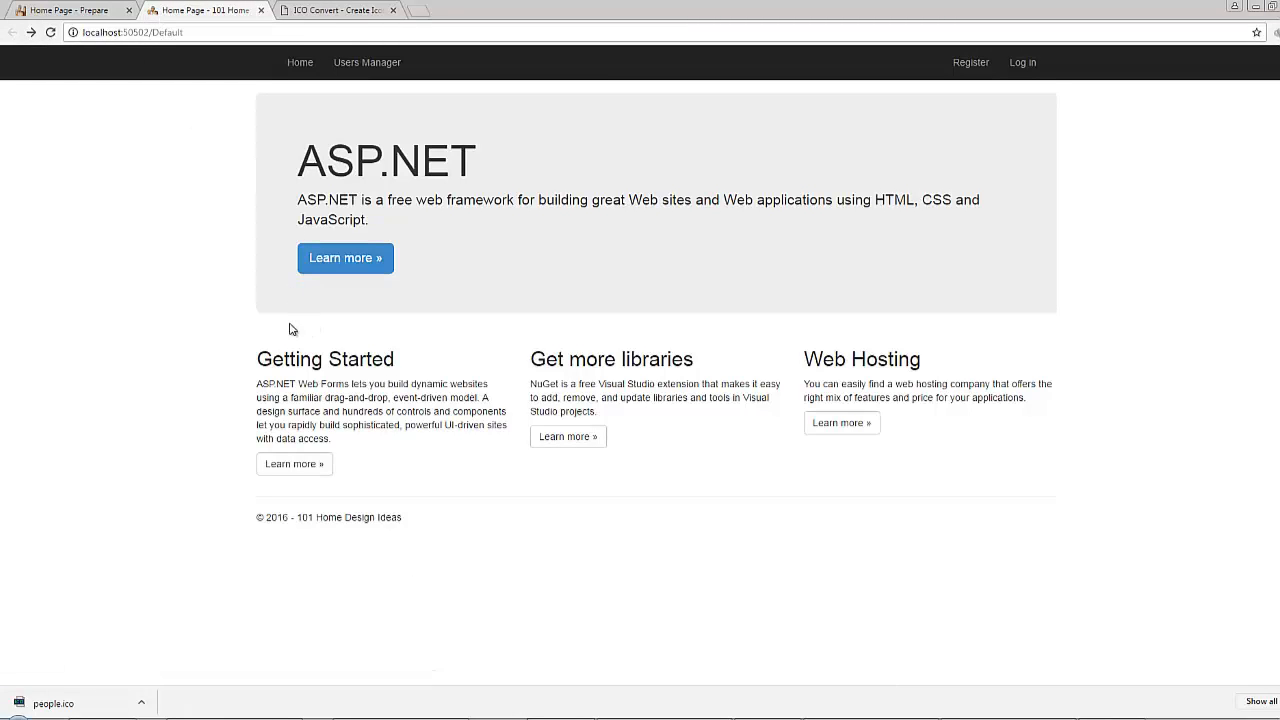
pyautogui.moveTo(444, 124)
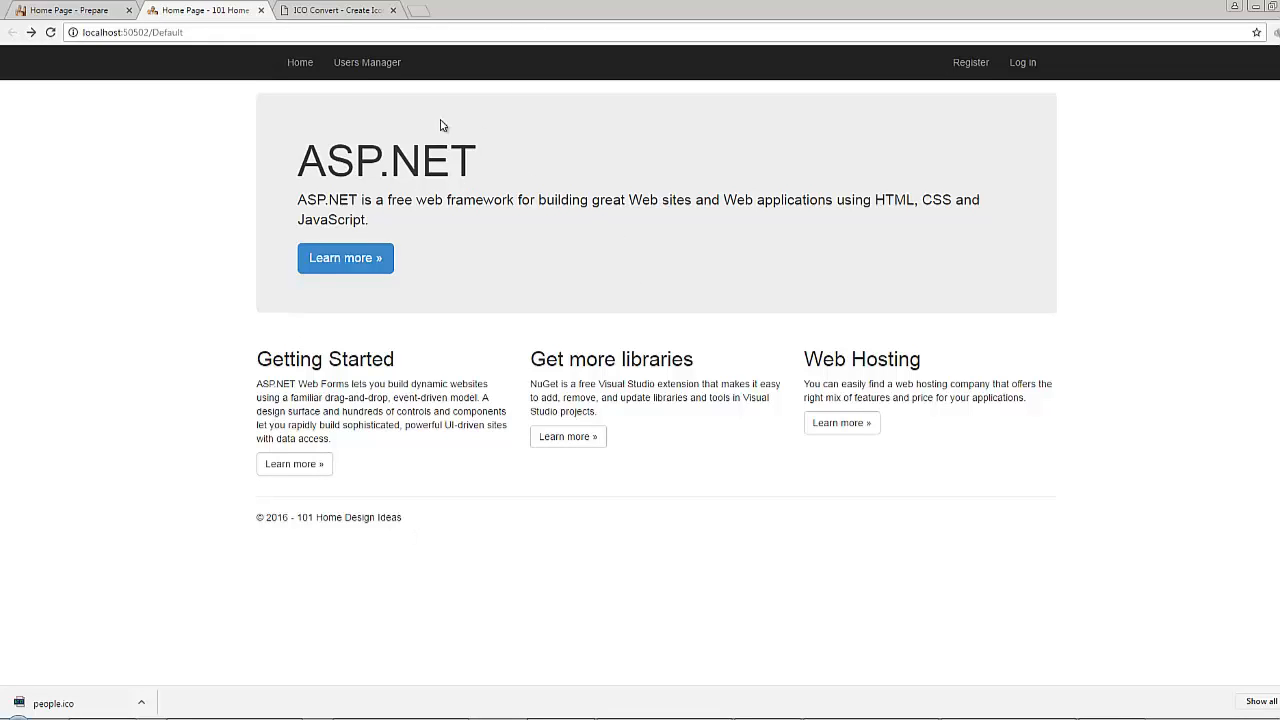
pyautogui.moveTo(280, 108)
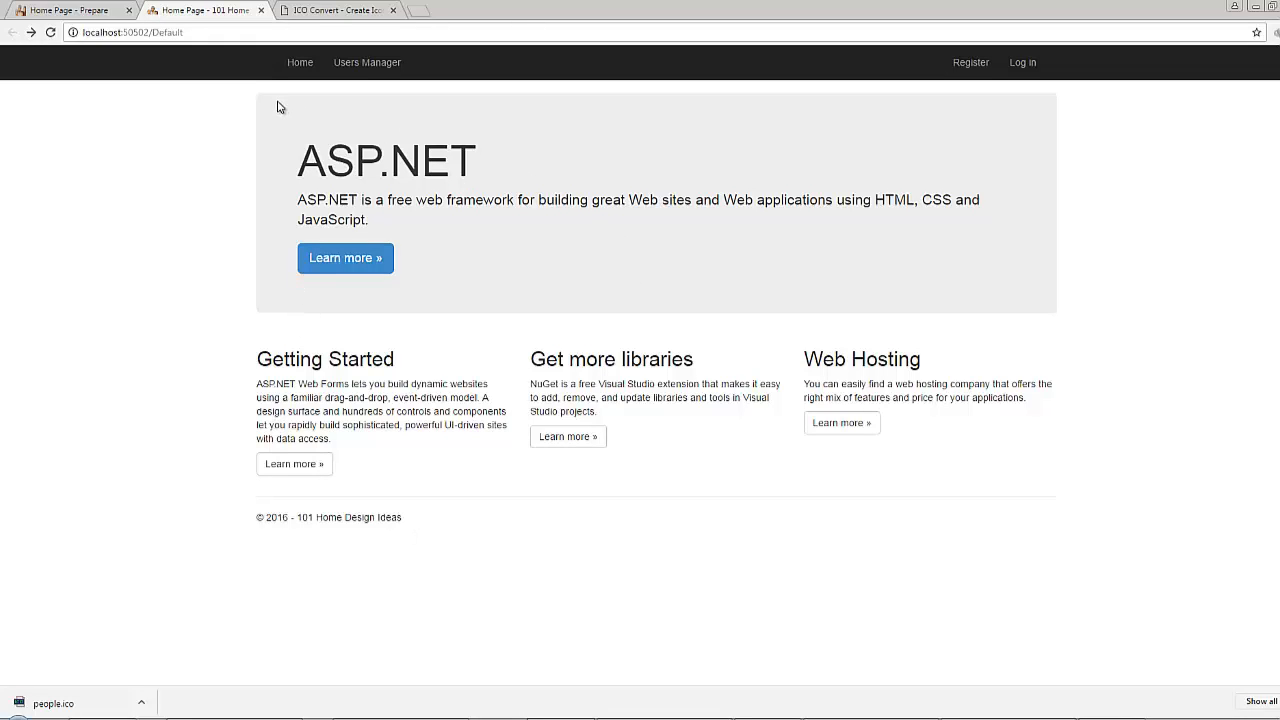
pyautogui.moveTo(642, 136)
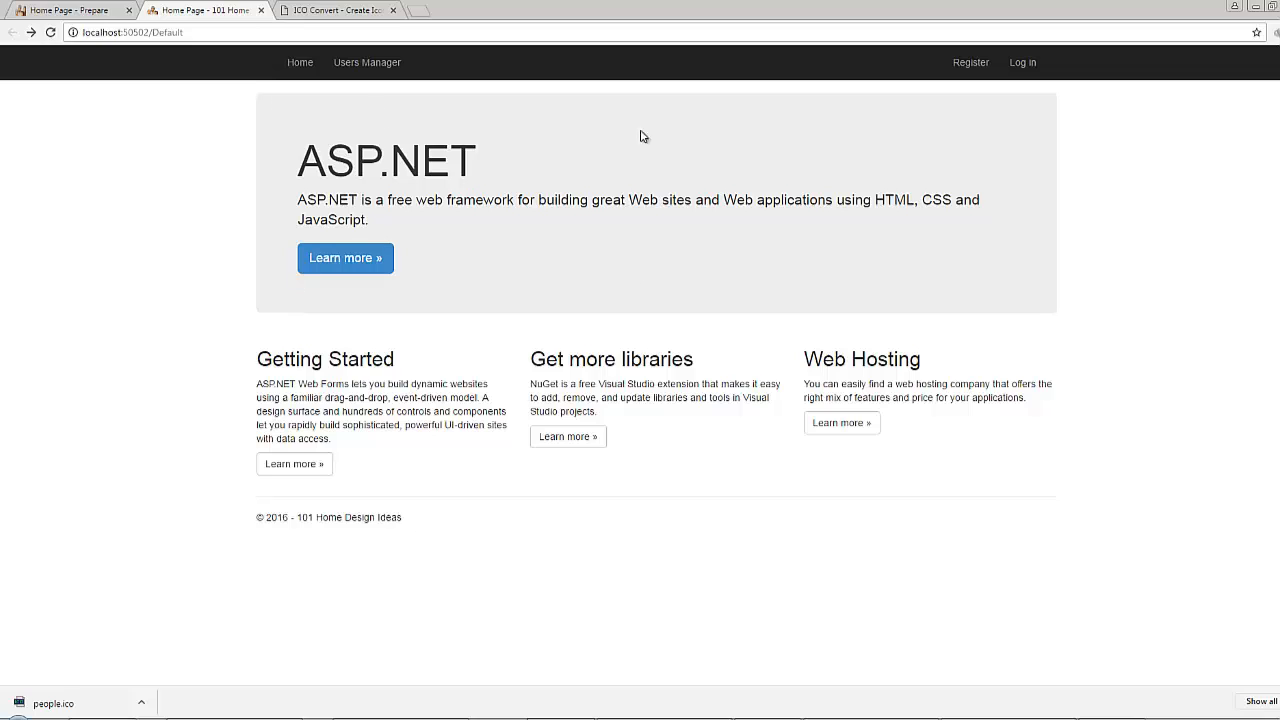
pyautogui.moveTo(370, 352)
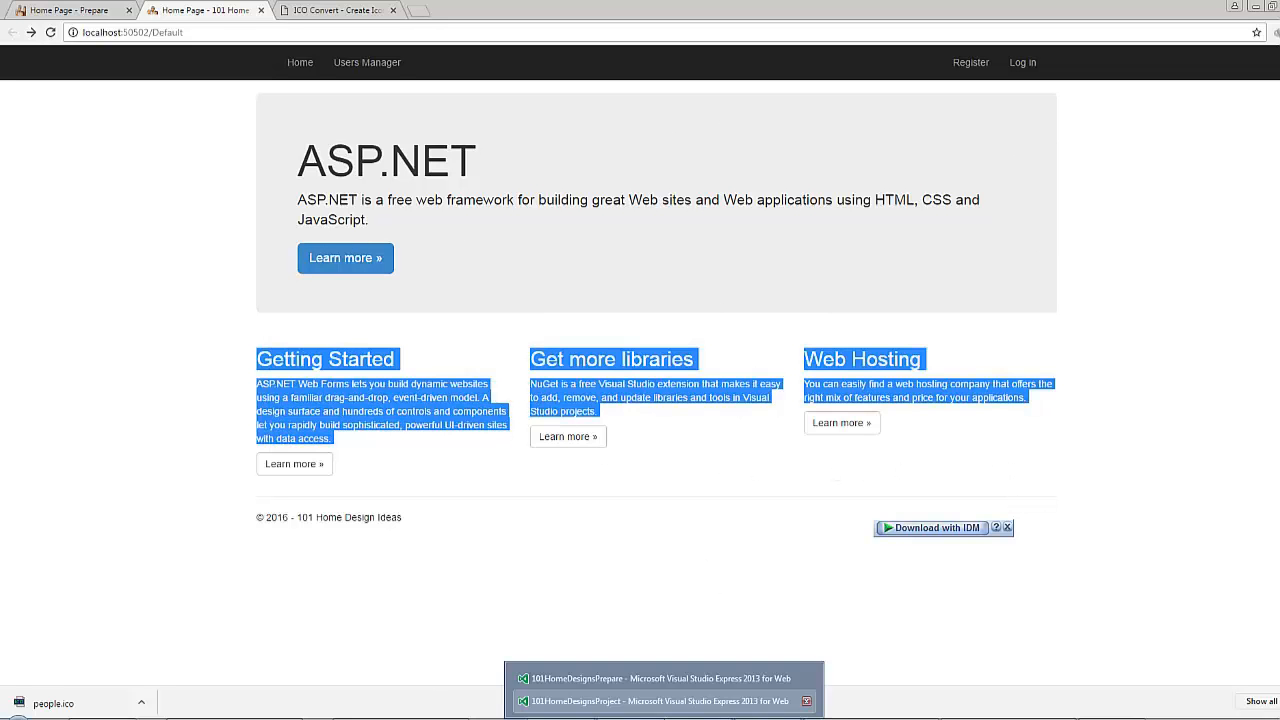
# Step: Return to Visual Studio and load Default.aspx from Solution Explorer
pyautogui.click(656, 700)
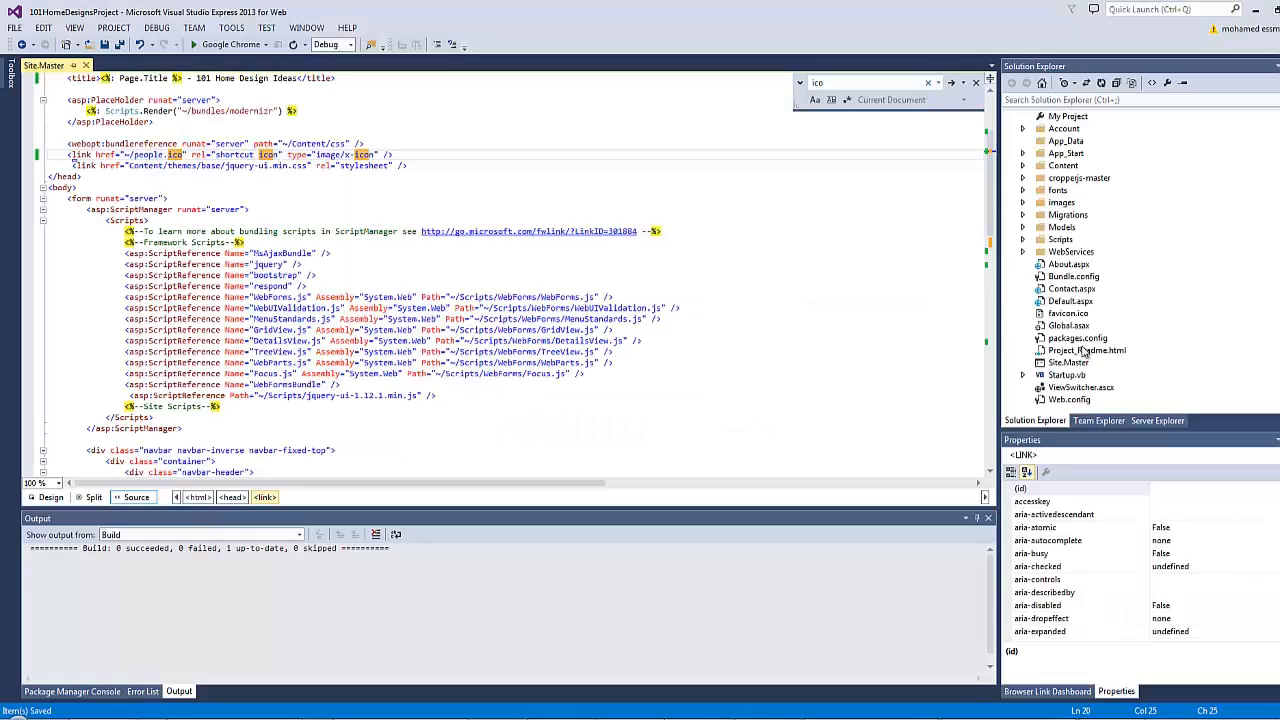
pyautogui.click(1076, 300)
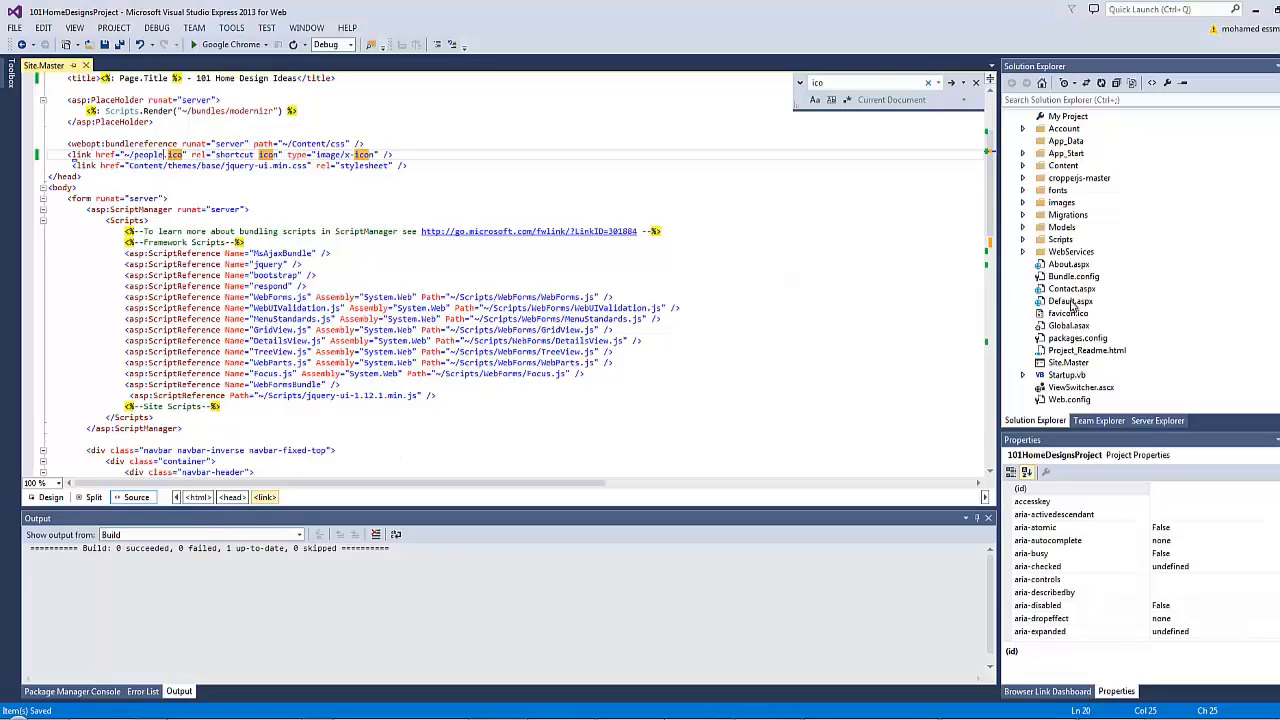
pyautogui.doubleClick(1070, 300)
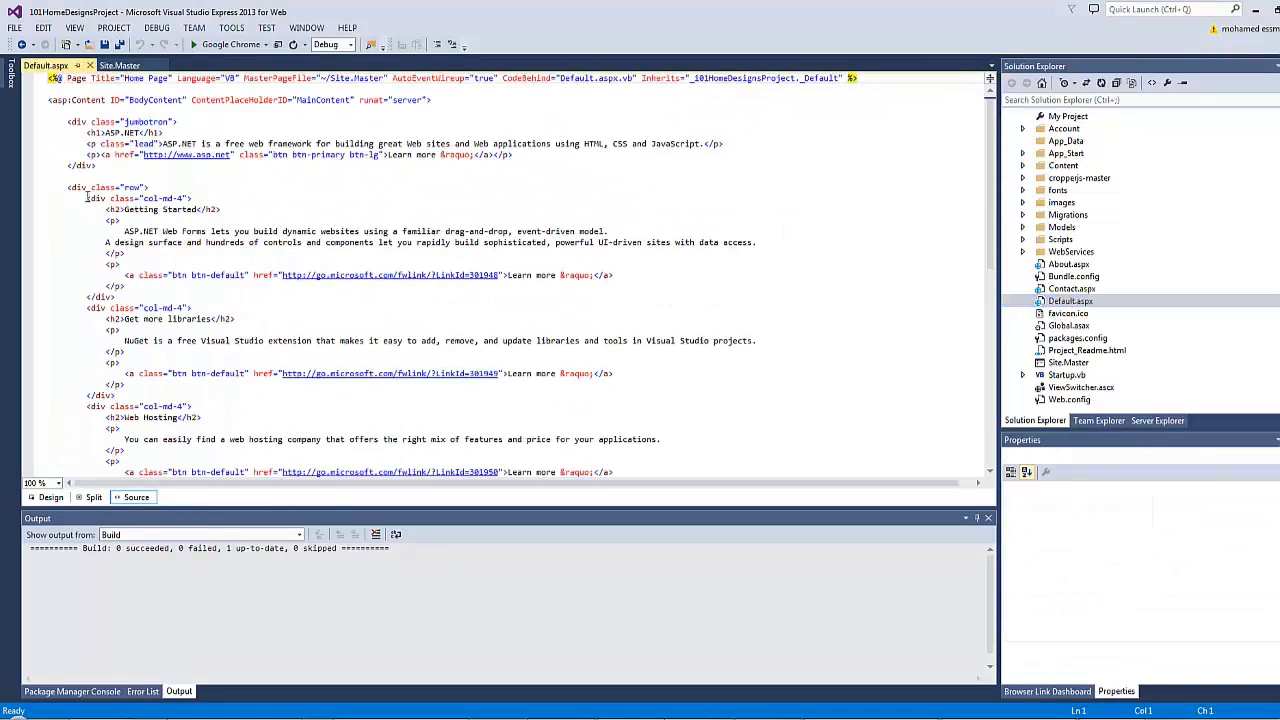
# Step: Delete the <div class="row"> three-column block and save the page
pyautogui.click(74, 122)
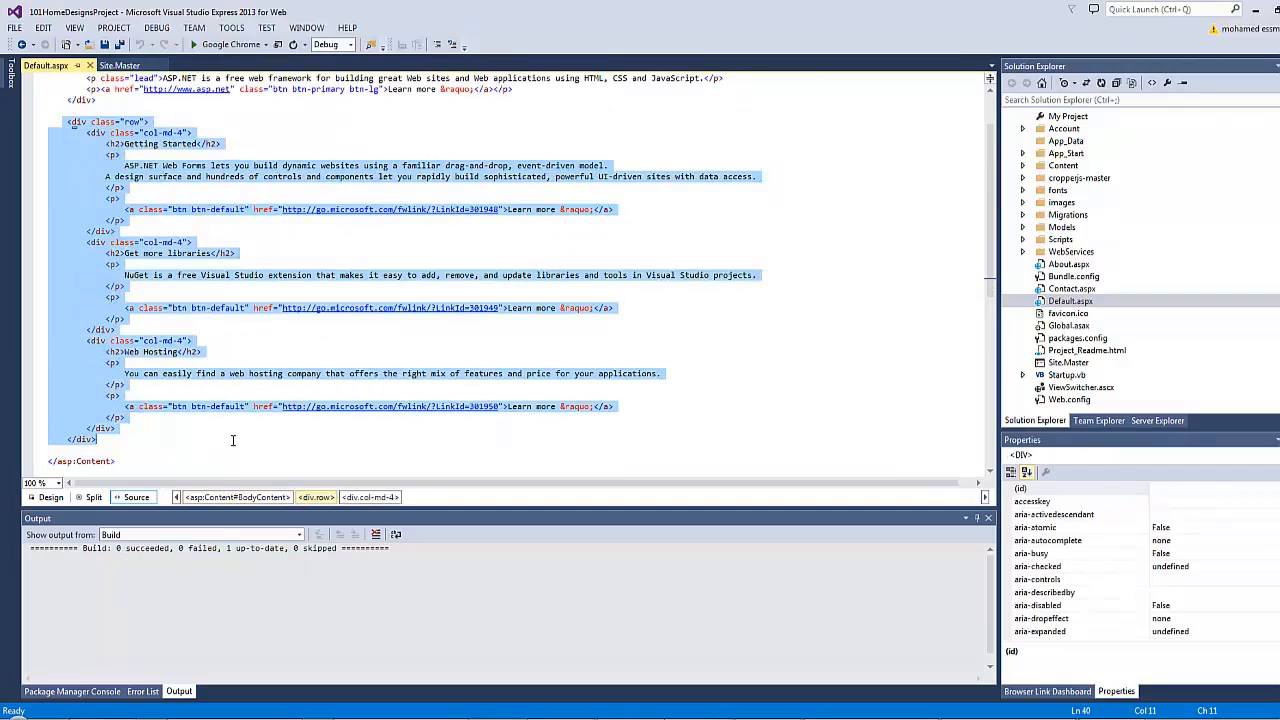
pyautogui.press('Delete')
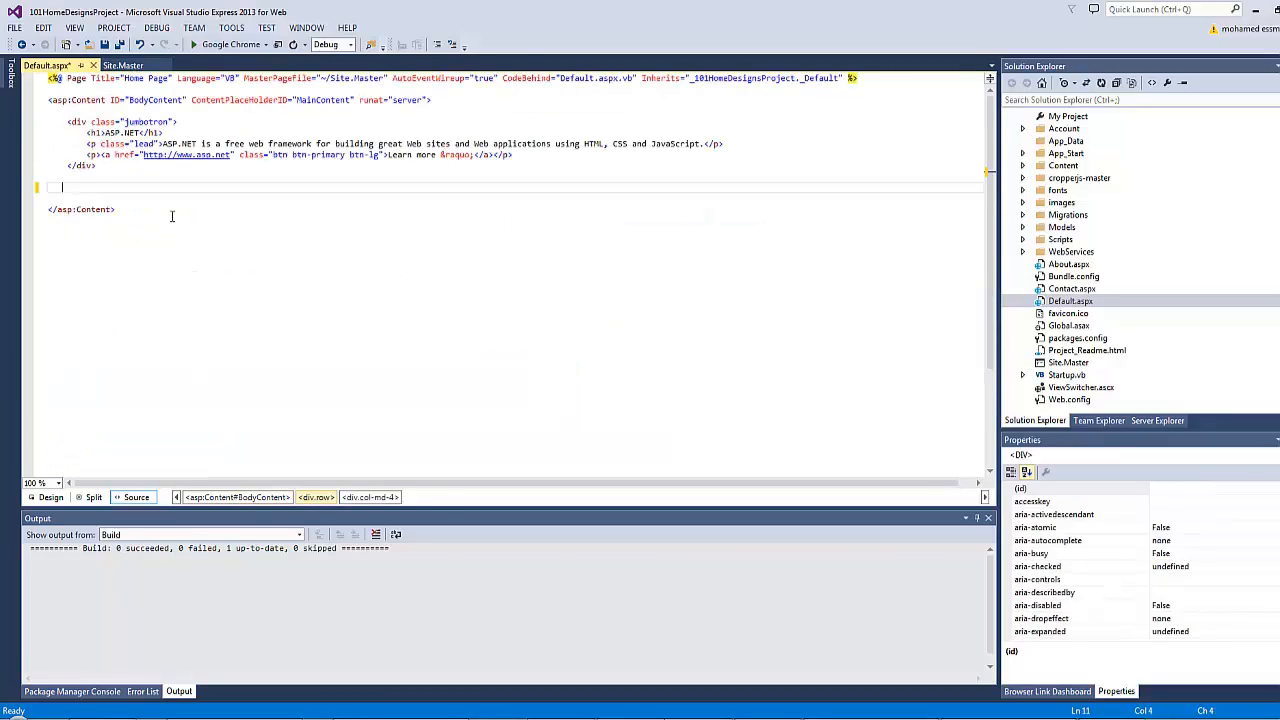
pyautogui.press('ctrl+s')
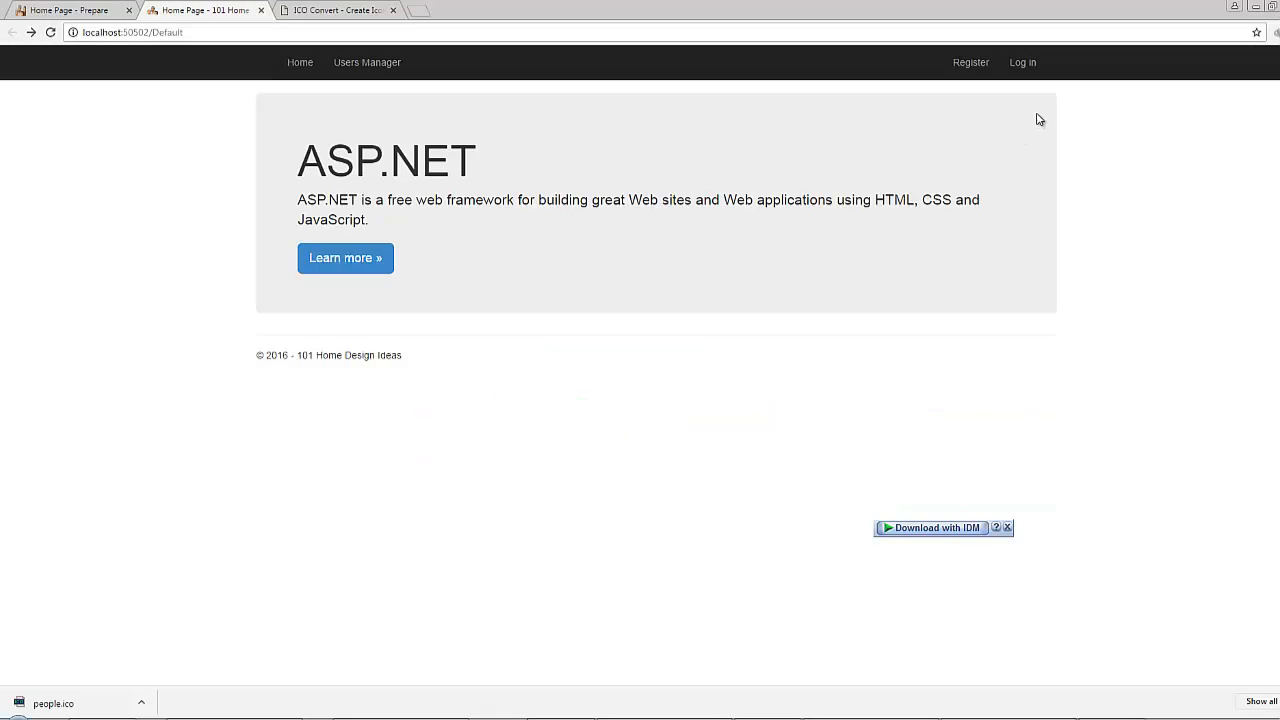
pyautogui.moveTo(982, 300)
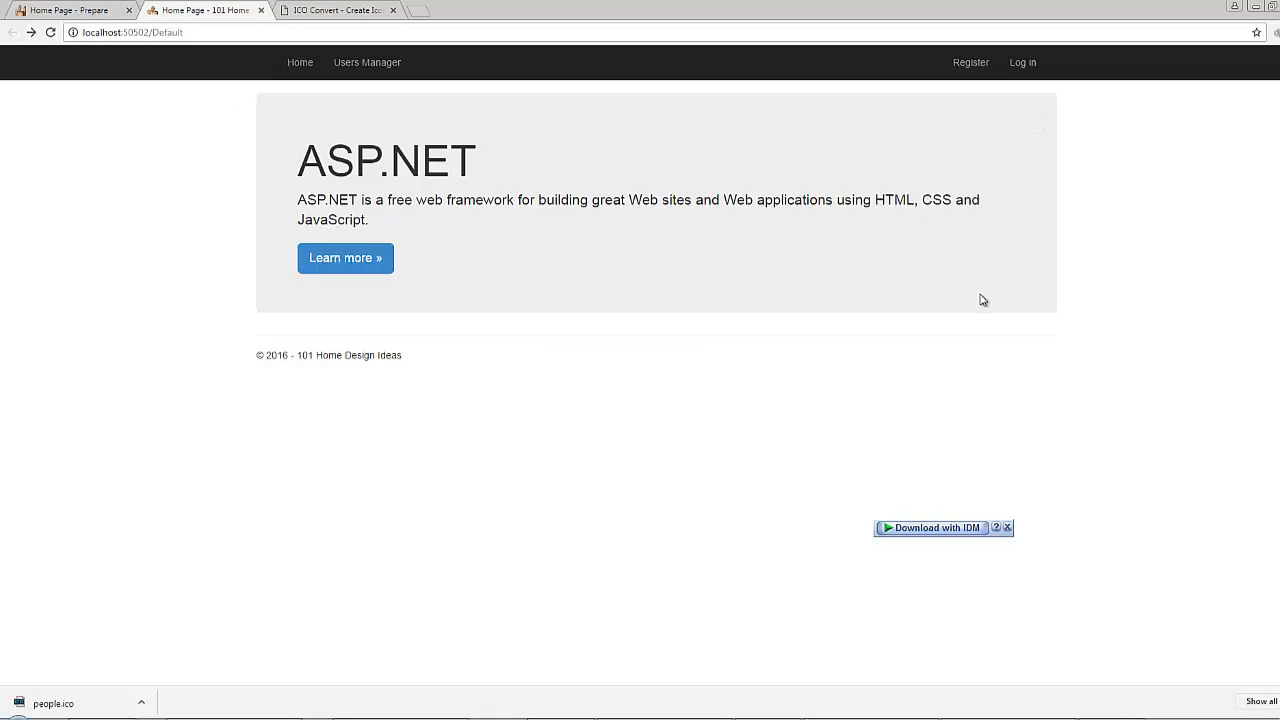
pyautogui.moveTo(982, 300)
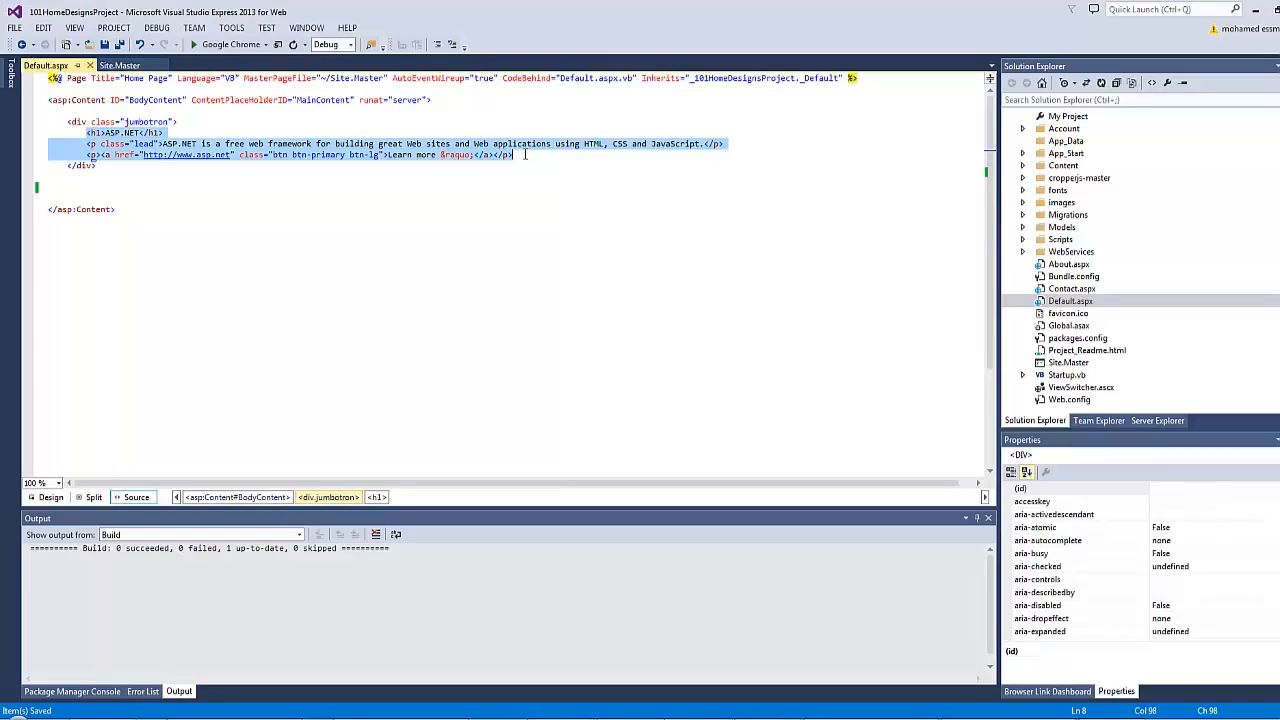
# Step: Preview Jumbotron.jpg from the images folder in ACDSee Quick View, then close it
pyautogui.press('Delete')
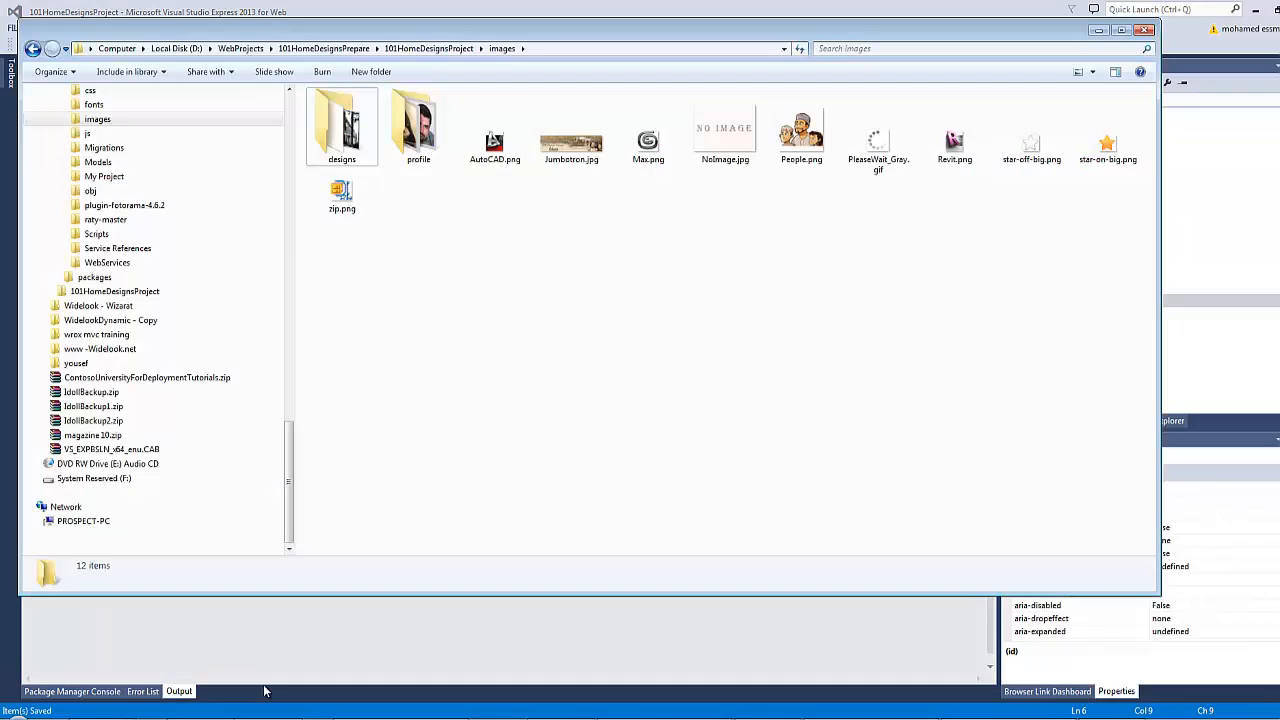
pyautogui.click(572, 128)
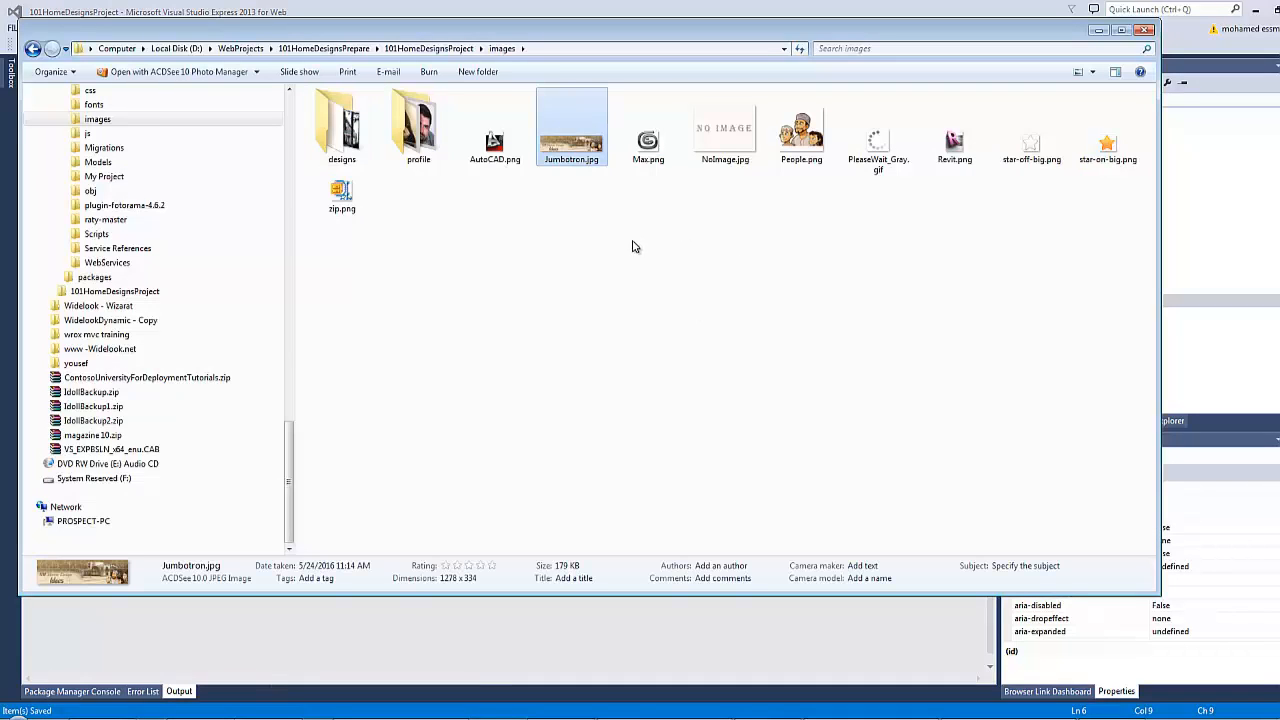
pyautogui.doubleClick(572, 124)
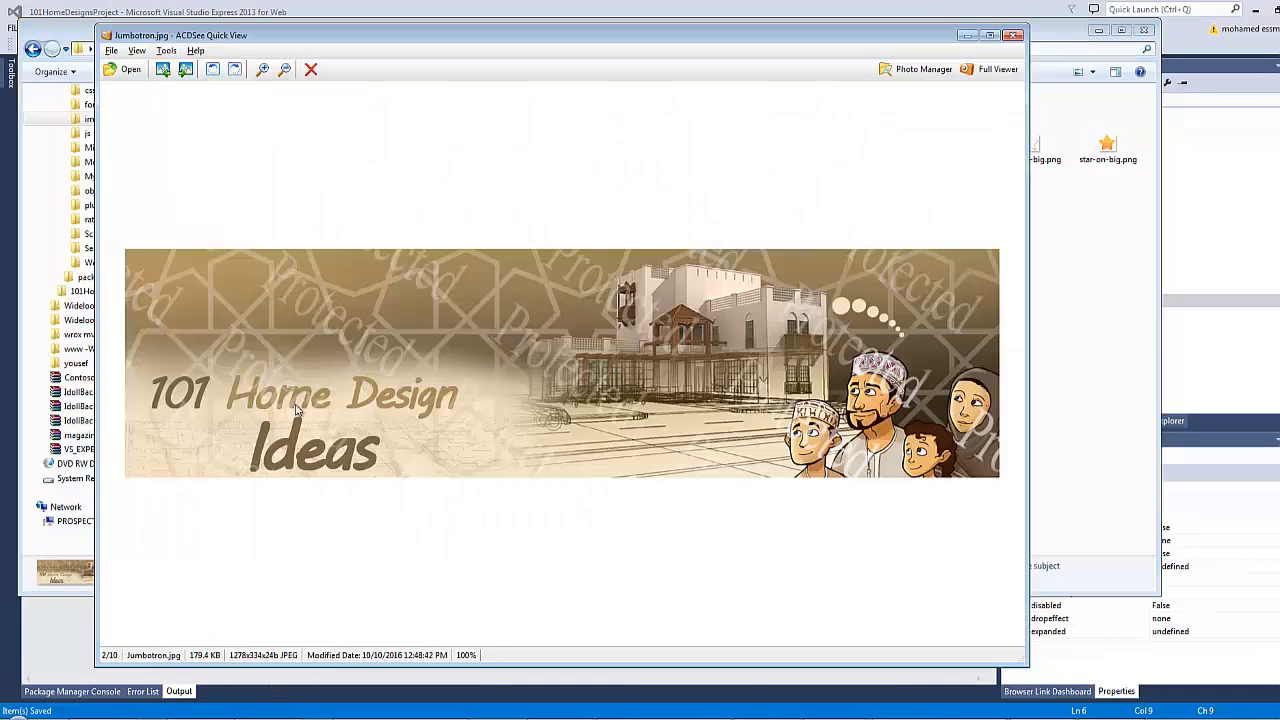
pyautogui.moveTo(546, 364)
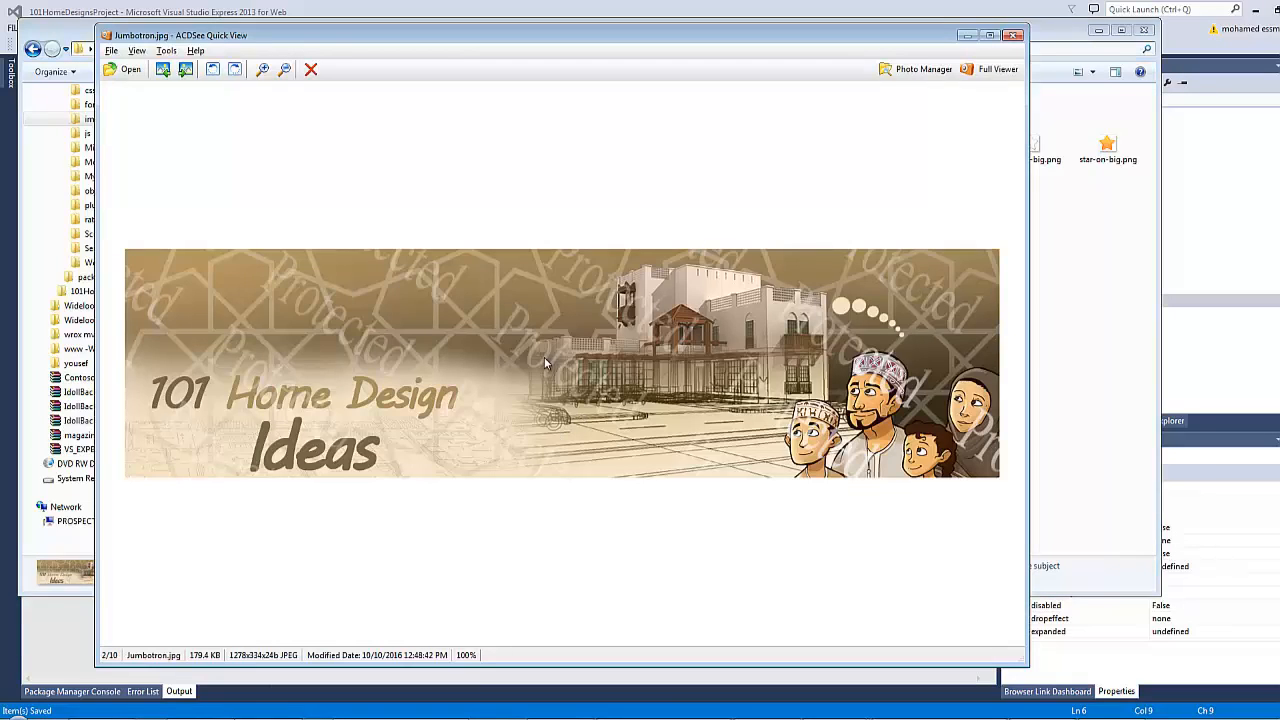
pyautogui.moveTo(960, 190)
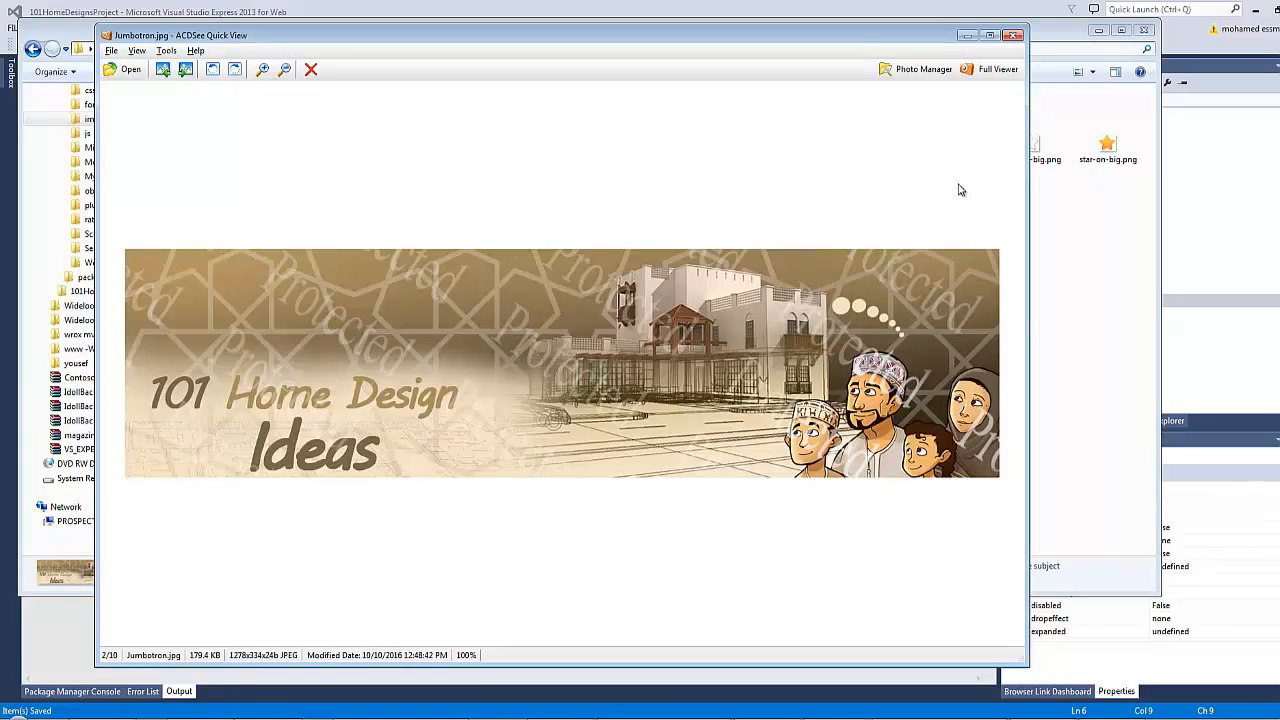
pyautogui.click(1012, 36)
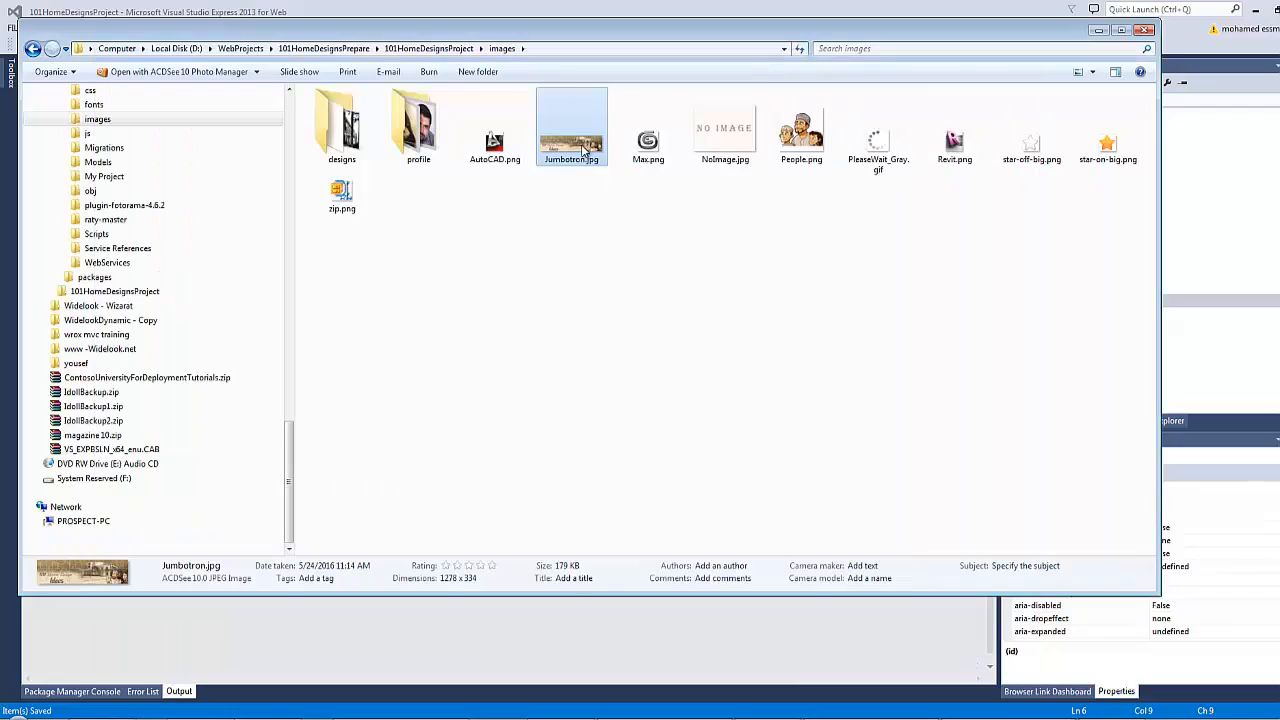
pyautogui.moveTo(464, 552)
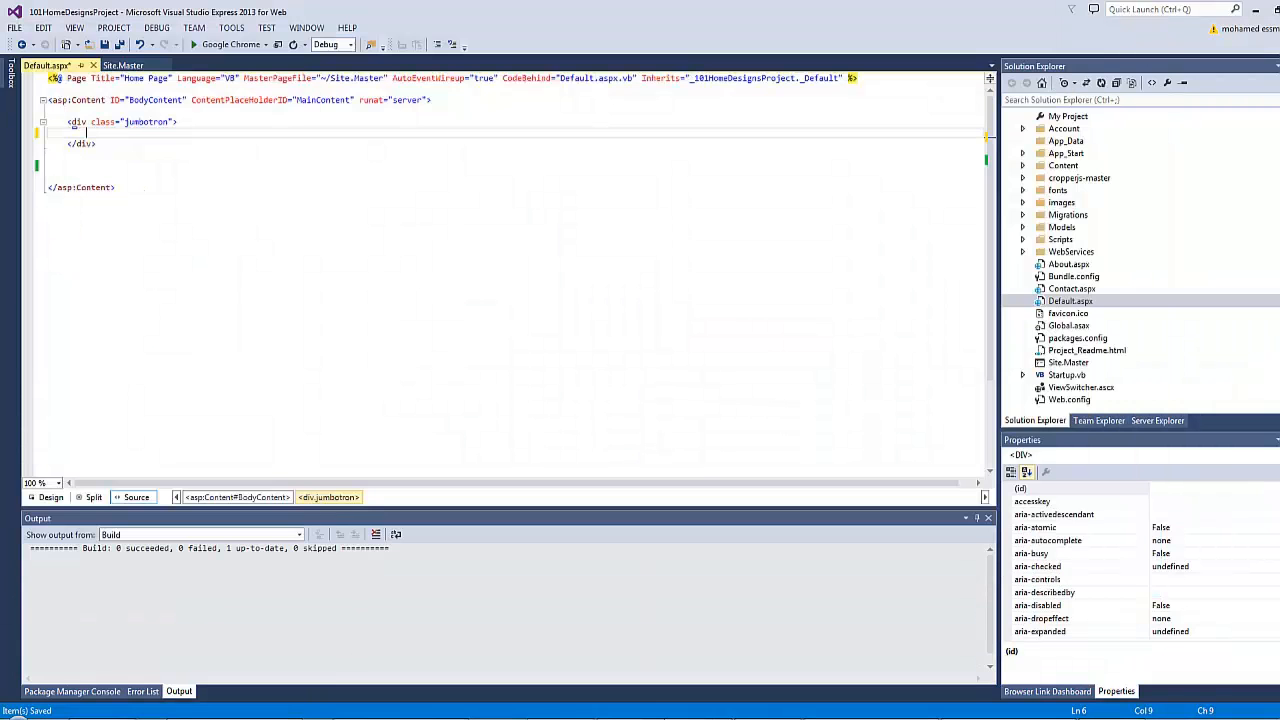
# Step: Add an img with src images/Jumbotron.jpg via Pick URL inside the jumbotron div and save
pyautogui.click(1070, 300)
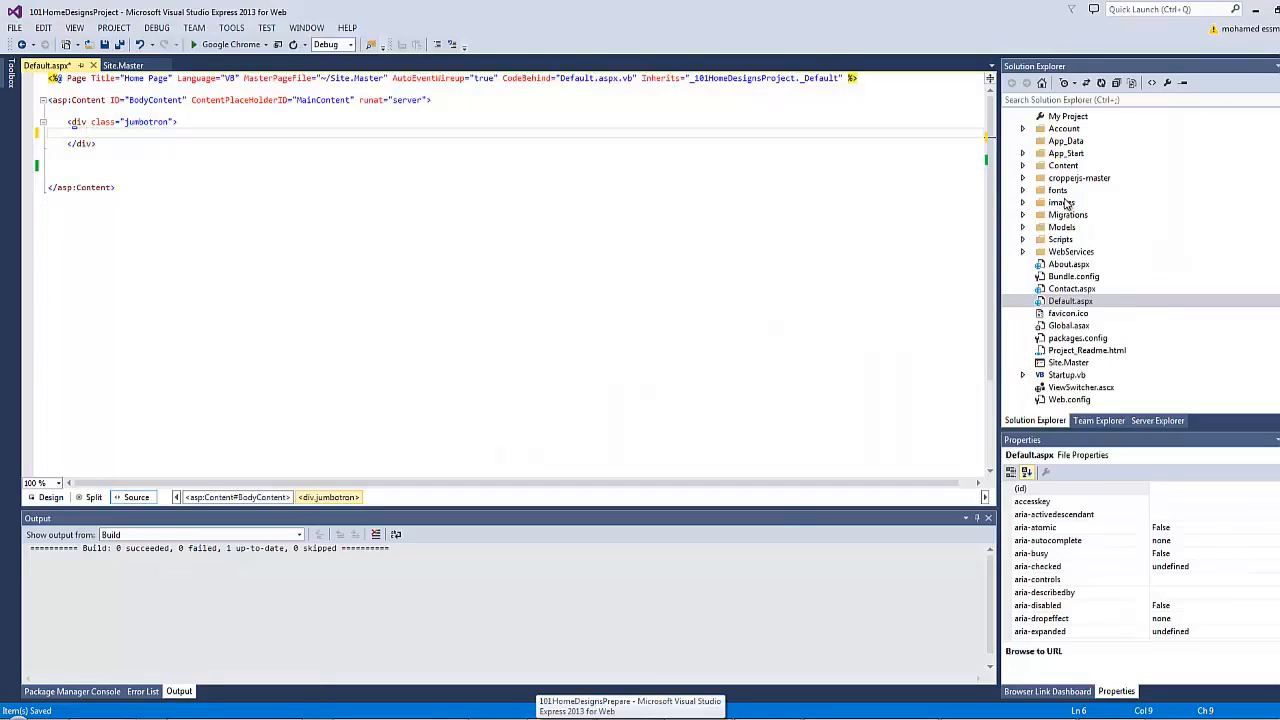
pyautogui.rightClick(1062, 202)
pyautogui.write('<img src=""')
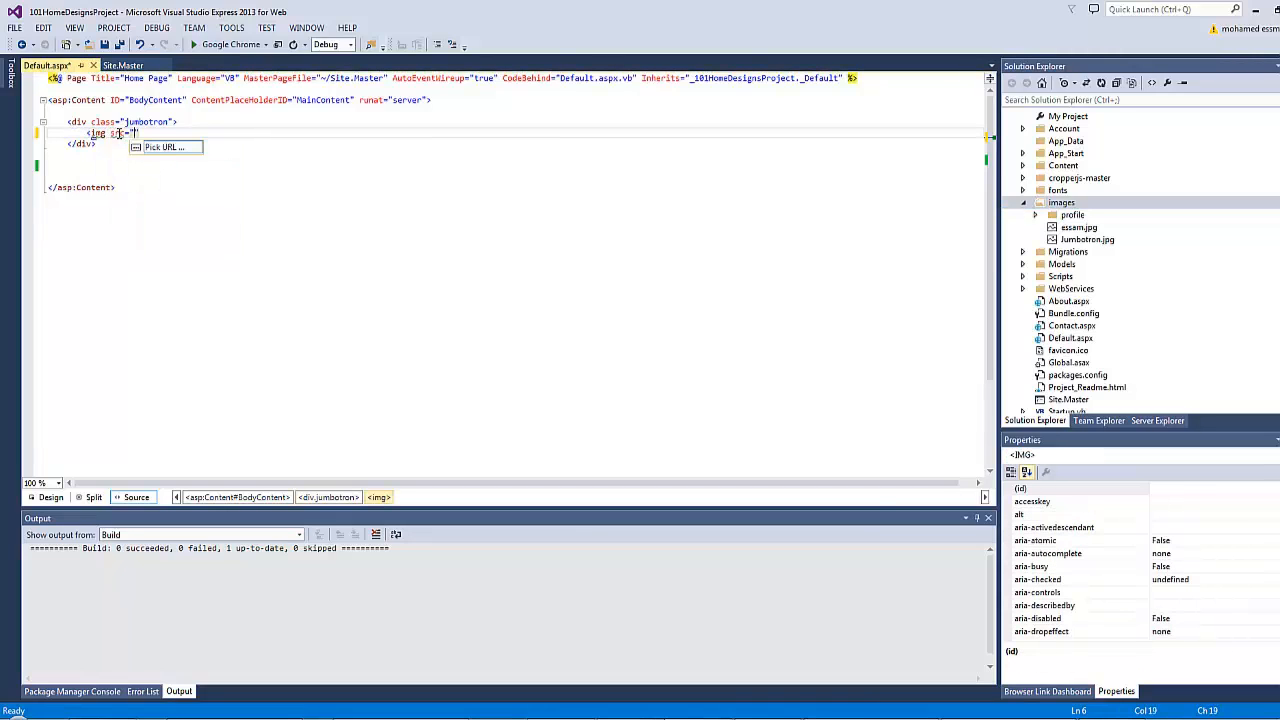
pyautogui.click(164, 148)
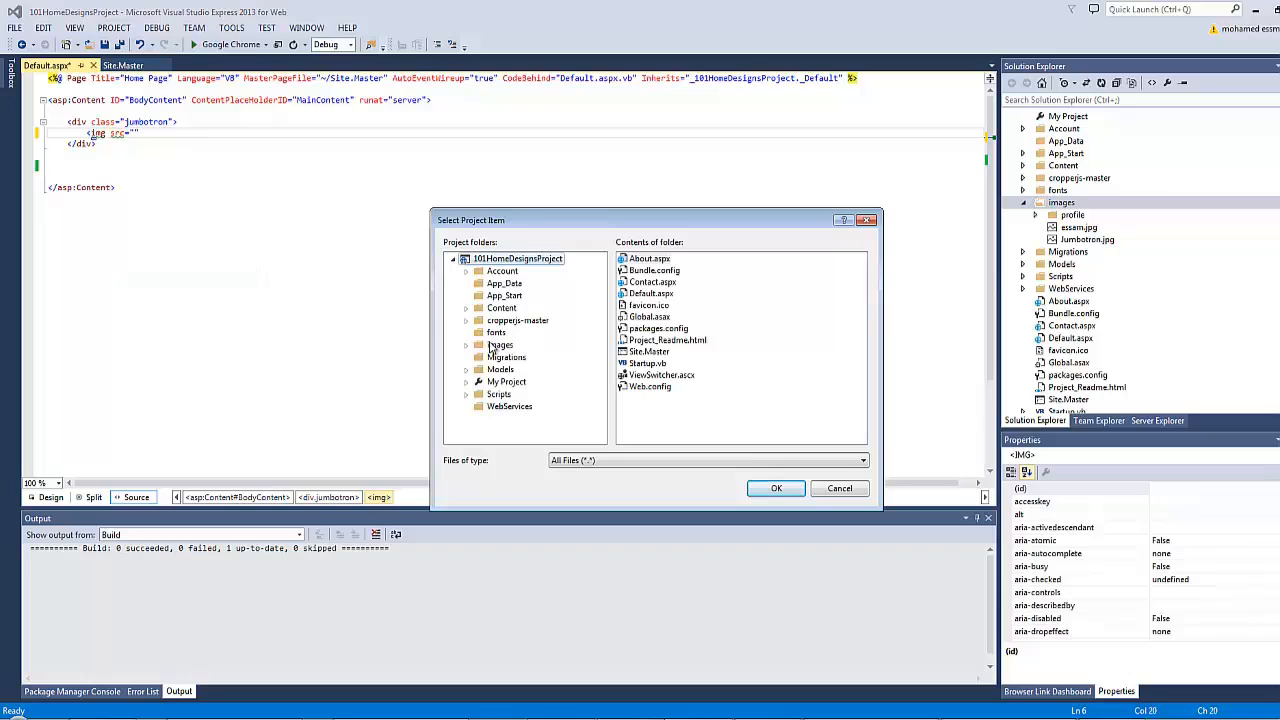
pyautogui.click(500, 344)
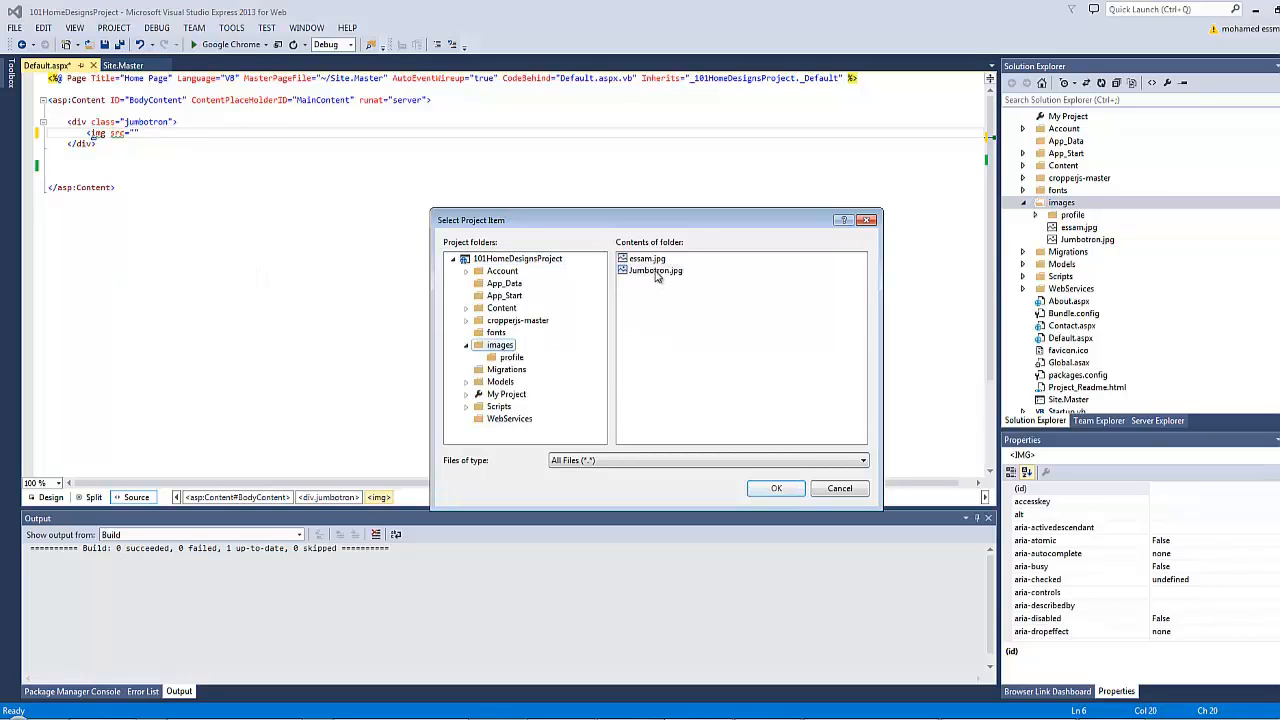
pyautogui.click(776, 488)
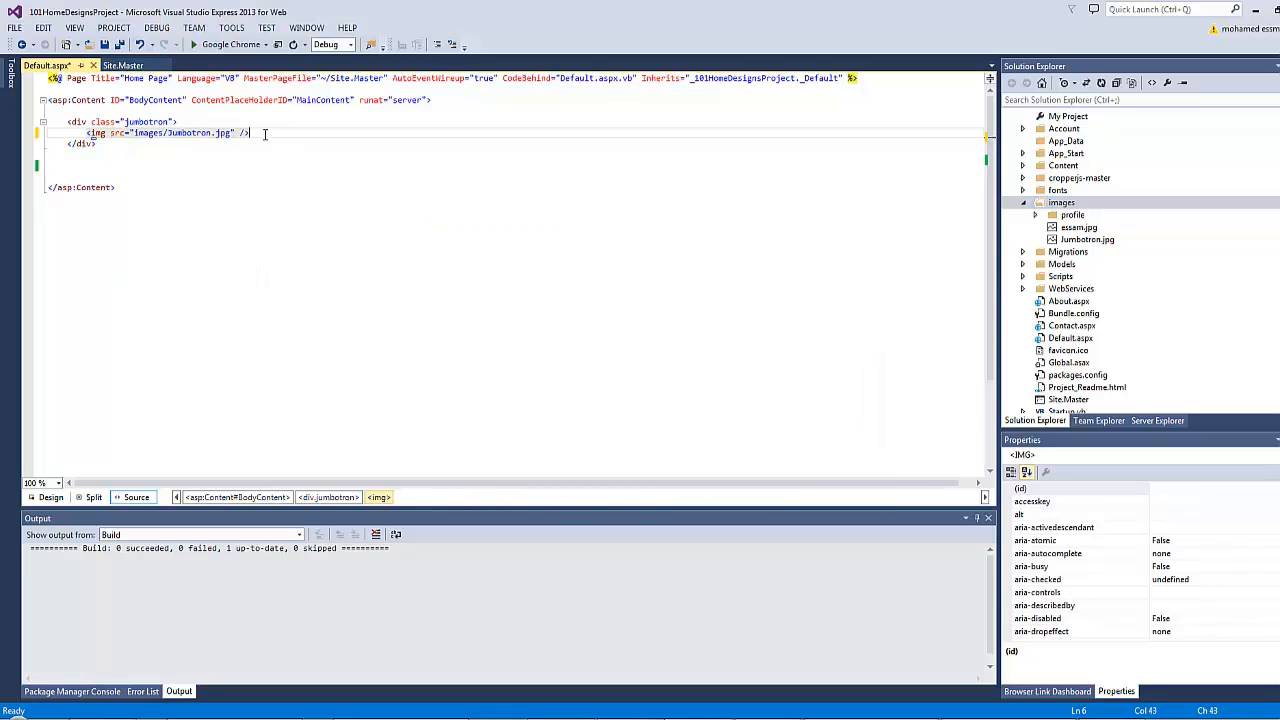
pyautogui.press('ctrl+s')
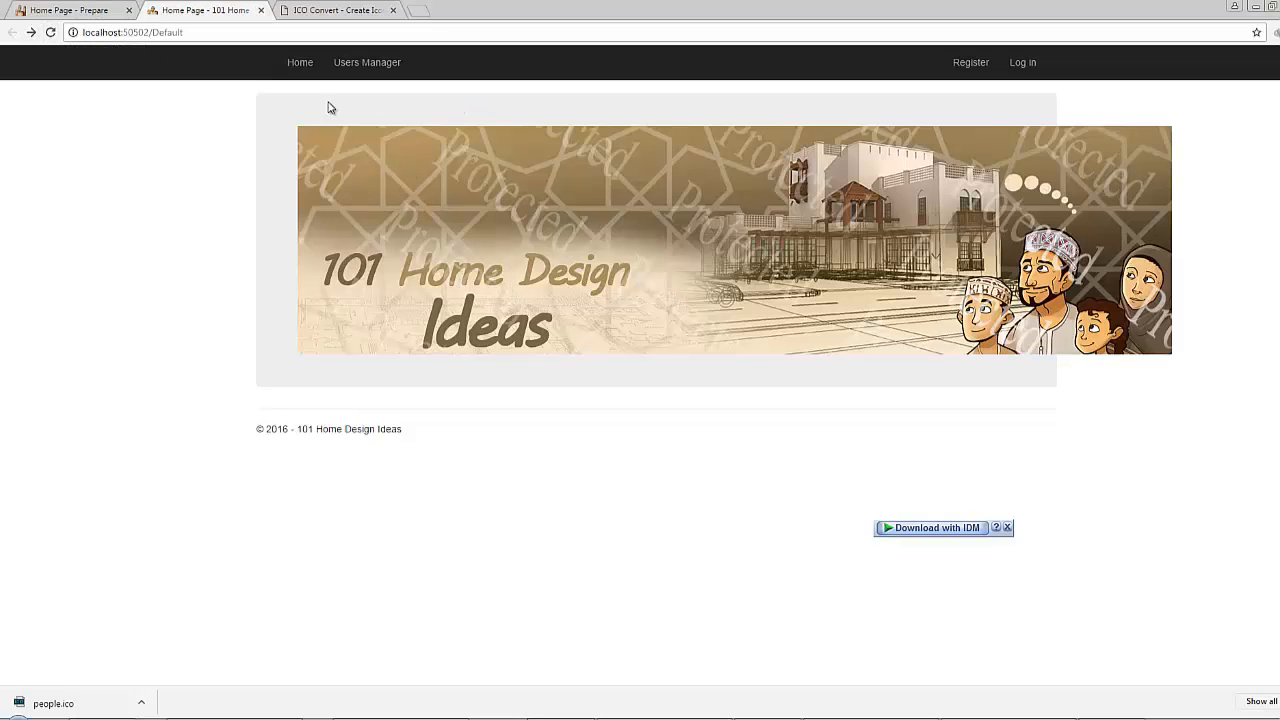
pyautogui.moveTo(282, 162)
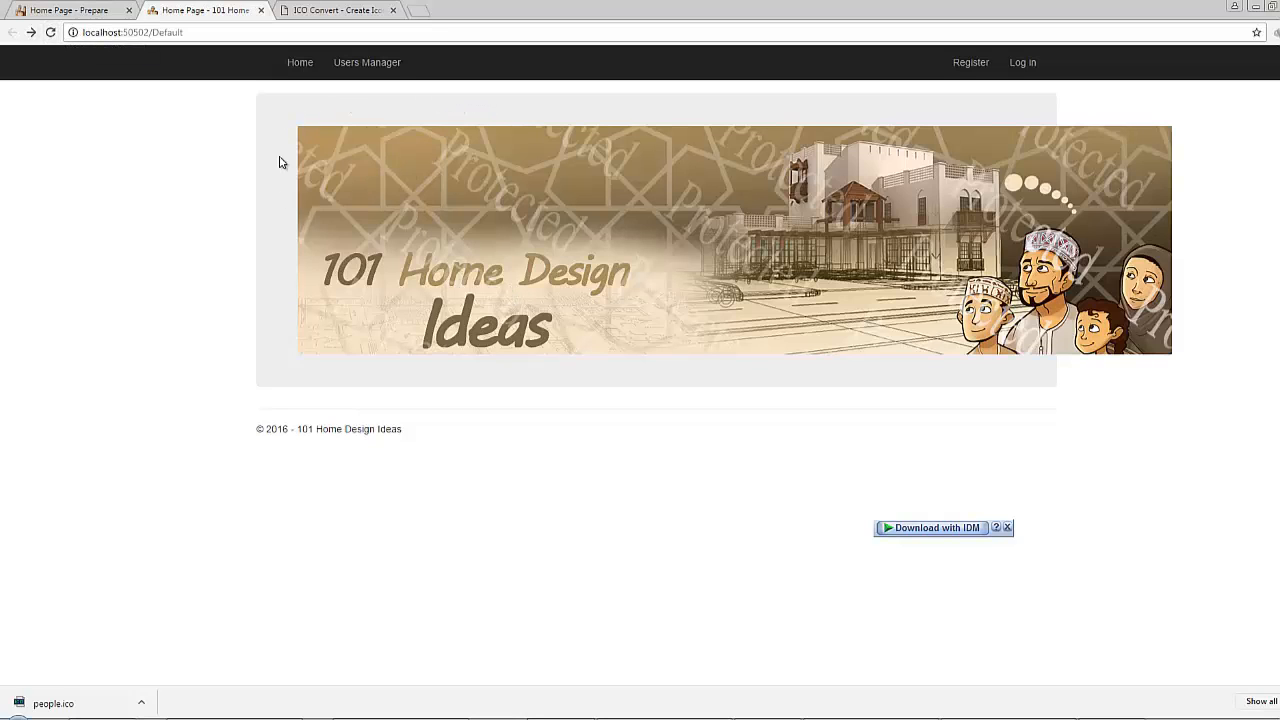
# Step: In DevTools (F12), set padding: 0 on the jumbotron div's element.style
pyautogui.press('F12')
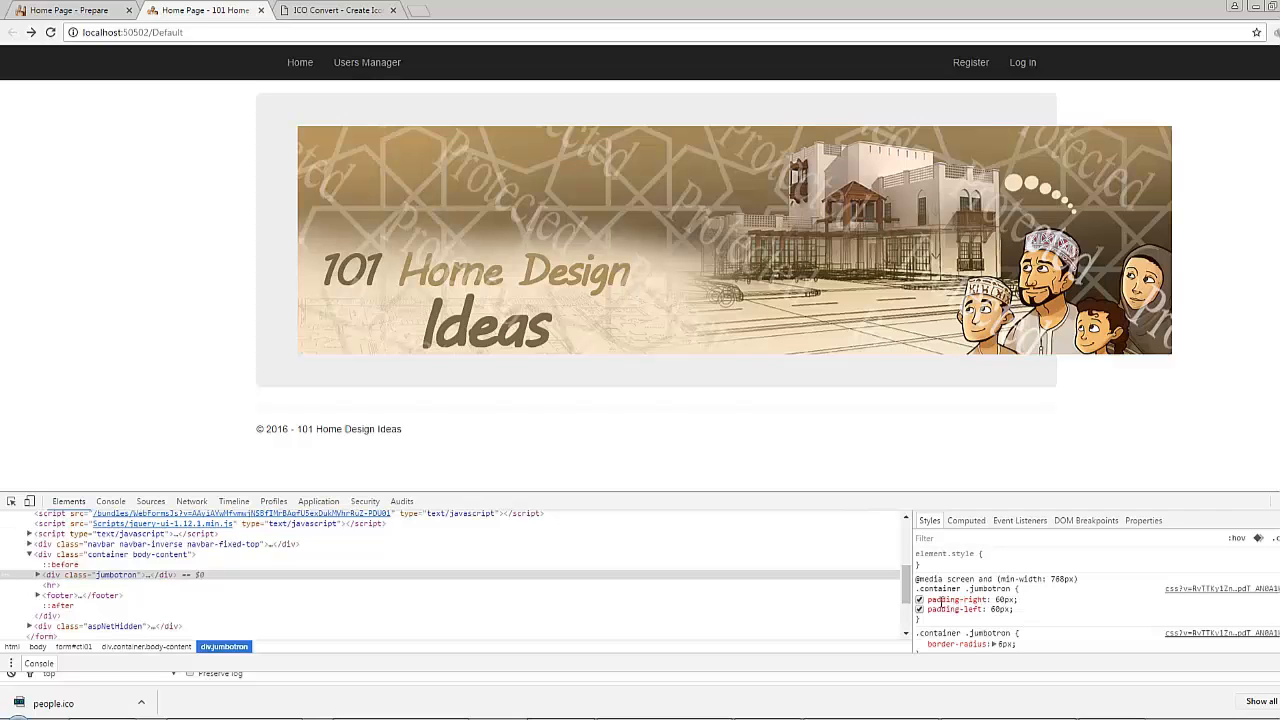
pyautogui.scroll(-3)
pyautogui.write('pad')
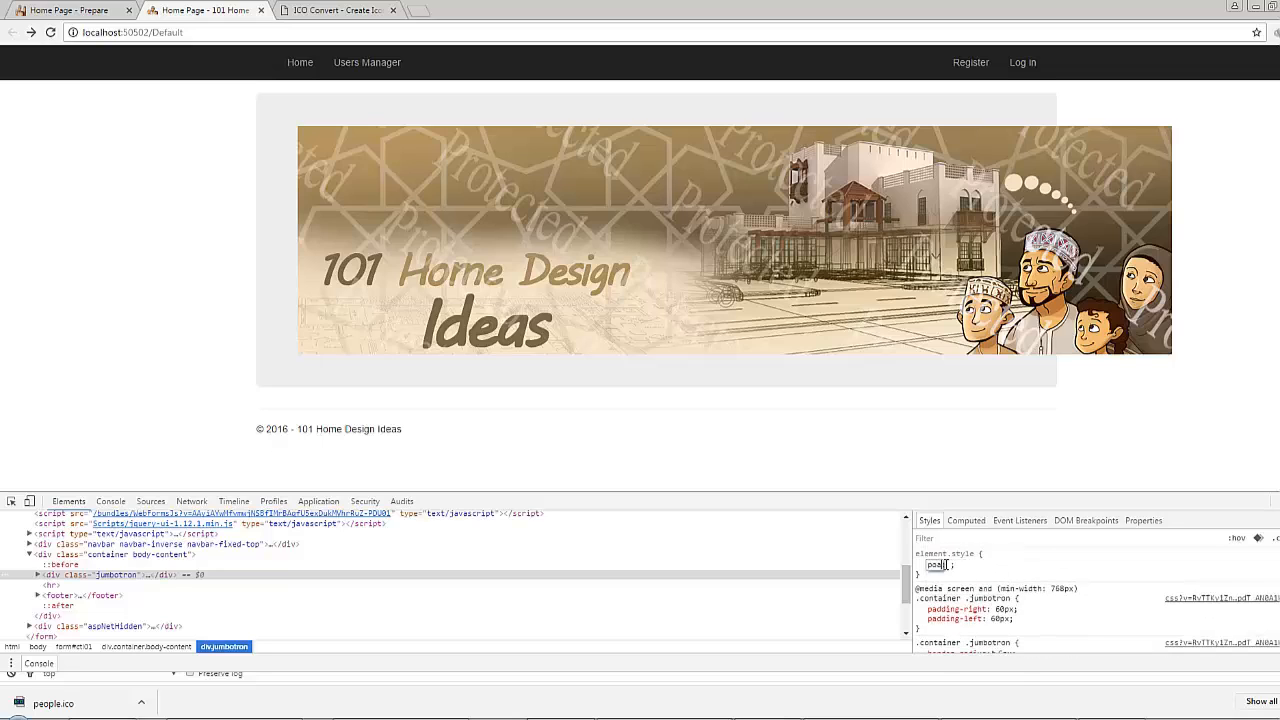
pyautogui.write('0')
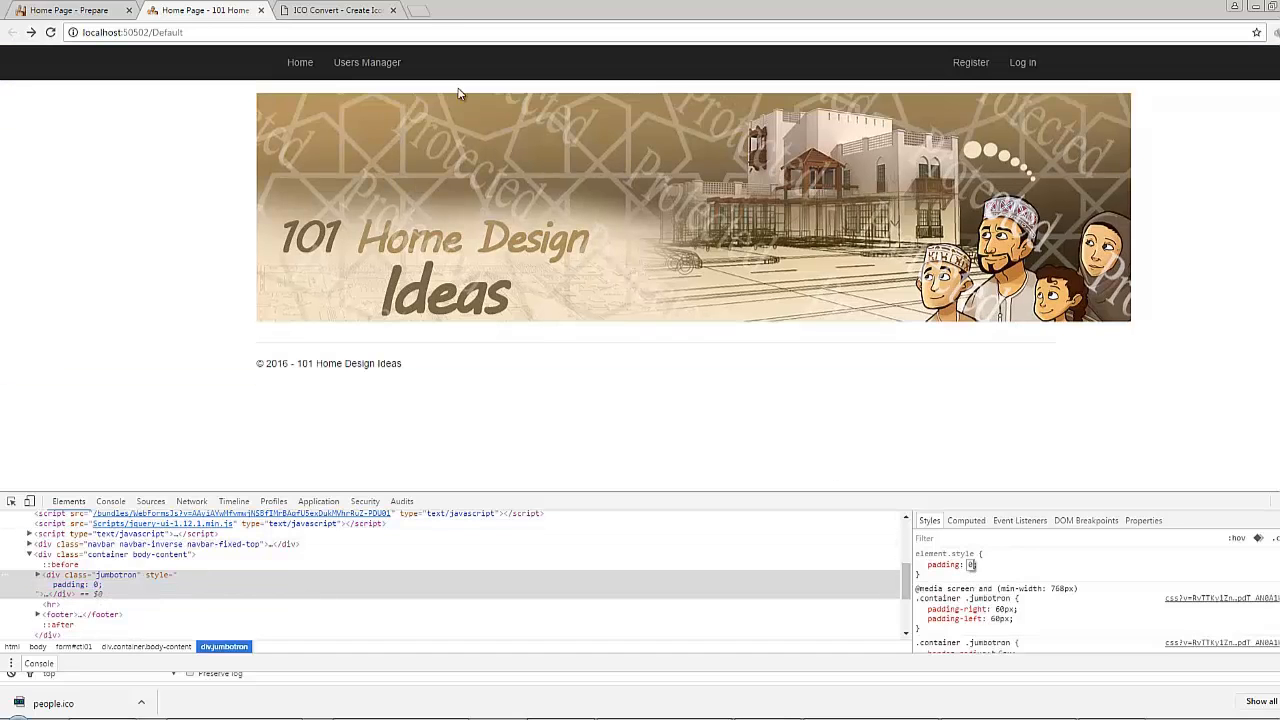
pyautogui.moveTo(376, 116)
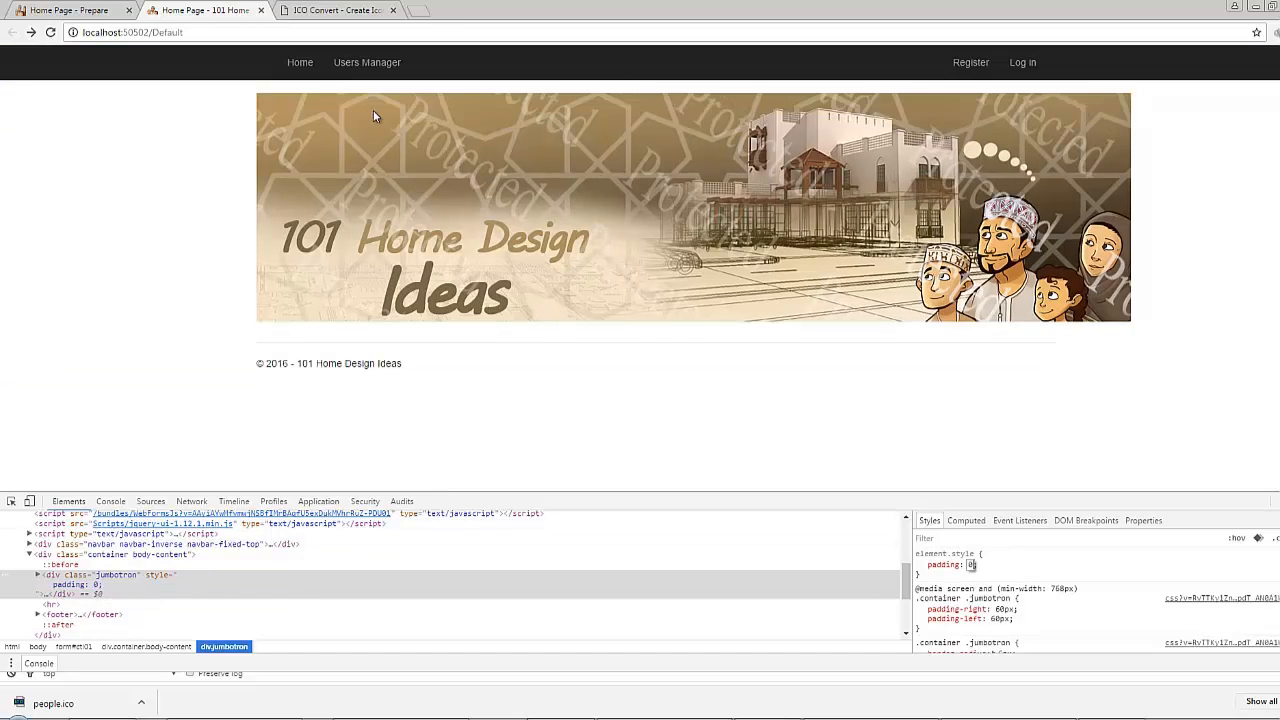
pyautogui.moveTo(1038, 94)
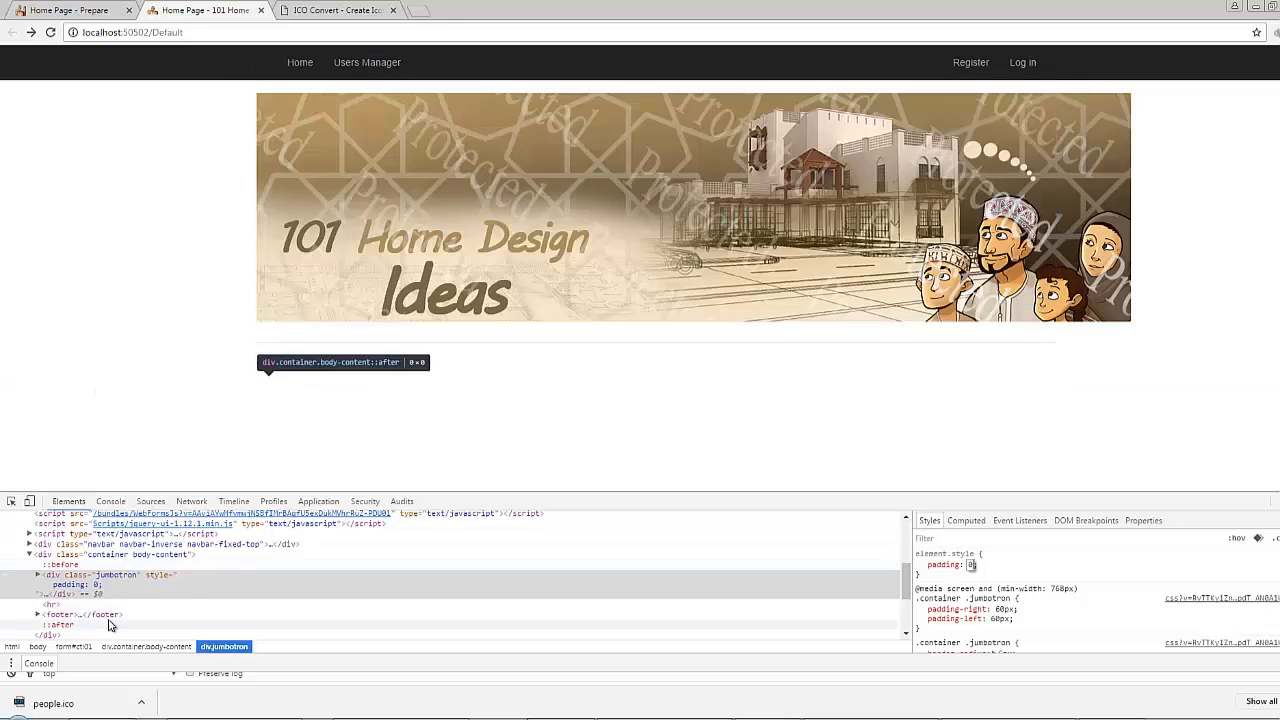
# Step: Select the img inside div.jumbotron and add width: 100 to its element.style
pyautogui.click(116, 576)
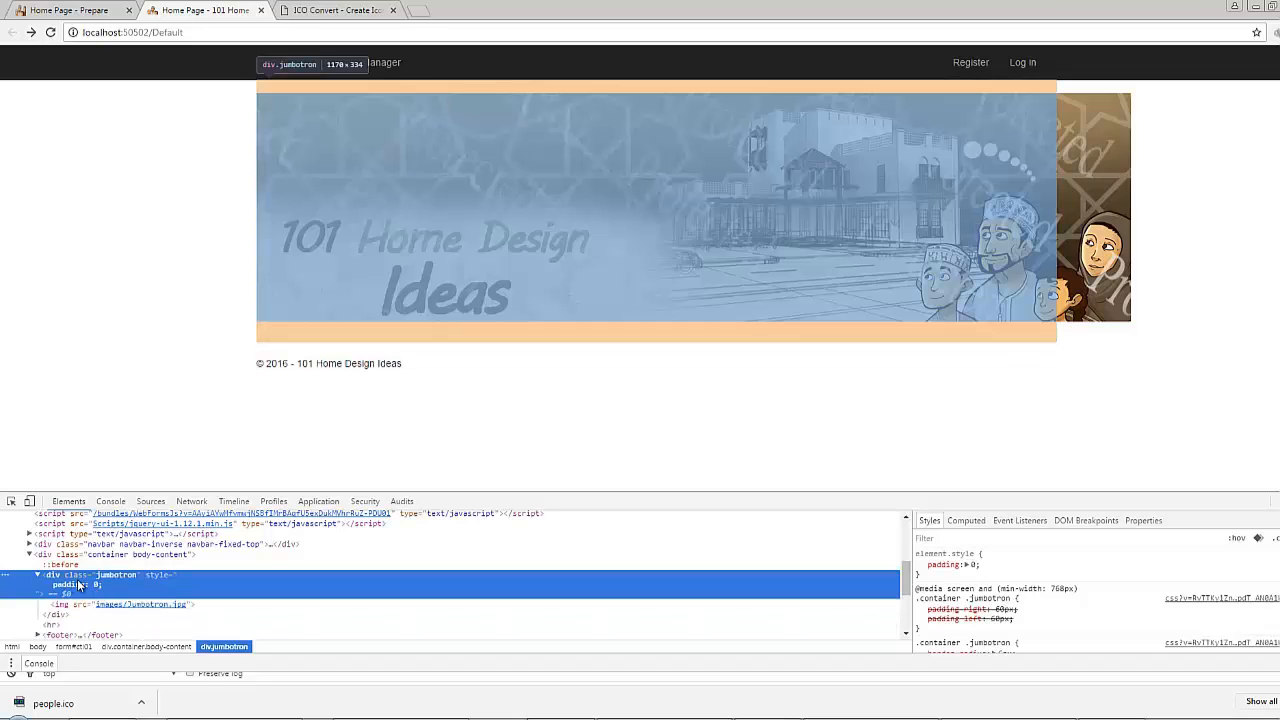
pyautogui.click(140, 604)
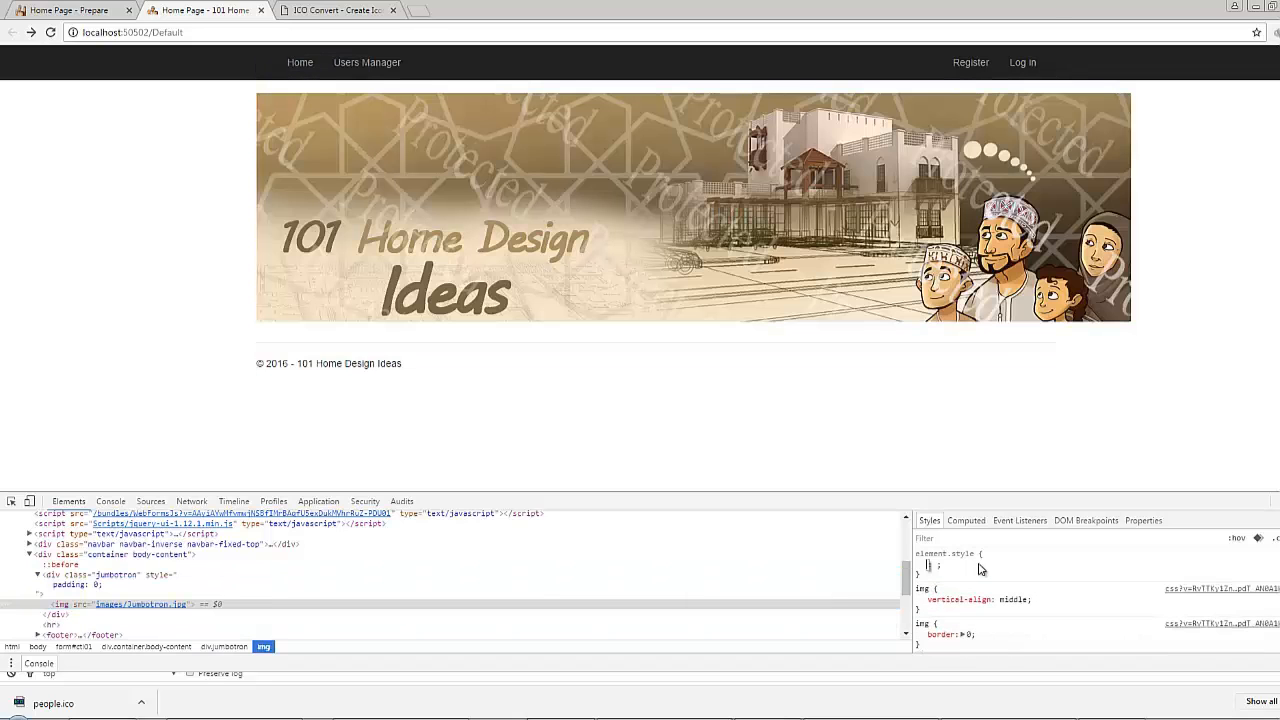
pyautogui.write('width: 100')
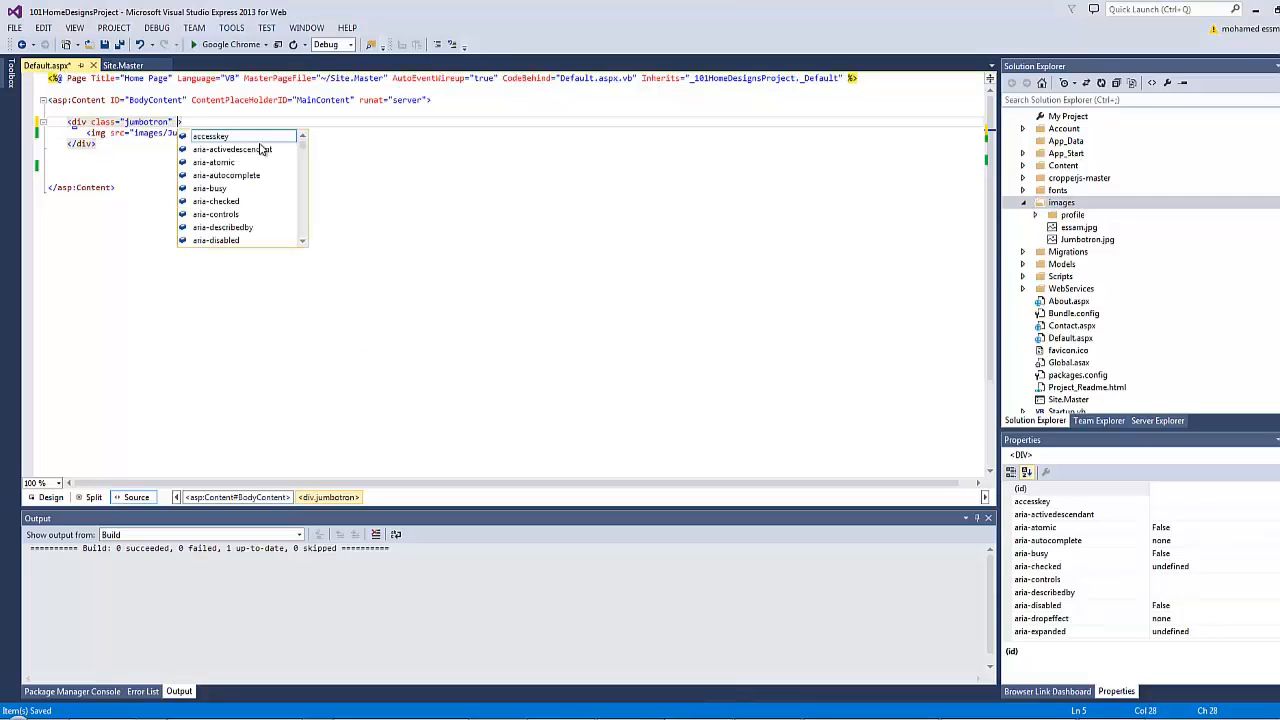
# Step: Start an inline style on the banner img, entering style=" and width:10 toward 100%
pyautogui.write('sty')
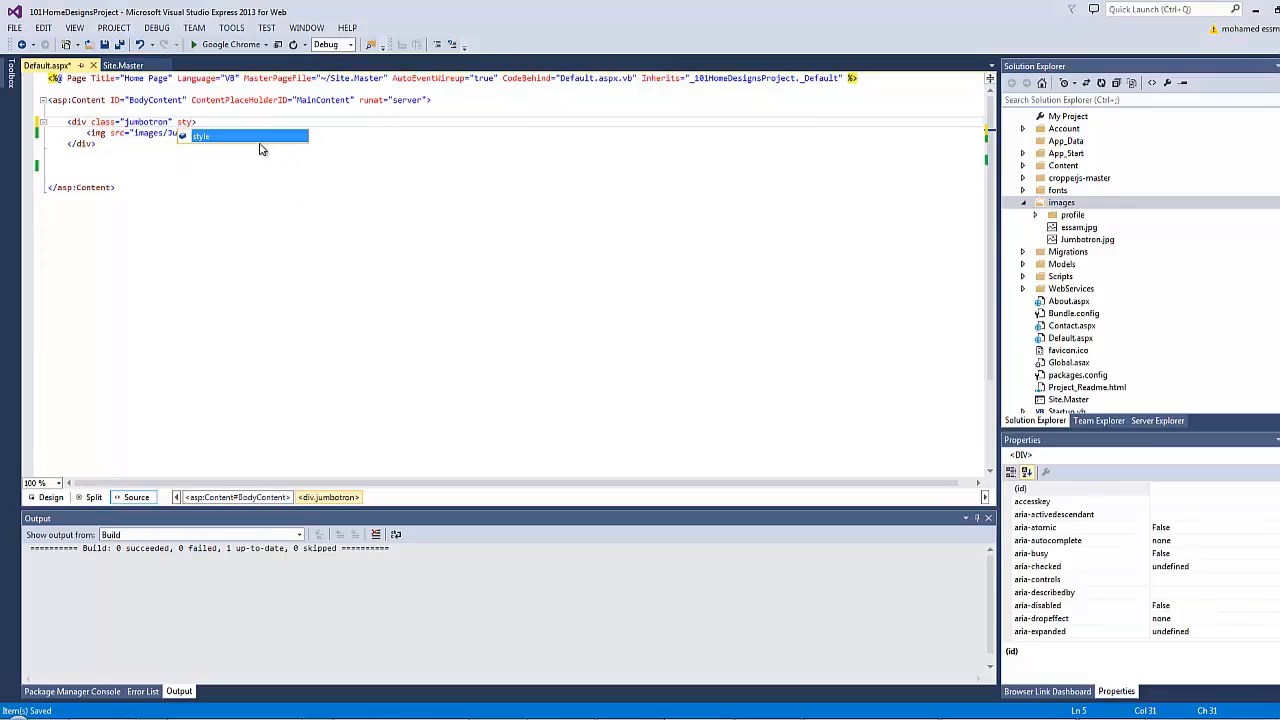
pyautogui.write('style="')
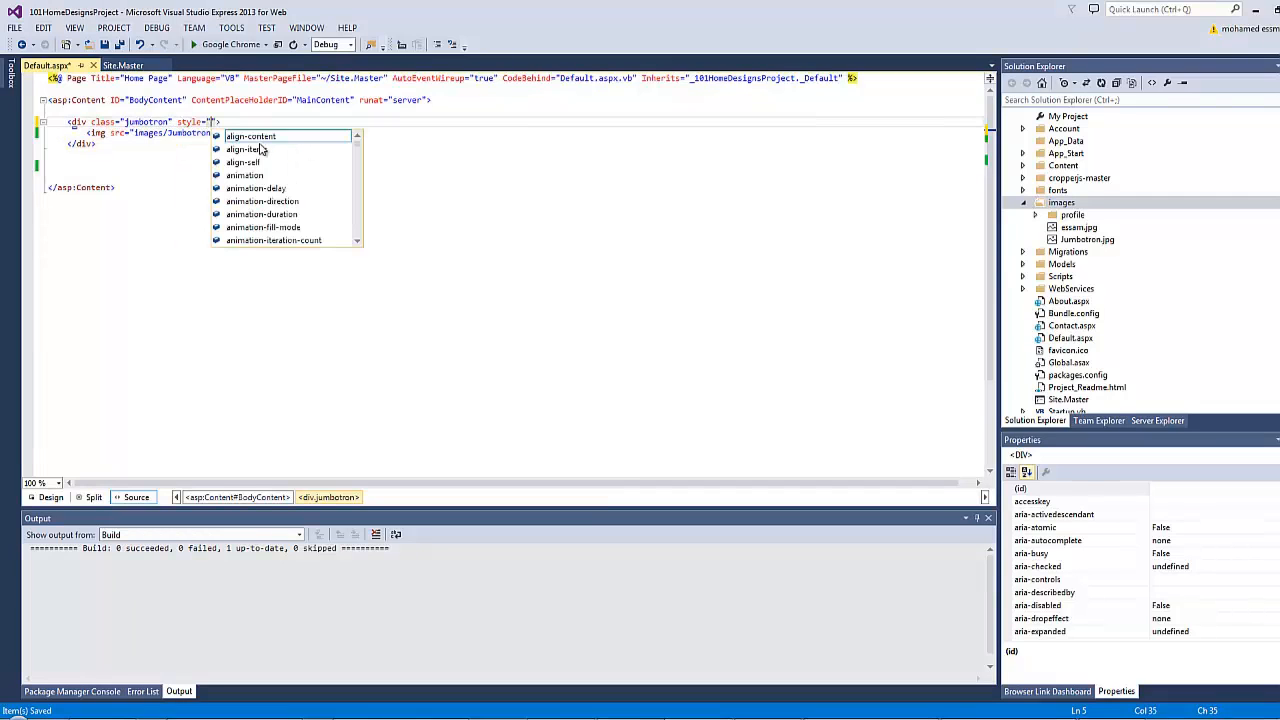
pyautogui.moveTo(250, 136)
pyautogui.write('padding:0')
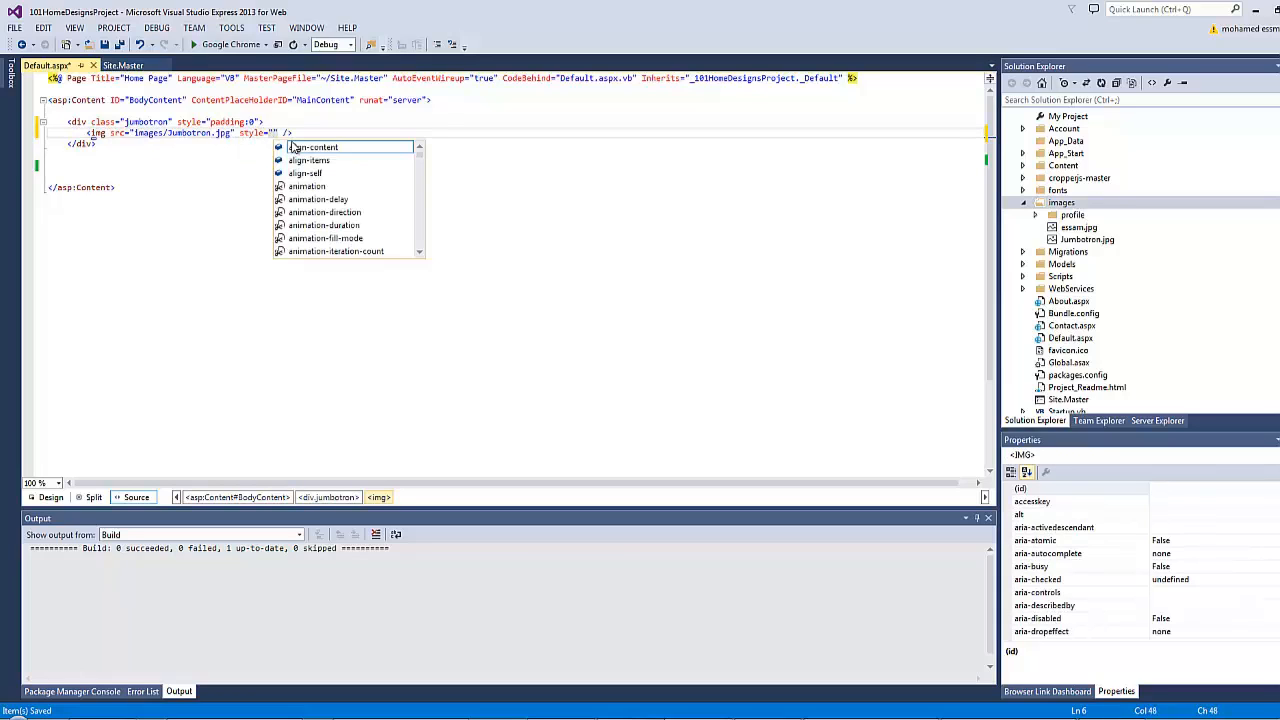
pyautogui.write('width:10')
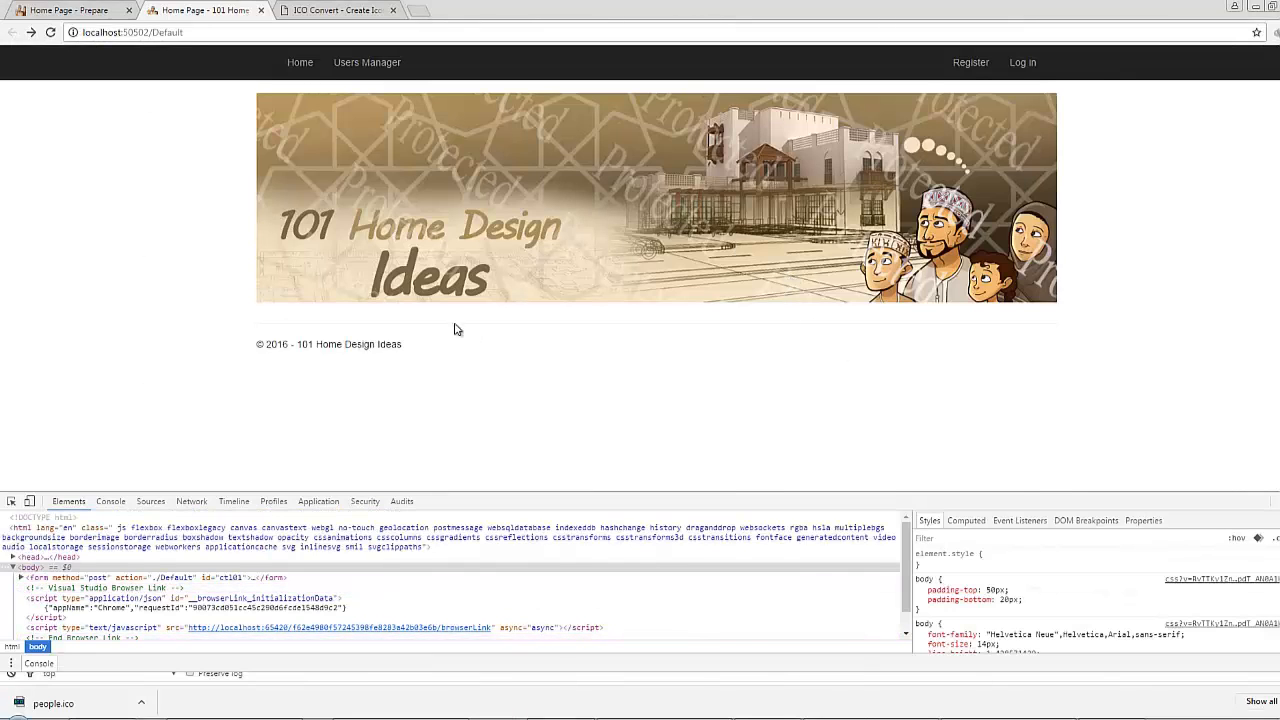
pyautogui.moveTo(586, 376)
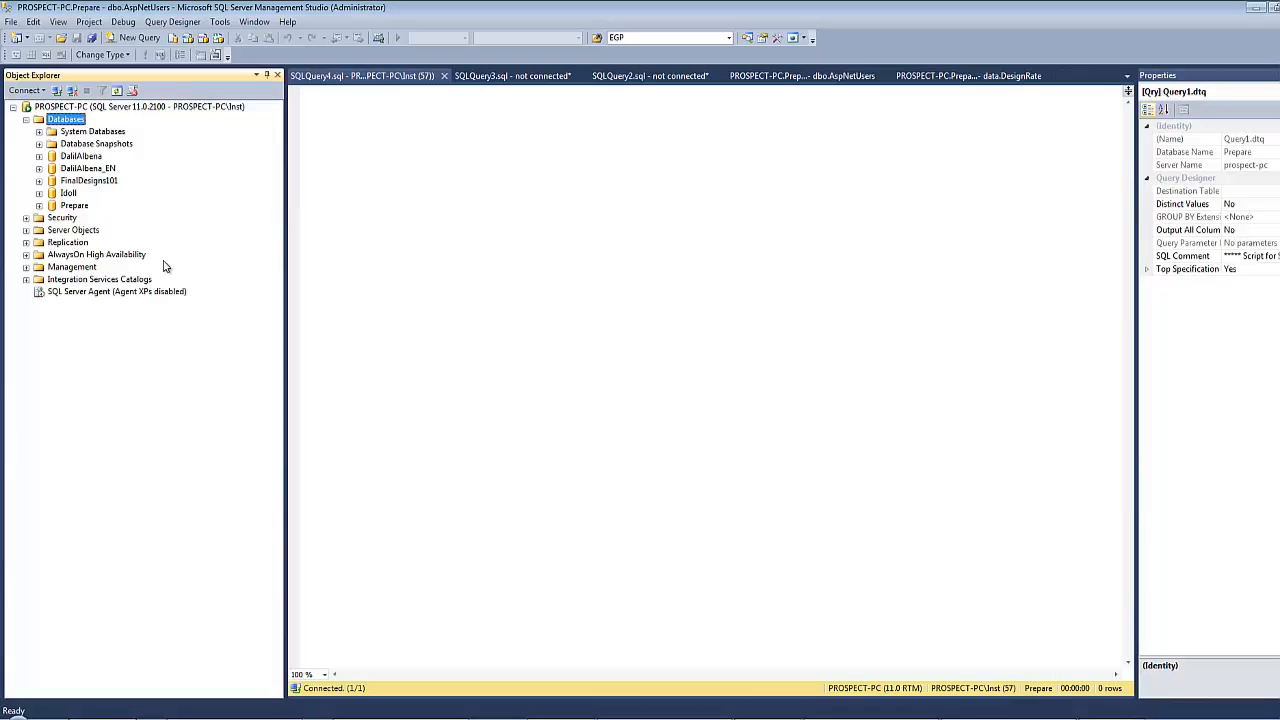
pyautogui.moveTo(224, 272)
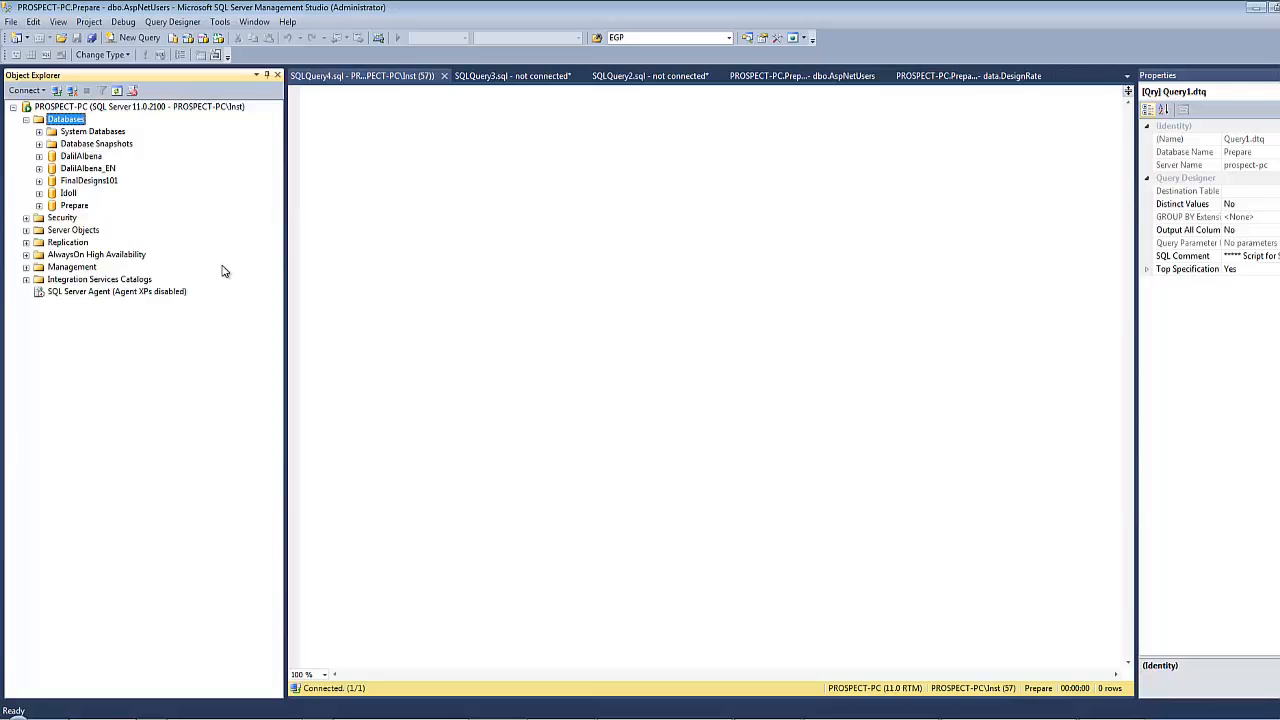